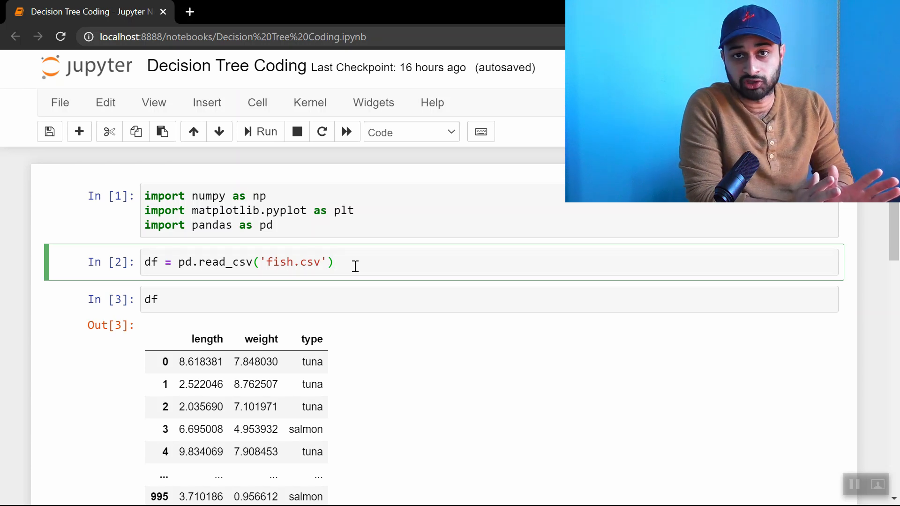
- Below the table, start the recoding line df.type = df.type.apply(...)
scroll(down, 3)
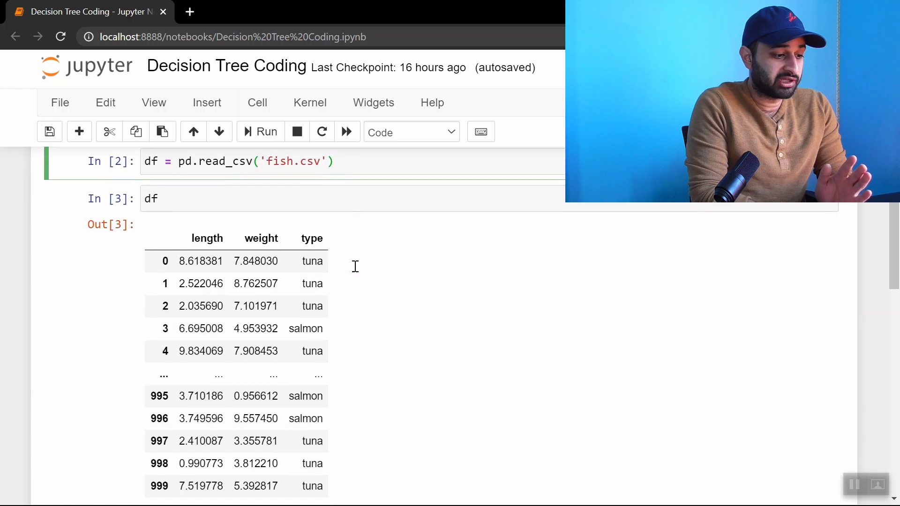
scroll(down, 3)
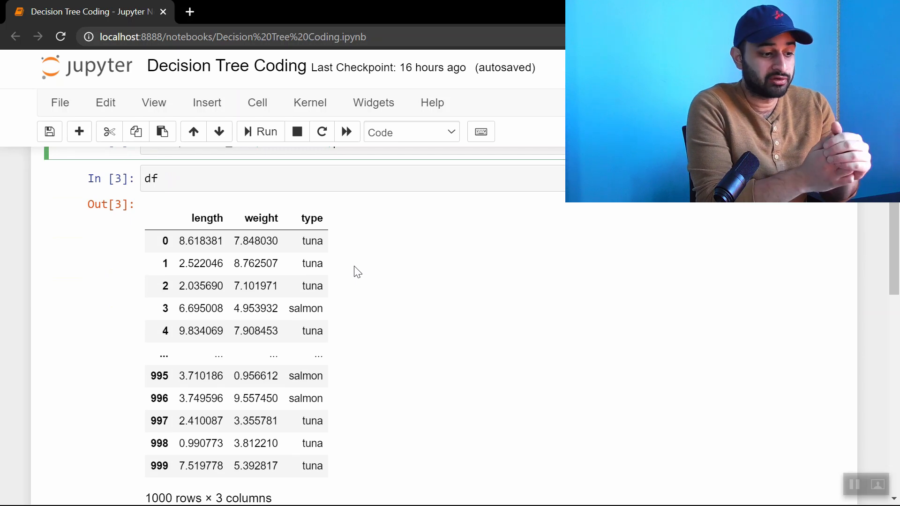
scroll(down, 3)
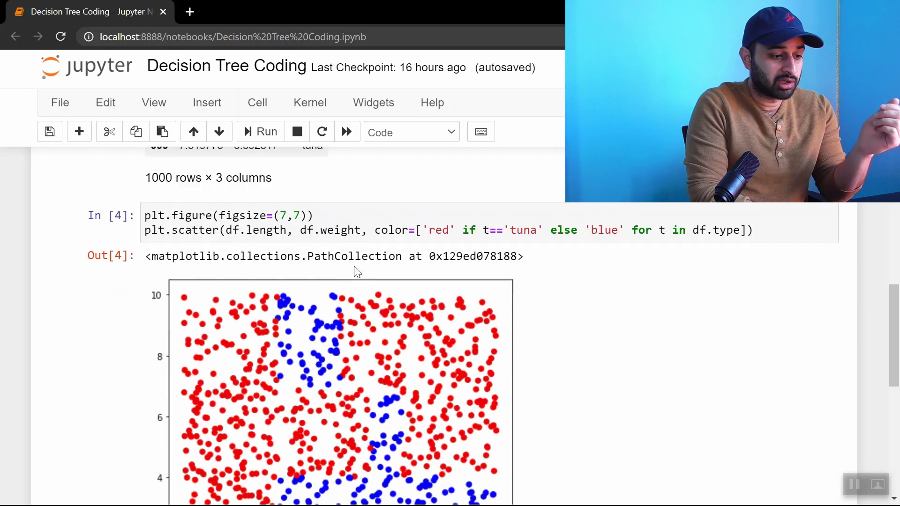
scroll(down, 3)
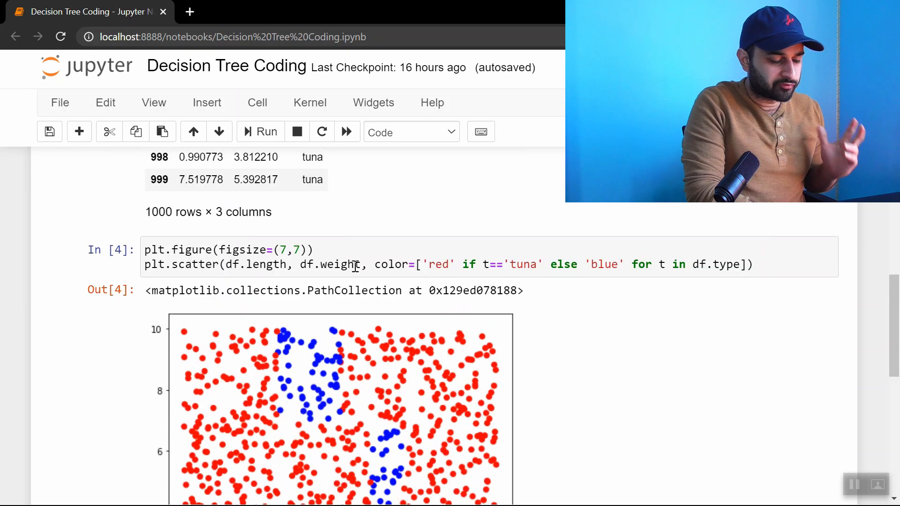
scroll(up, 3)
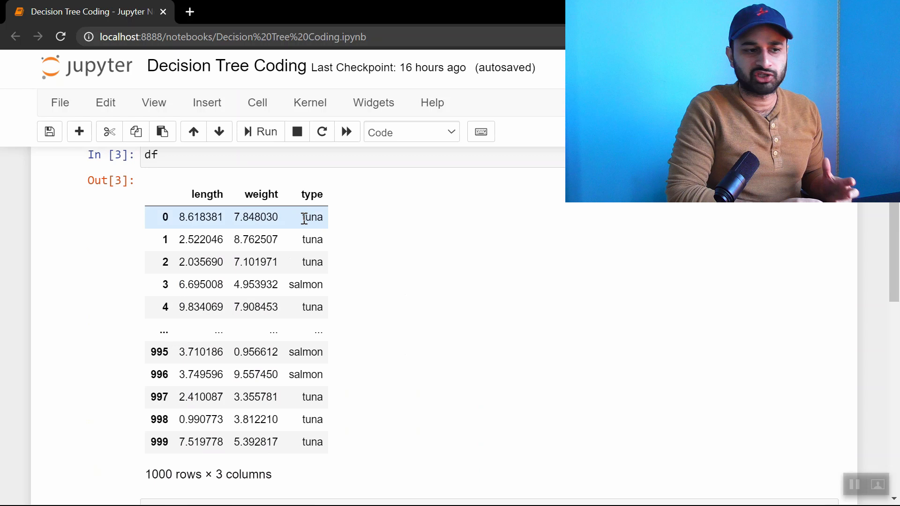
scroll(down, 3)
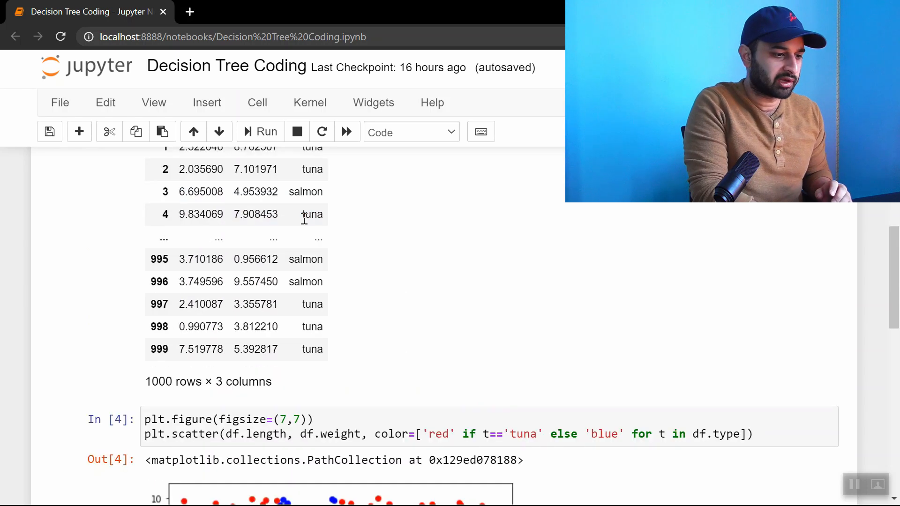
scroll(down, 3)
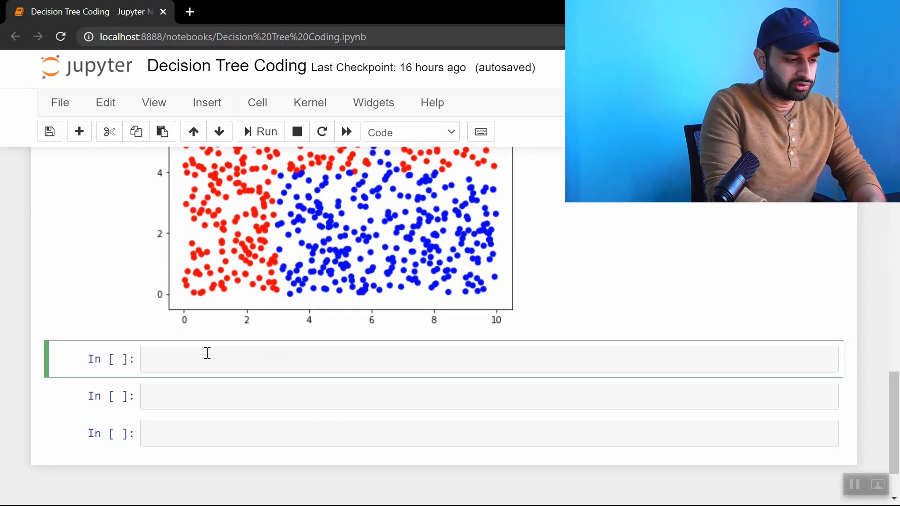
text(df.type =)
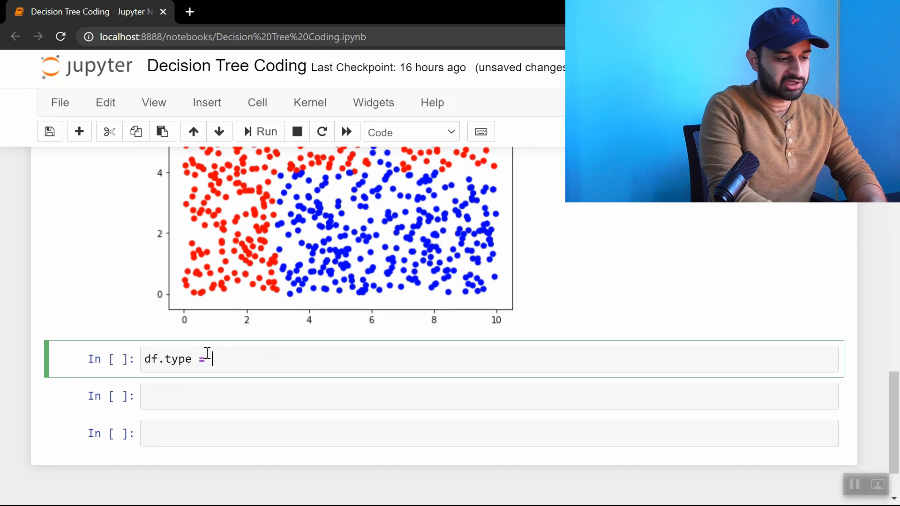
text(df.type.a)
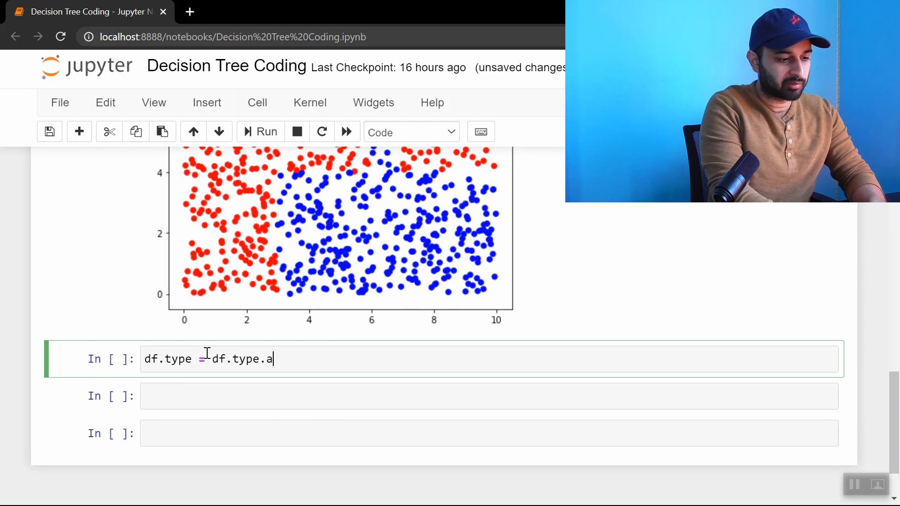
- Map 'salmon' to 1 and all else to 0 with a lambda, and run the cell
text(pply(lamd)
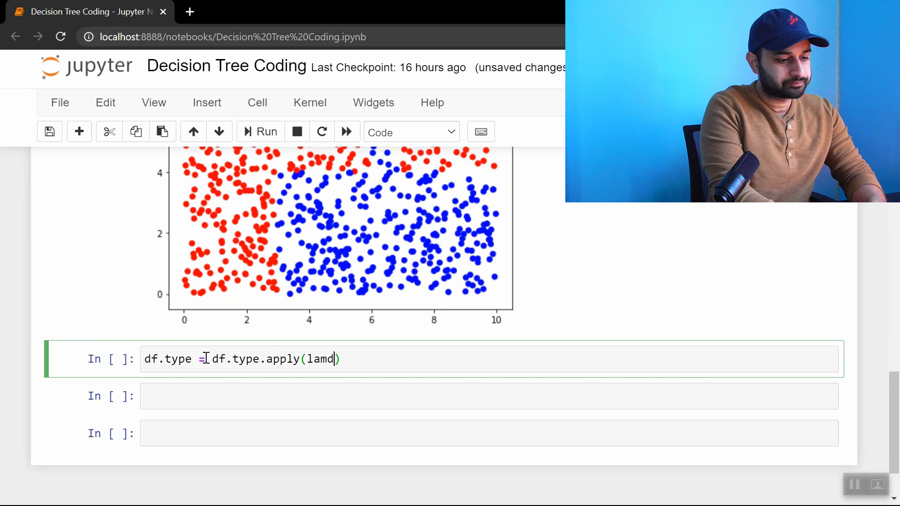
text(bda t:)
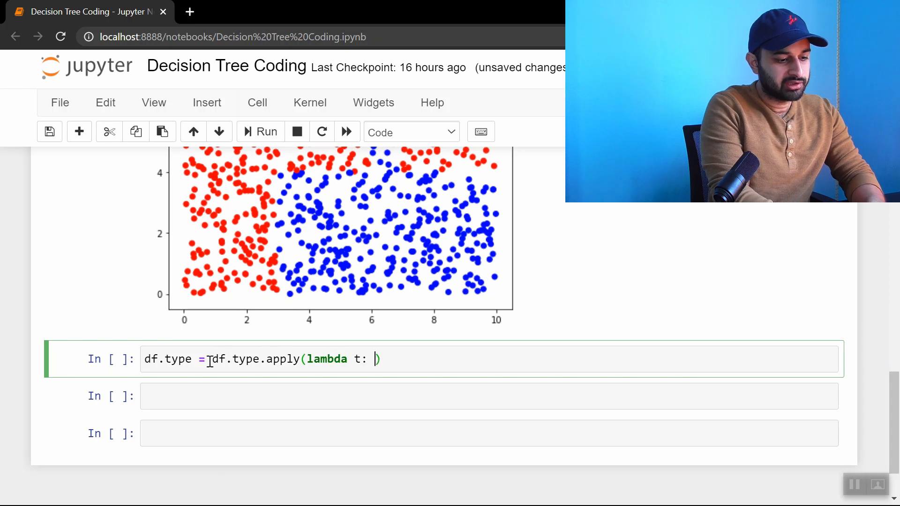
text(1 if t ==)
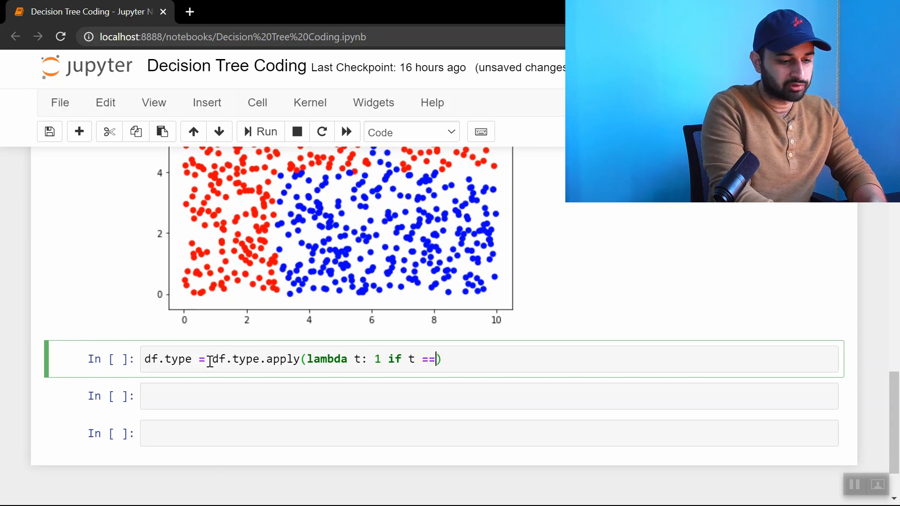
text('sal')
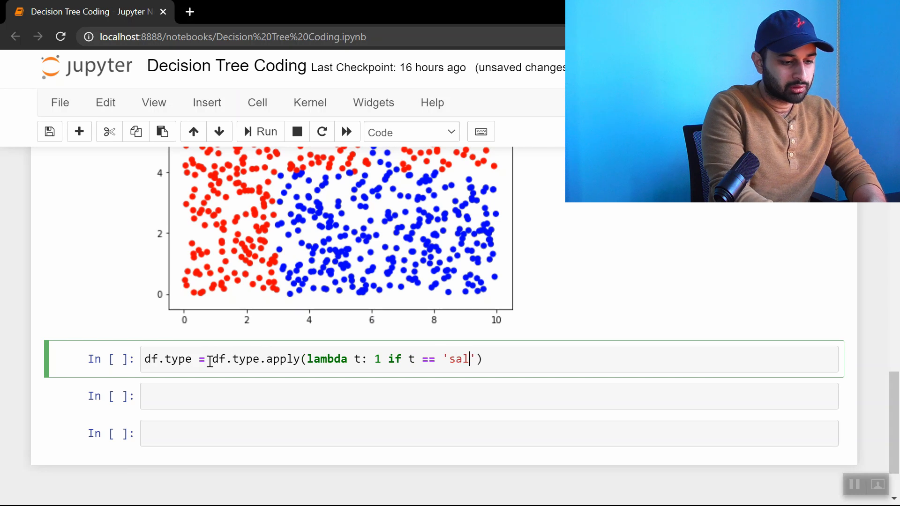
text(mon)
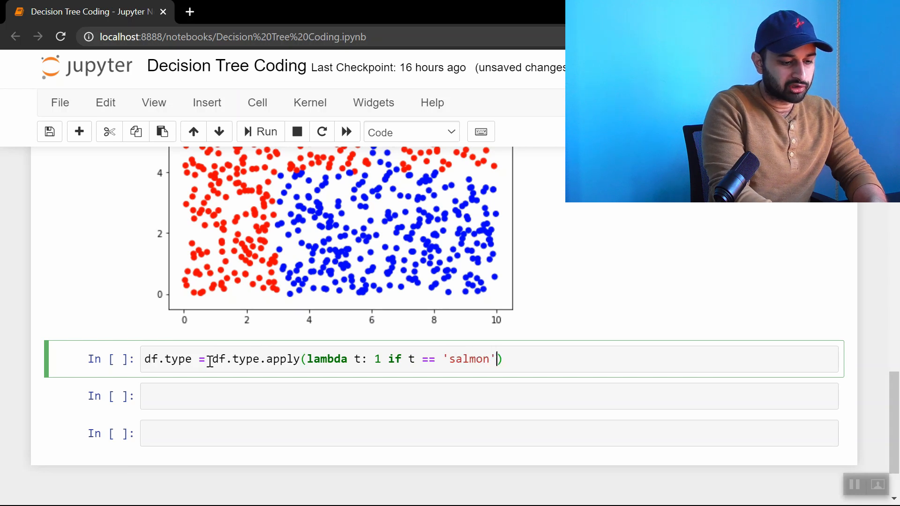
text(else 0)
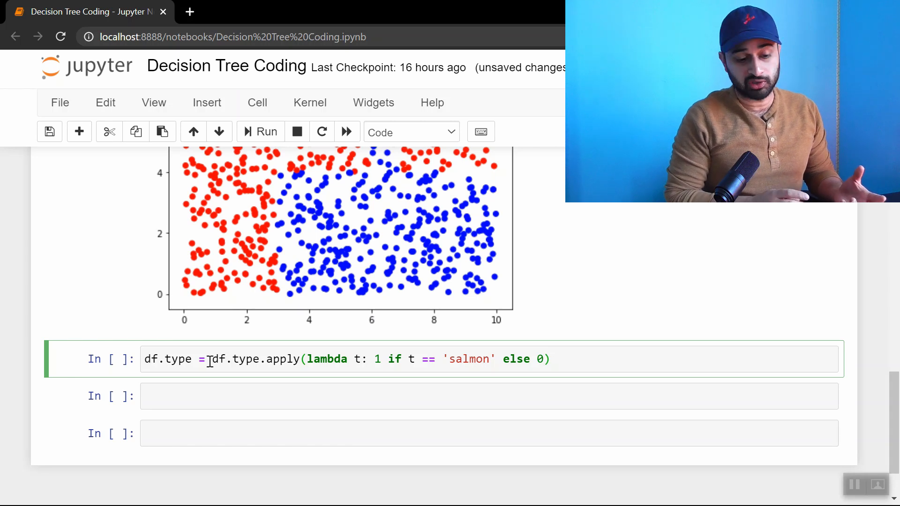
click(266, 131)
text(df)
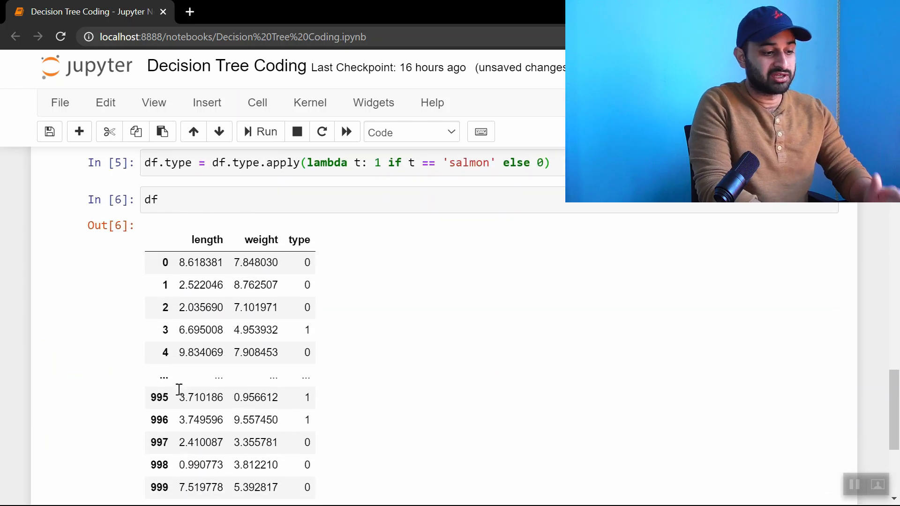
scroll(down, 3)
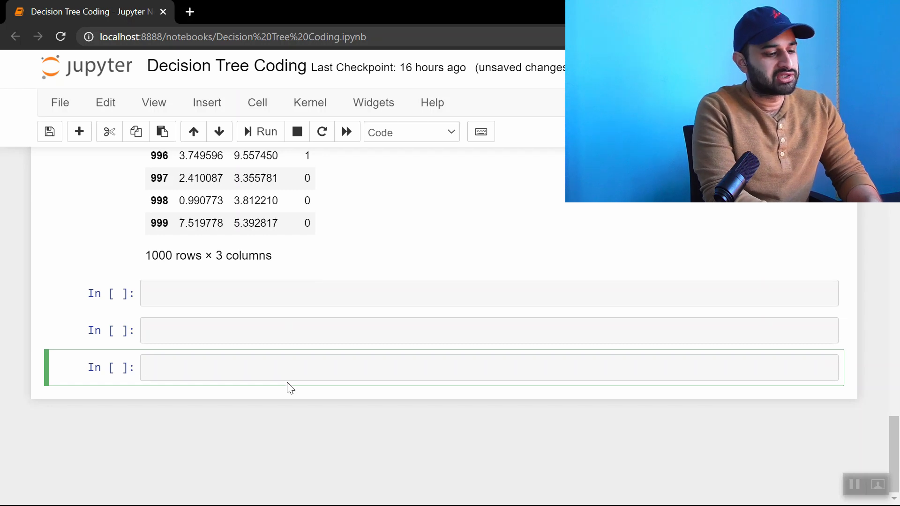
- Define features = ['length', 'weight']
text(feature)
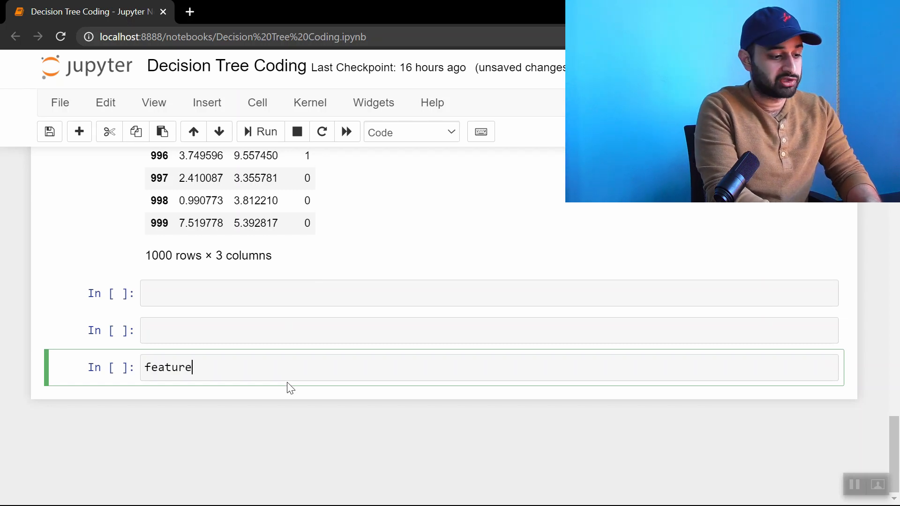
text(s = ['length'])
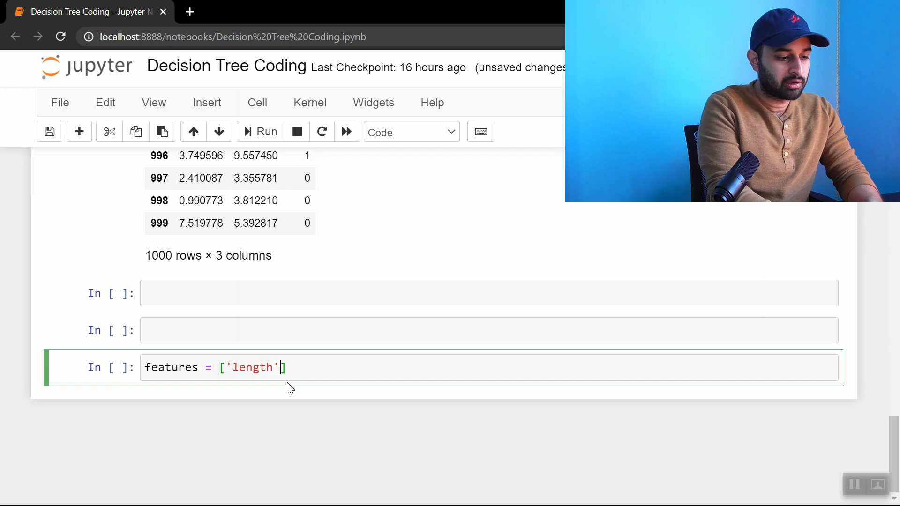
text(, 'weight'])
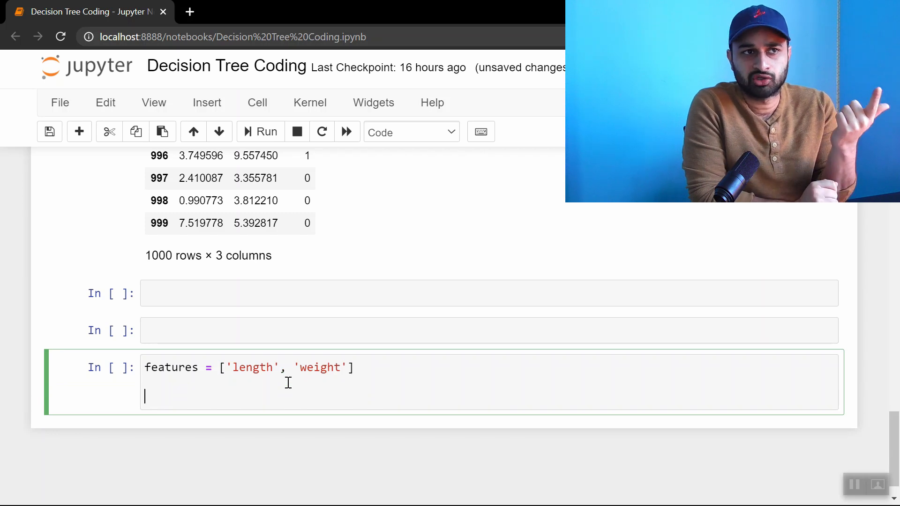
- Loop over features, setting curr = df[f].min() and step = 0.1
text(for)
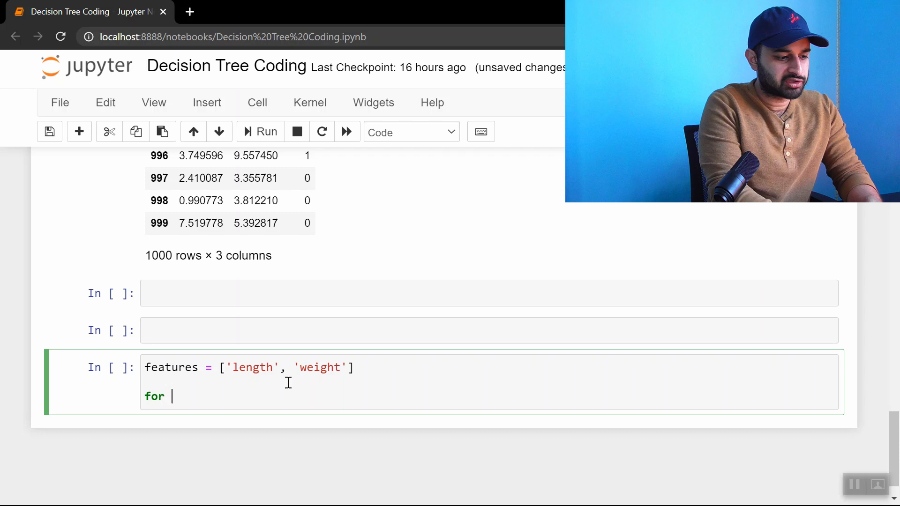
text(f in featu)
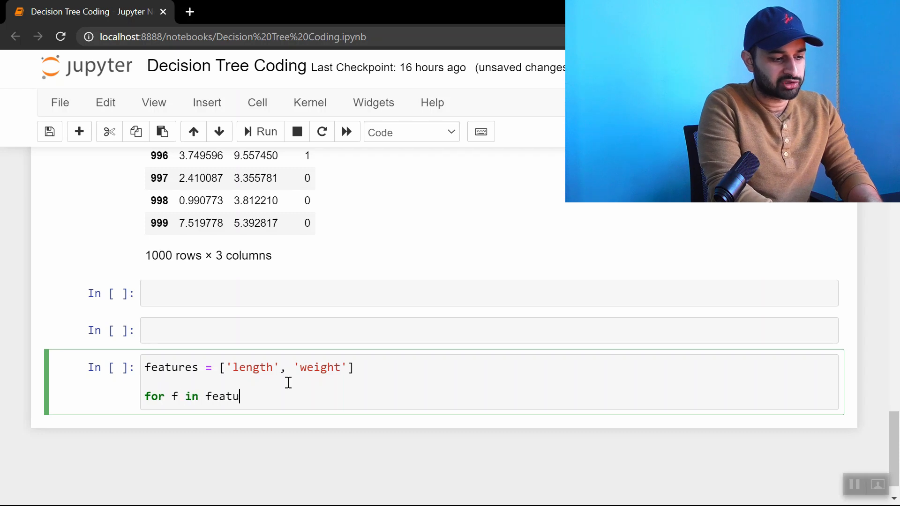
text(res:)
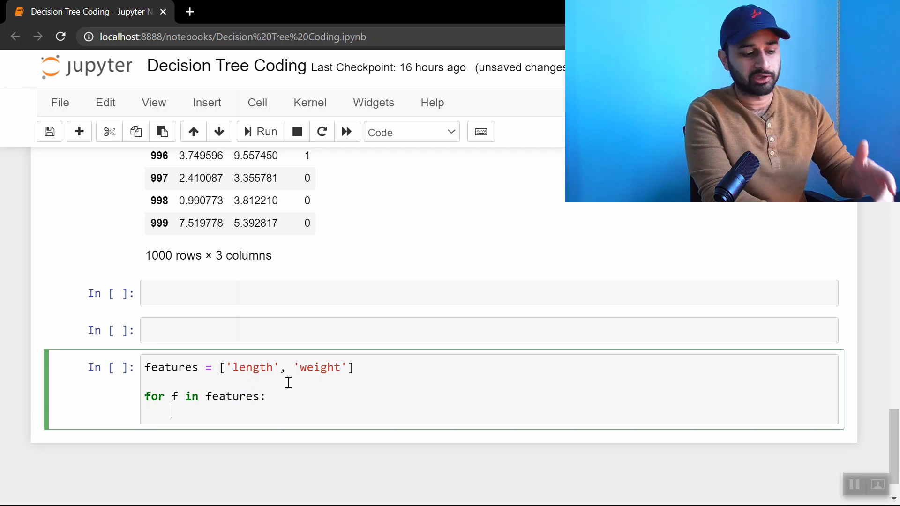
text(curr =)
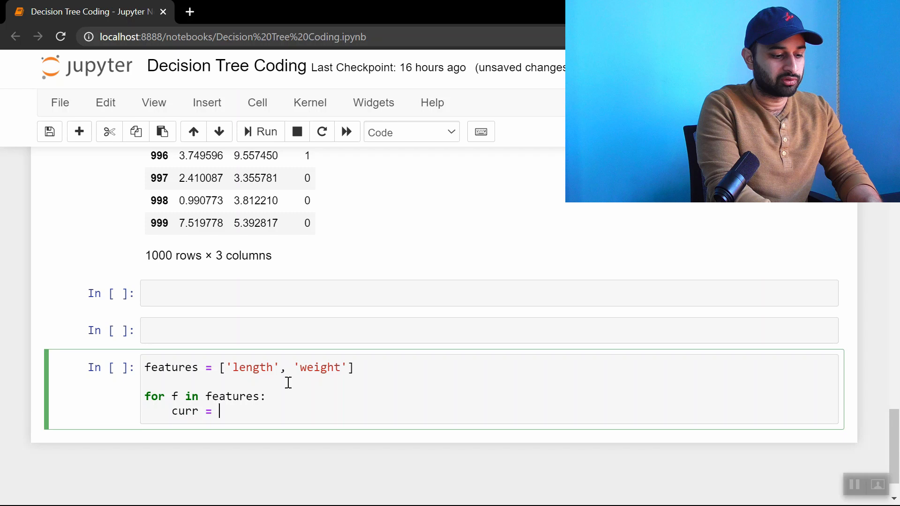
text(df[f].min())
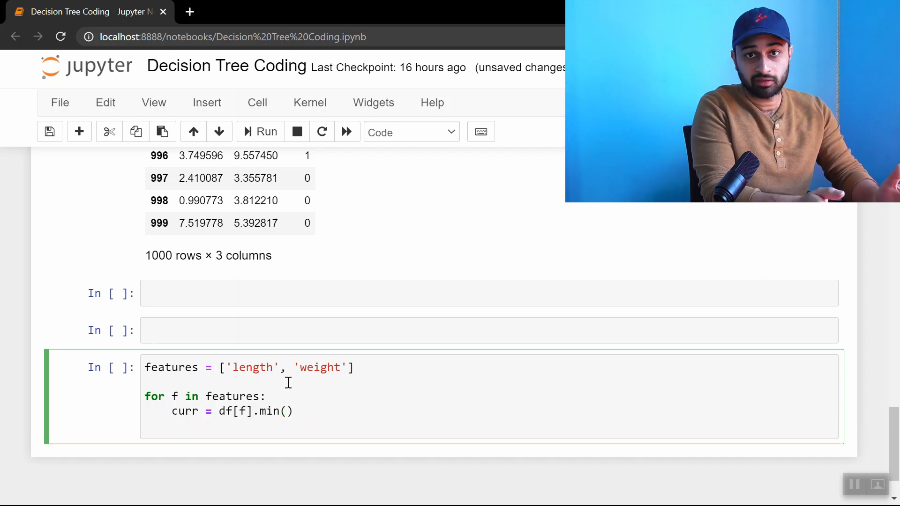
text(st)
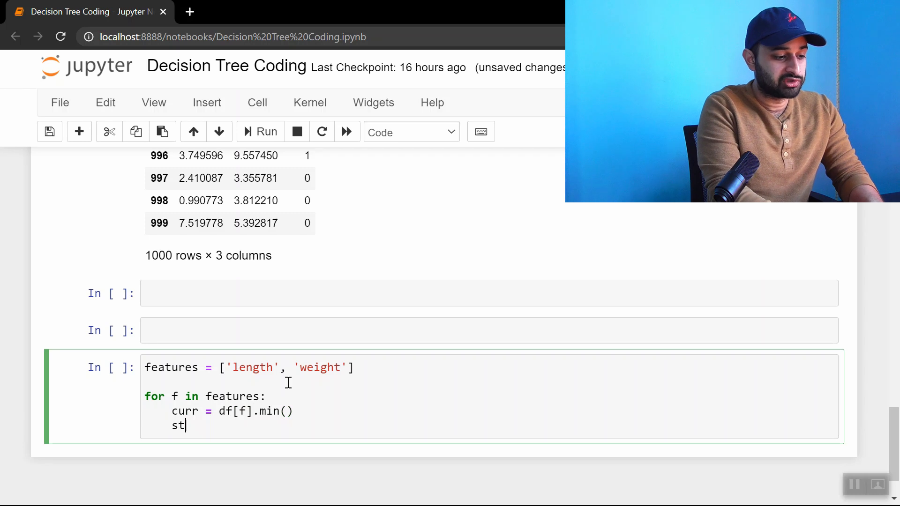
text(ep = 0)
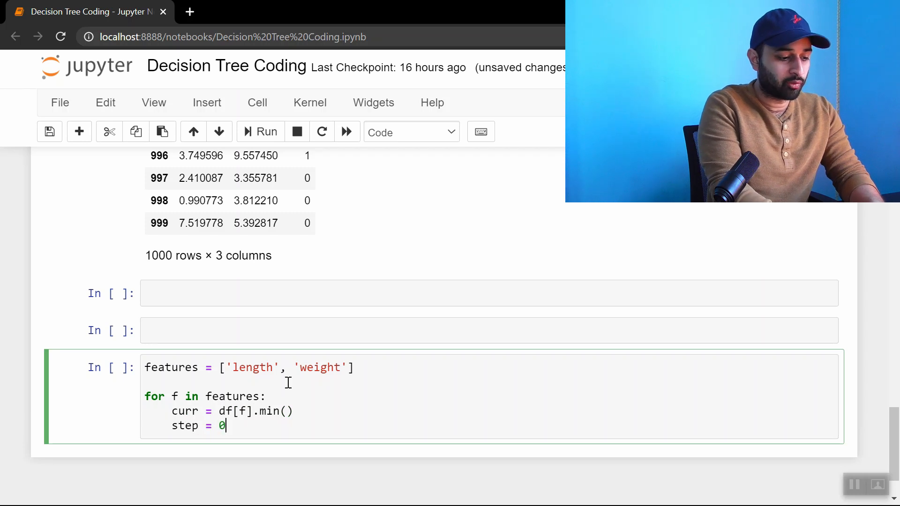
text(.1)
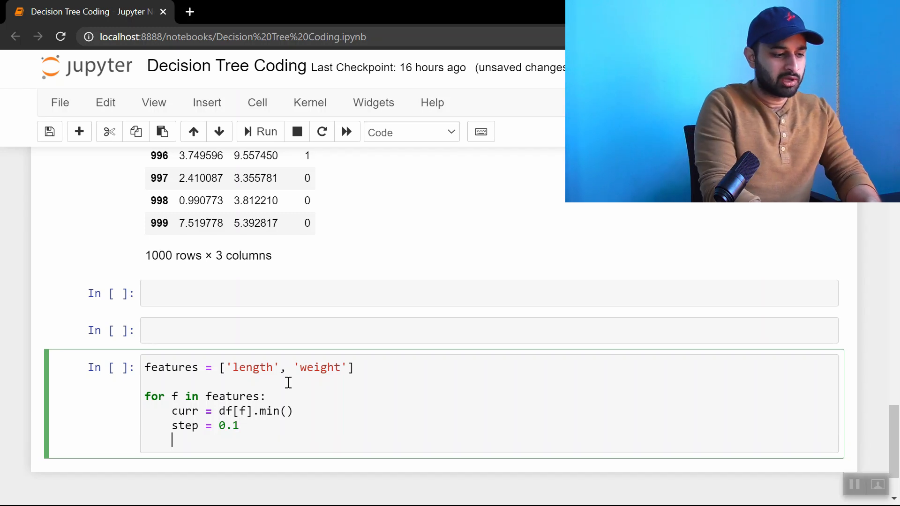
- Add a while loop running while curr < df[f].max()
text(while)
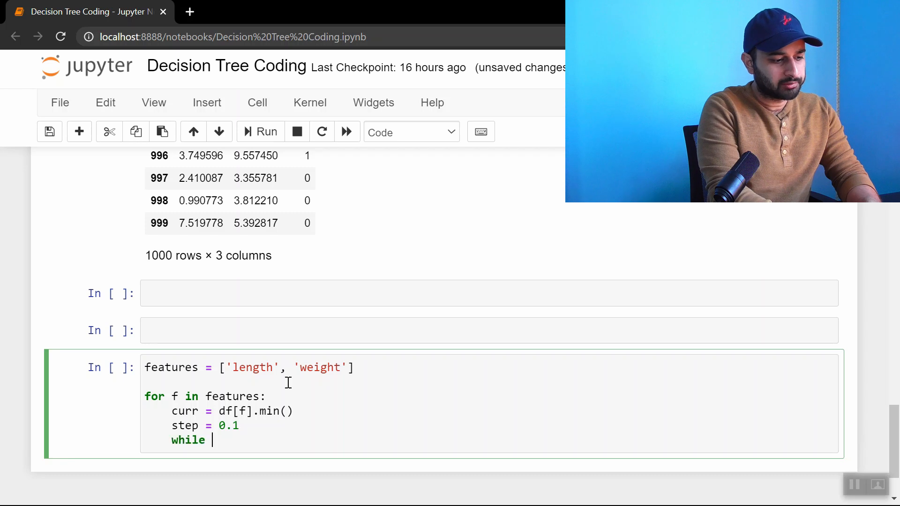
text(curr)
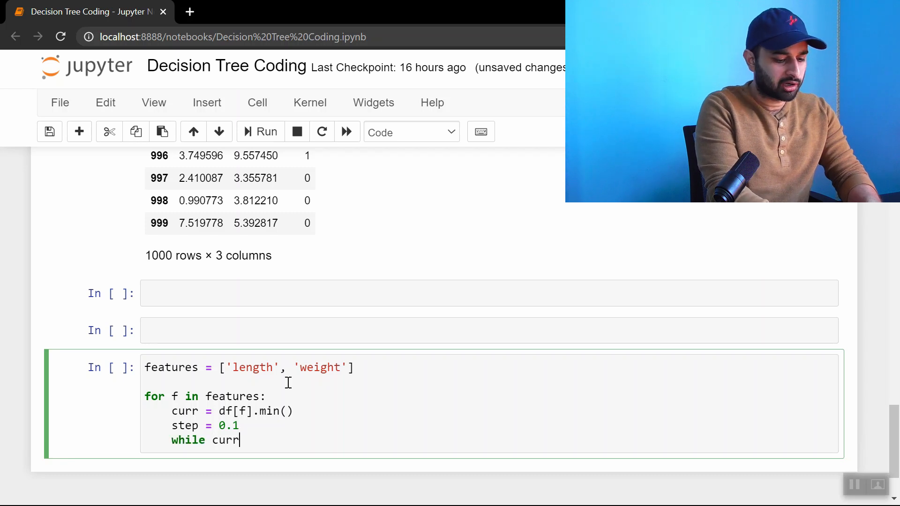
text(< df[f])
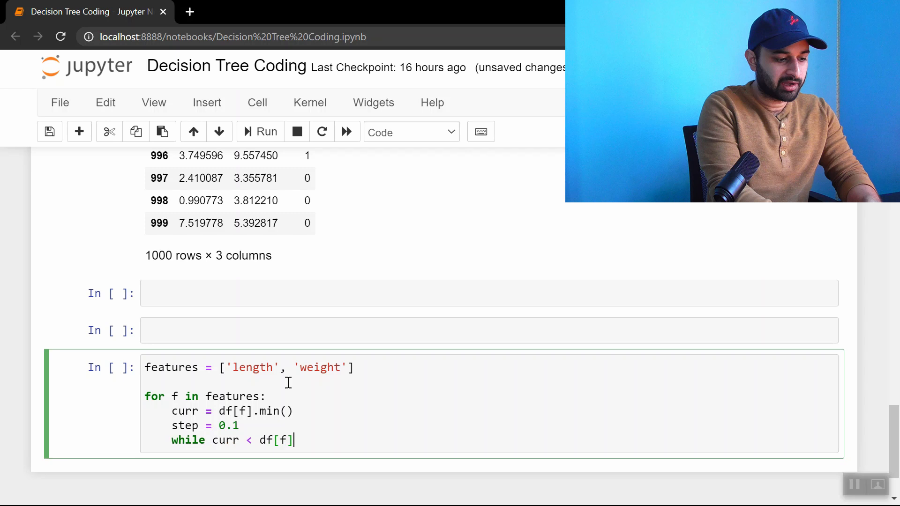
text(.max():)
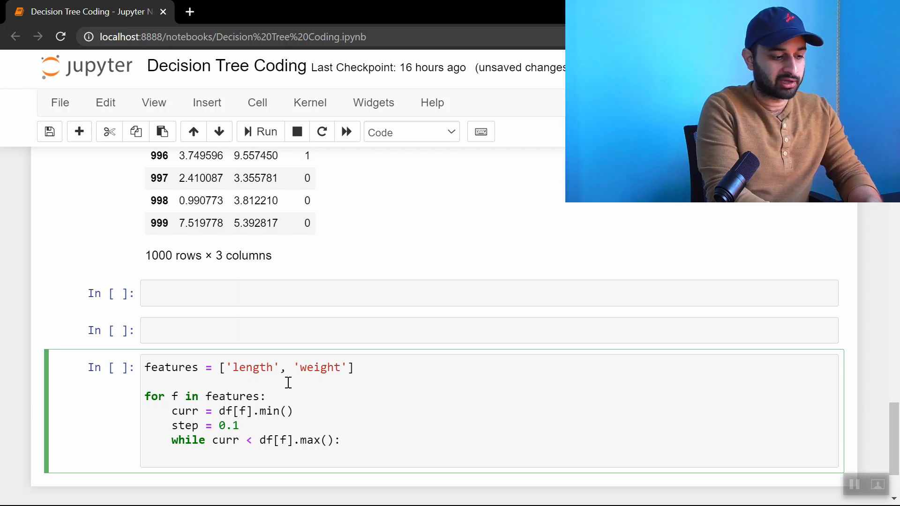
- Set curr_entropy = get_entropy_from_split(df, f, curr) inside the loop
text(curr_entropy =)
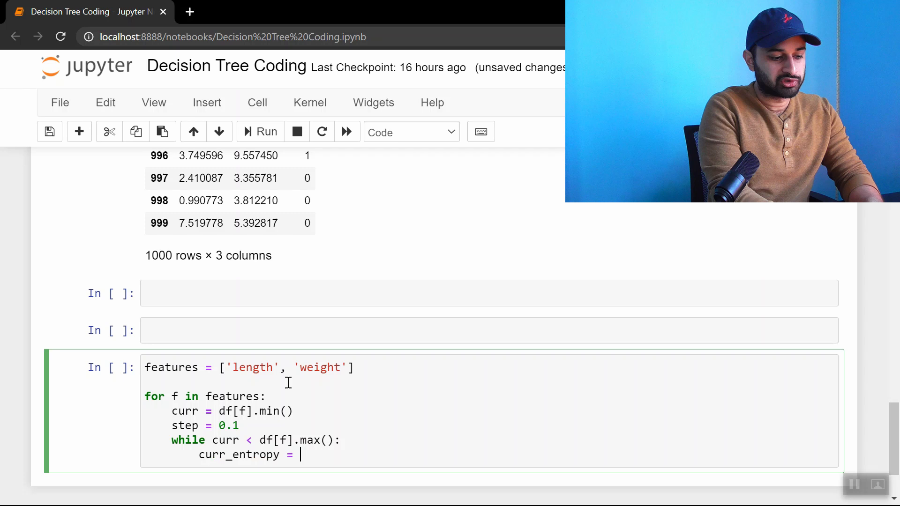
text(get_entropy)
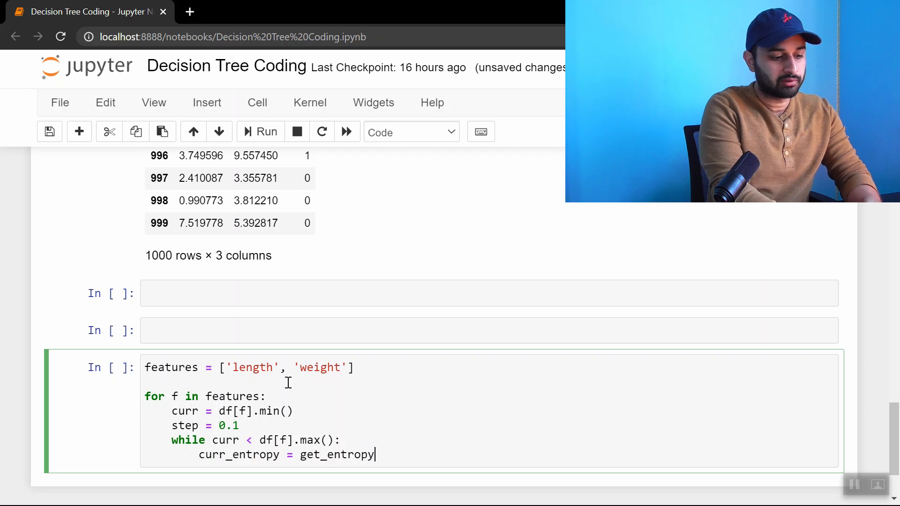
text(_fro_)
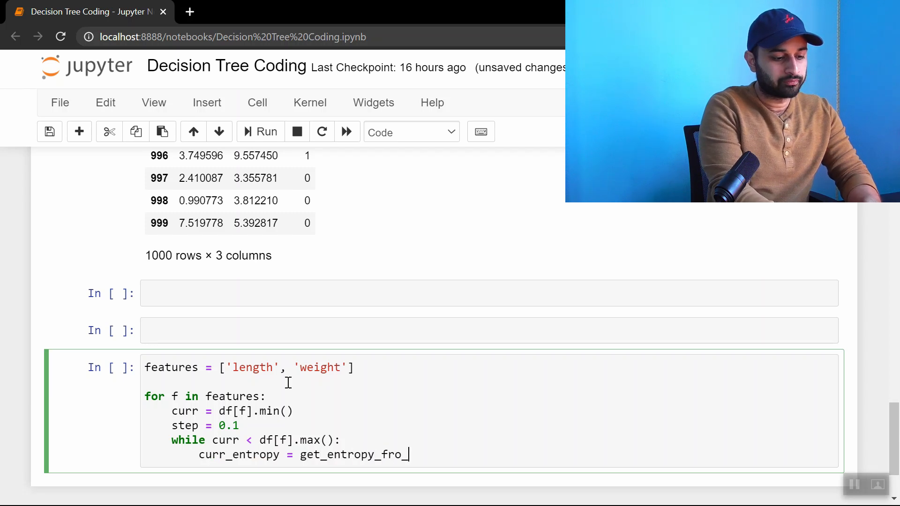
text(m_split())
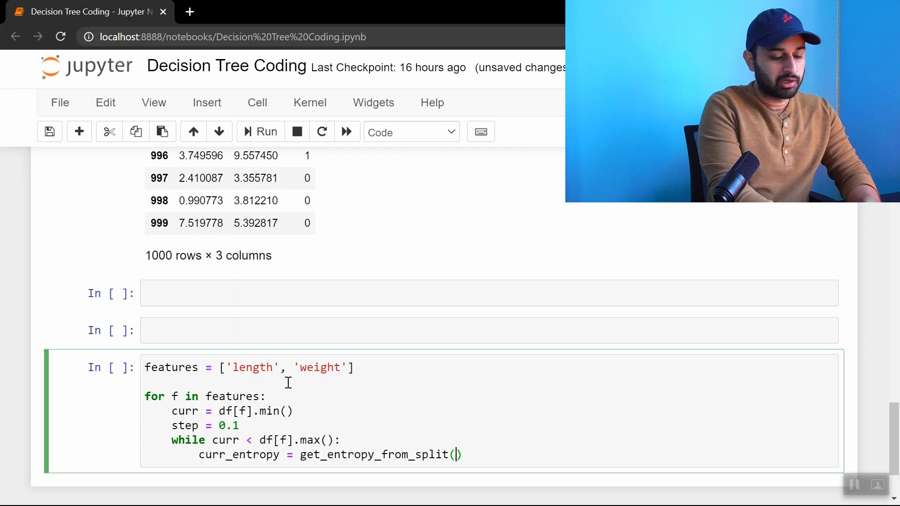
text(df,)
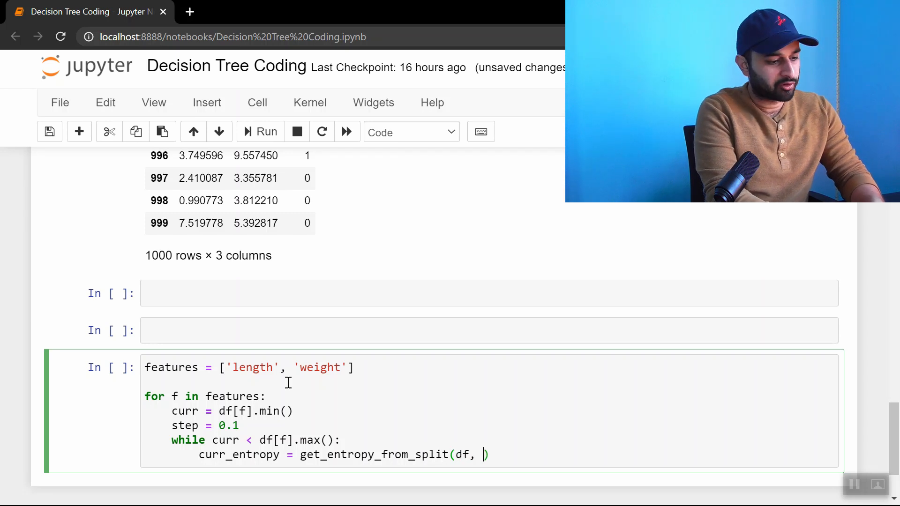
text(f,)
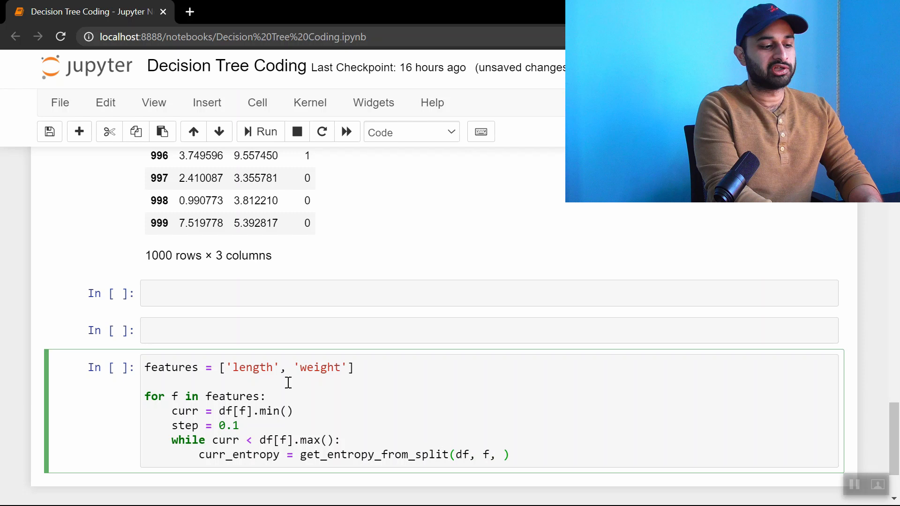
text(curr)
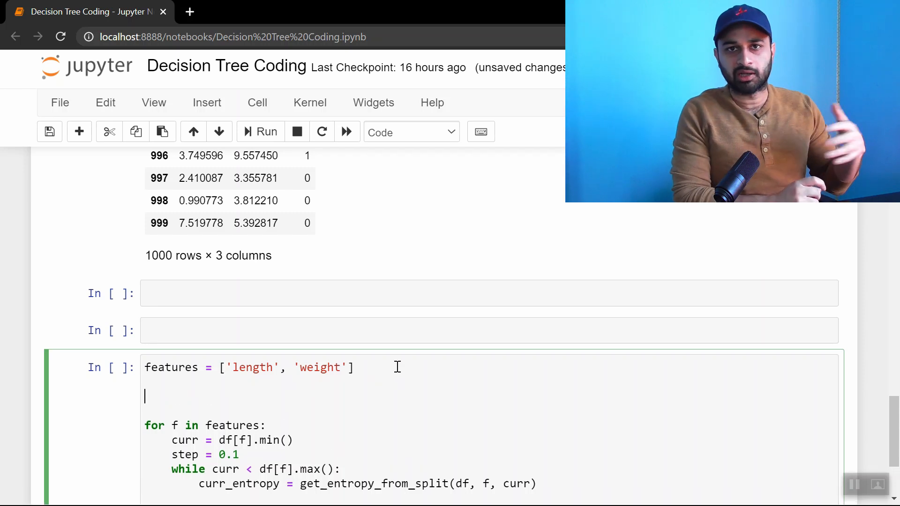
- Add best_params = {'feature': None, 'val': None, 'entropy': np.inf} above the loop
text(b)
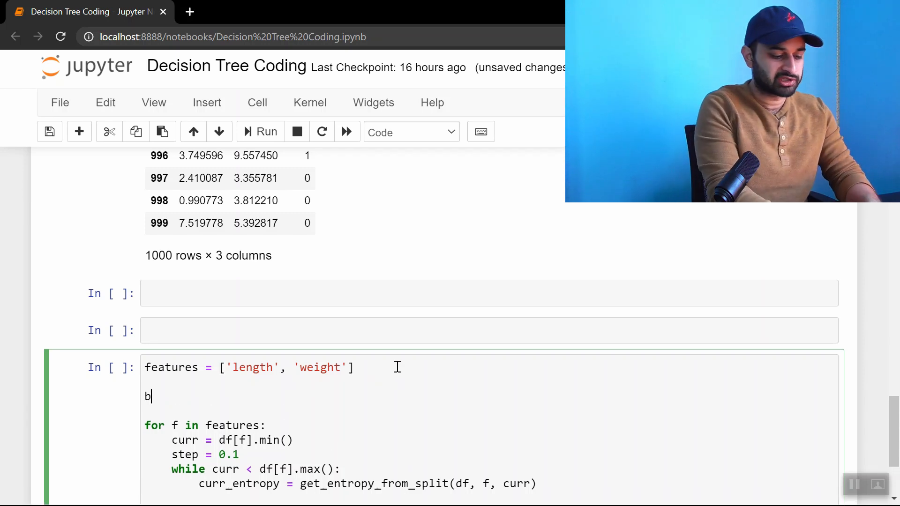
text(est_params = {})
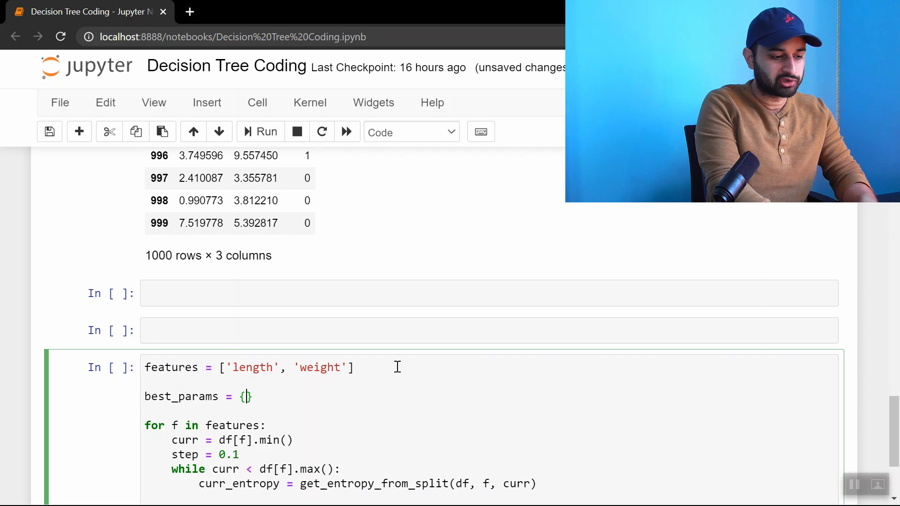
text('feature':)
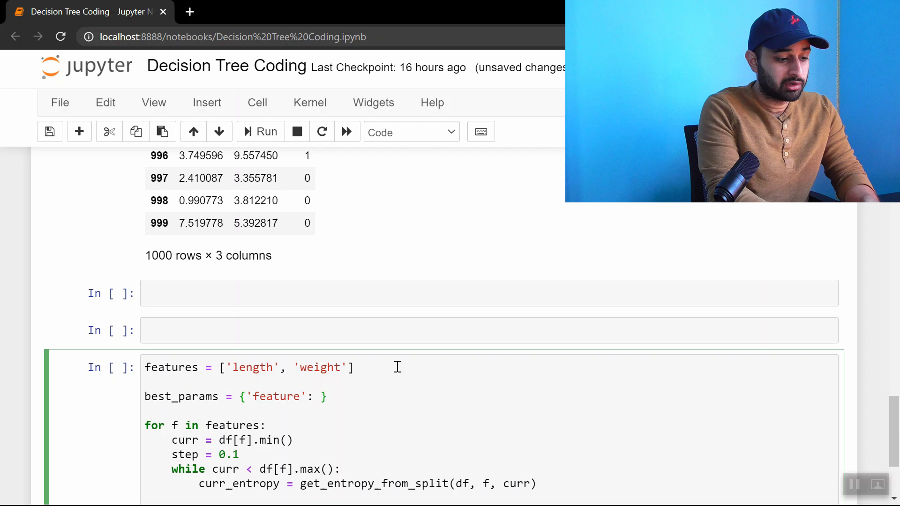
text(None, '')
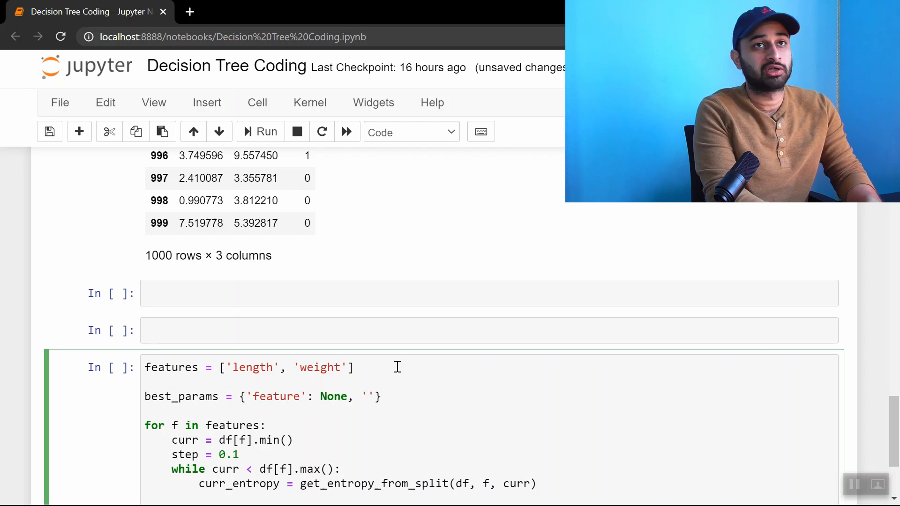
text(val)
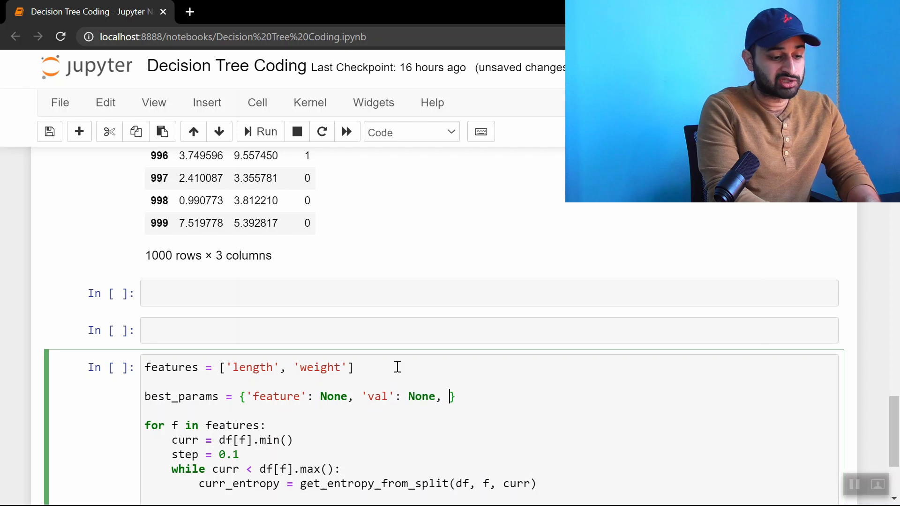
text(')
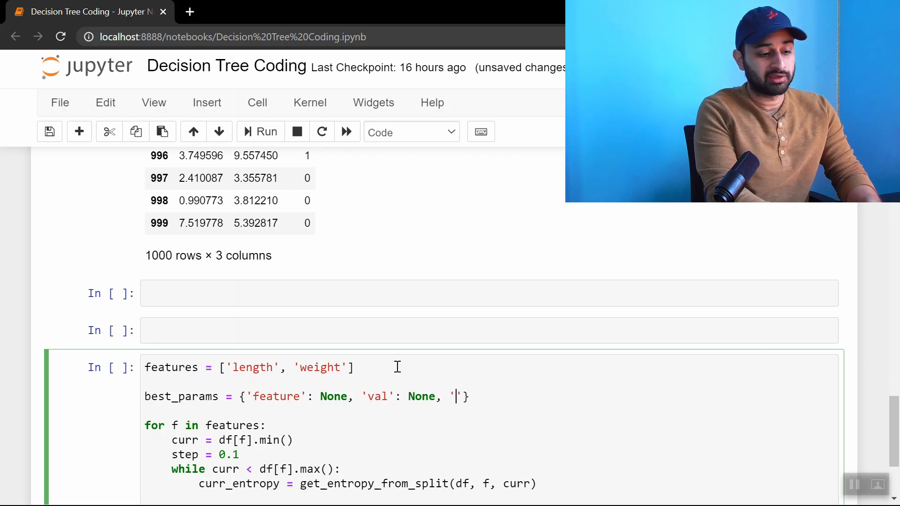
text(entropy':)
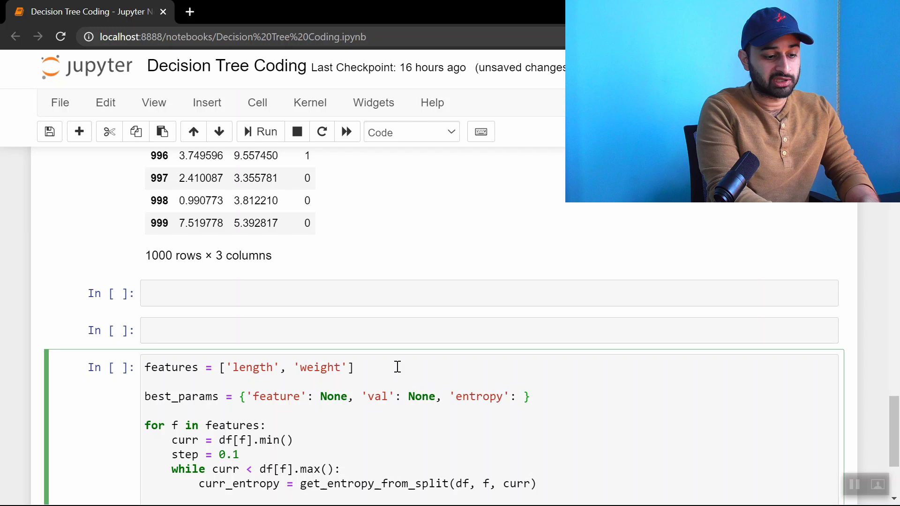
text(np.inf)
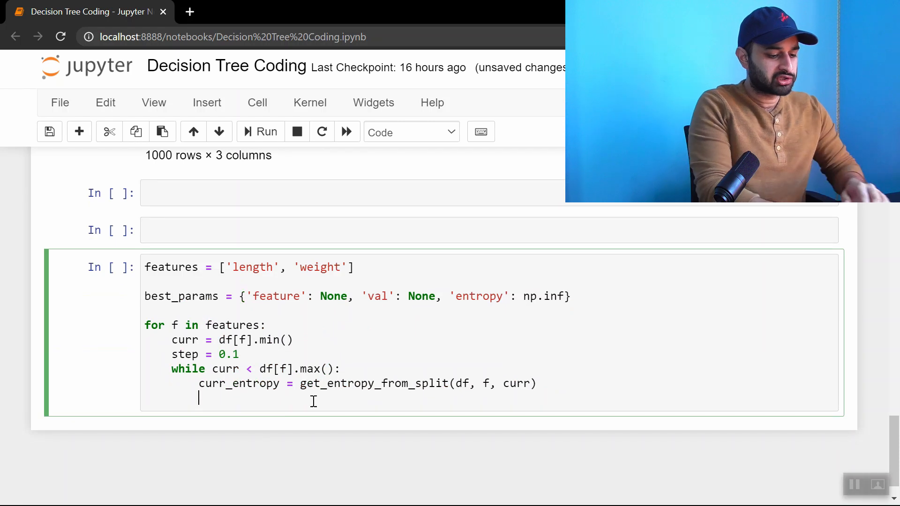
- When curr_entropy < best_params['entropy'], store f as best_params['feature']
text(if curr)
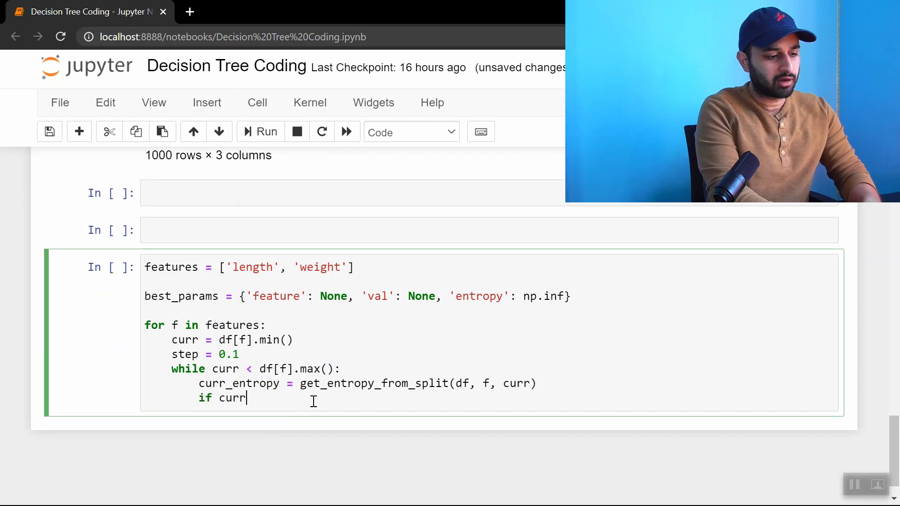
text(_entropy <)
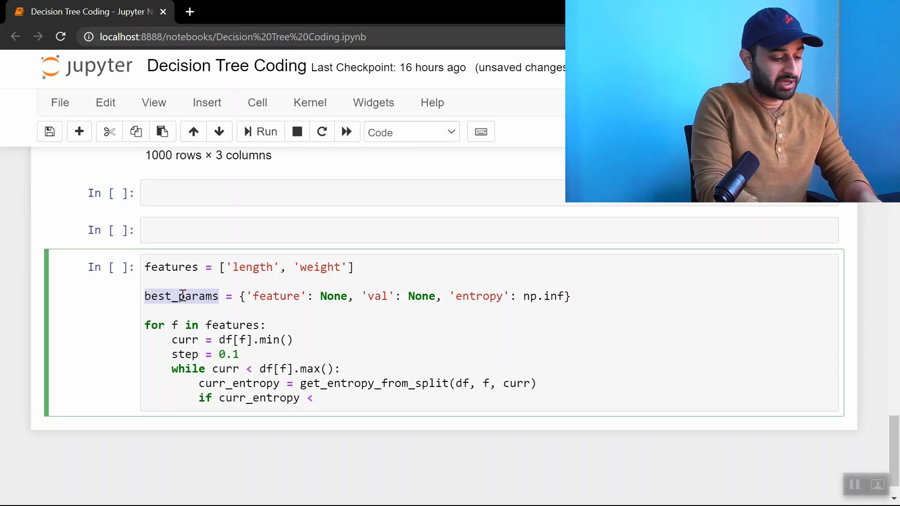
text(best_params)
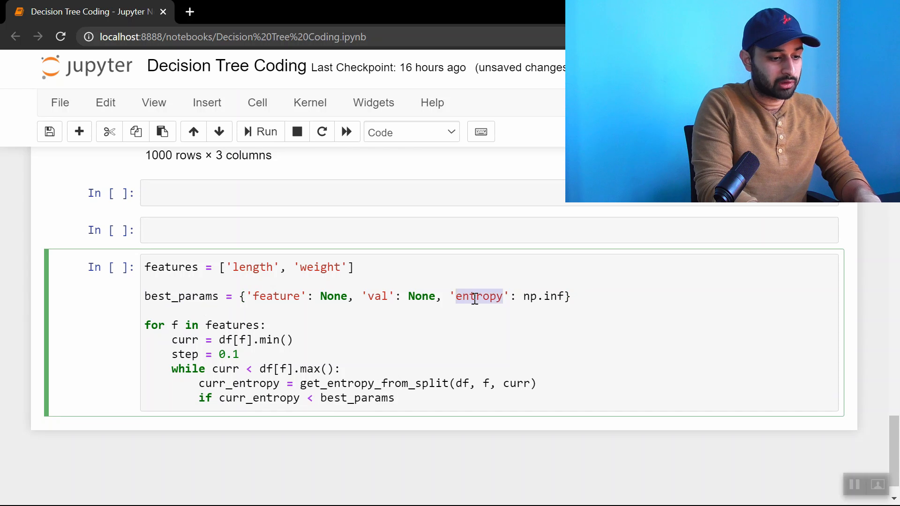
text(['entropy']:)
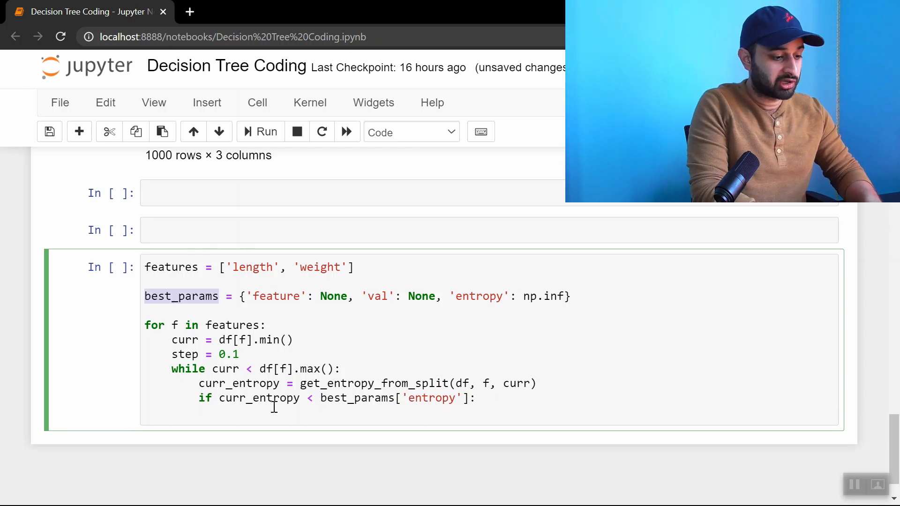
text(best_params[''])
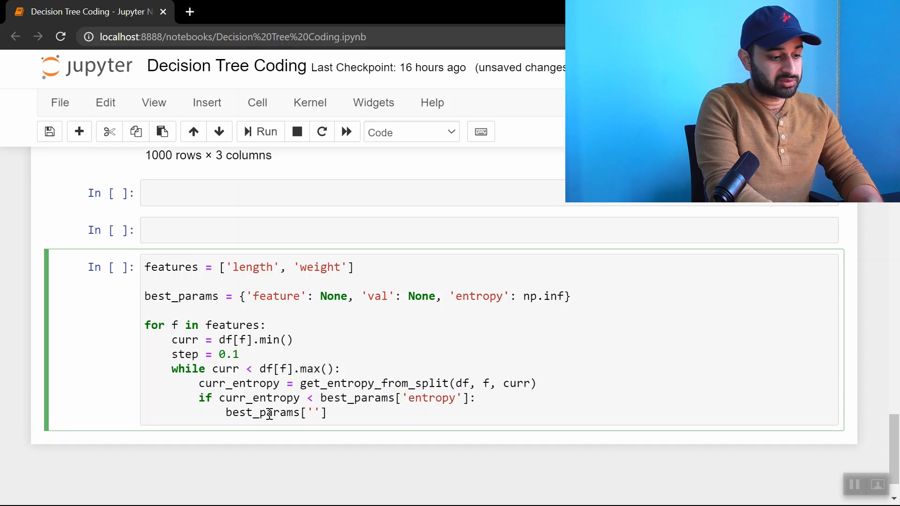
text(feature'] = f)
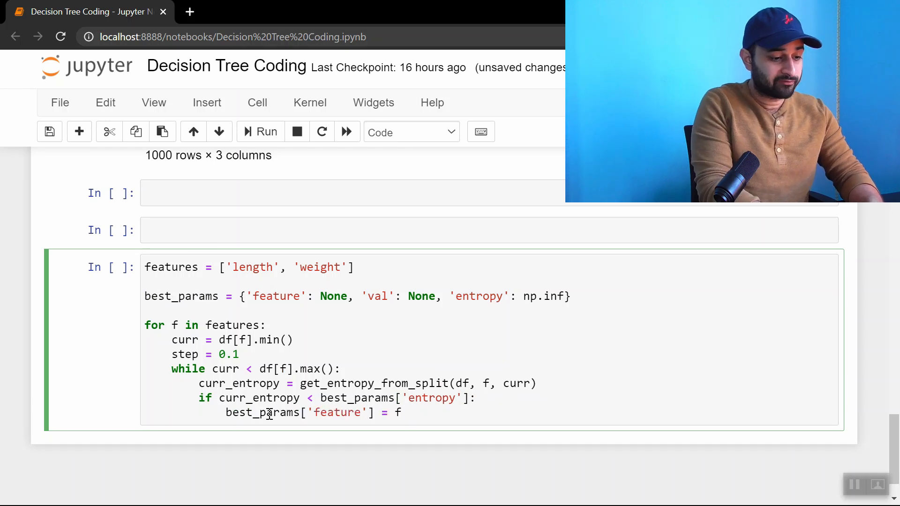
- Also store val = curr and entropy = curr_entropy, then begin the curr increment
text(best_params)
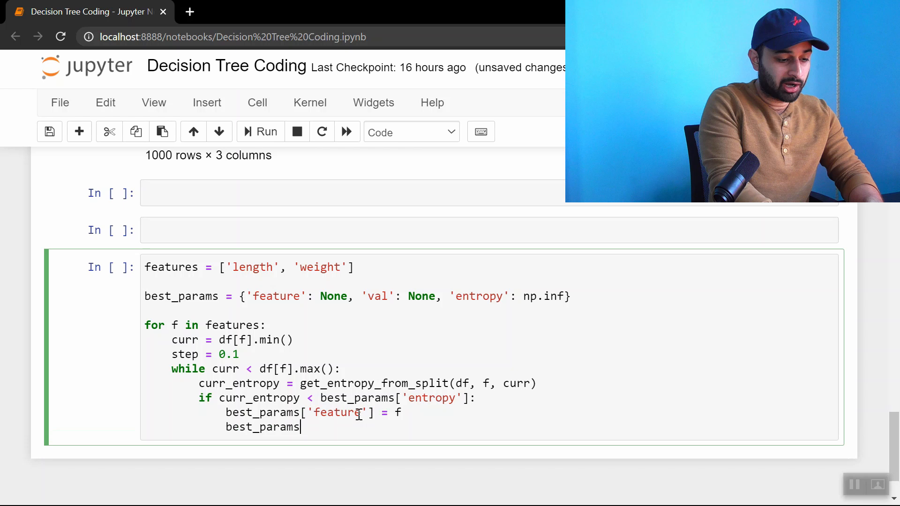
text(['val'])
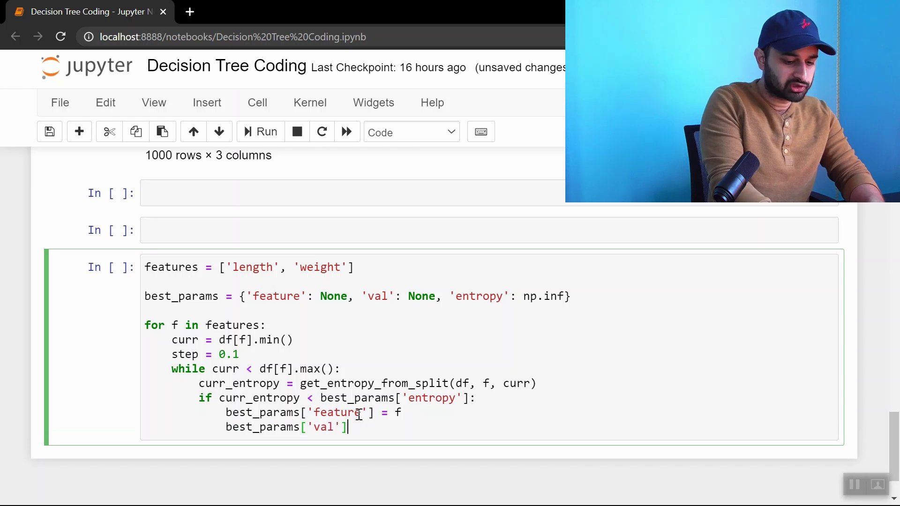
text(= curr)
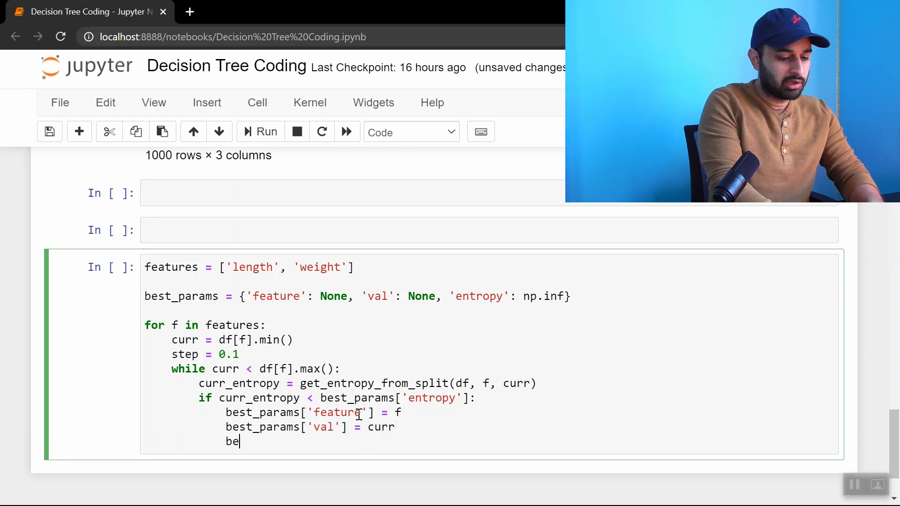
text(st_params['e'])
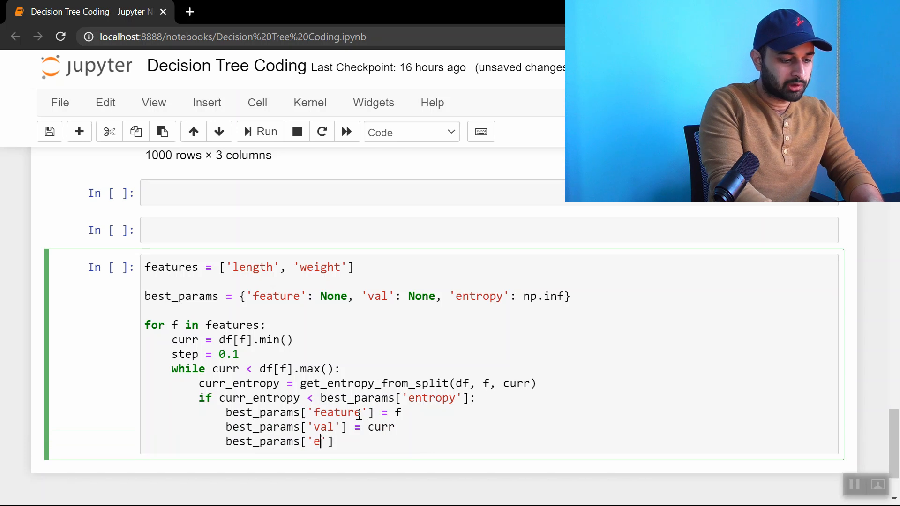
text(ntropy'] =)
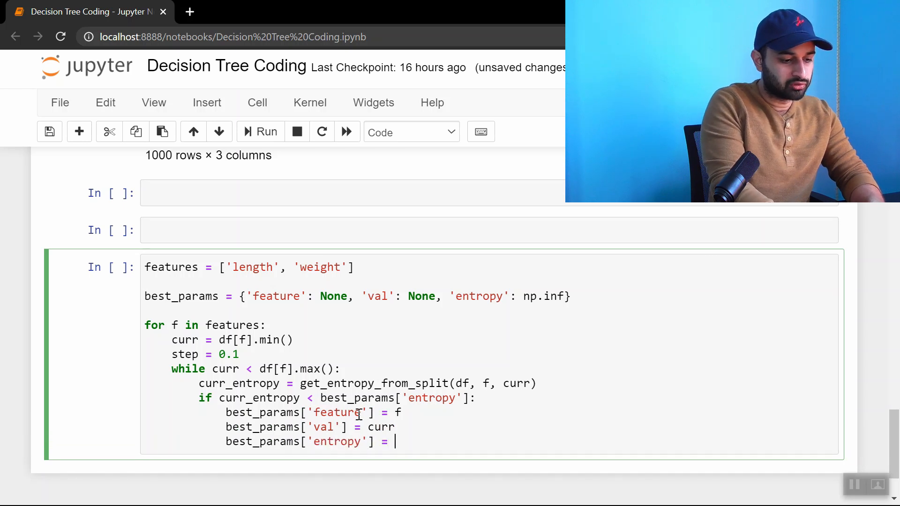
text(curr_entropy)
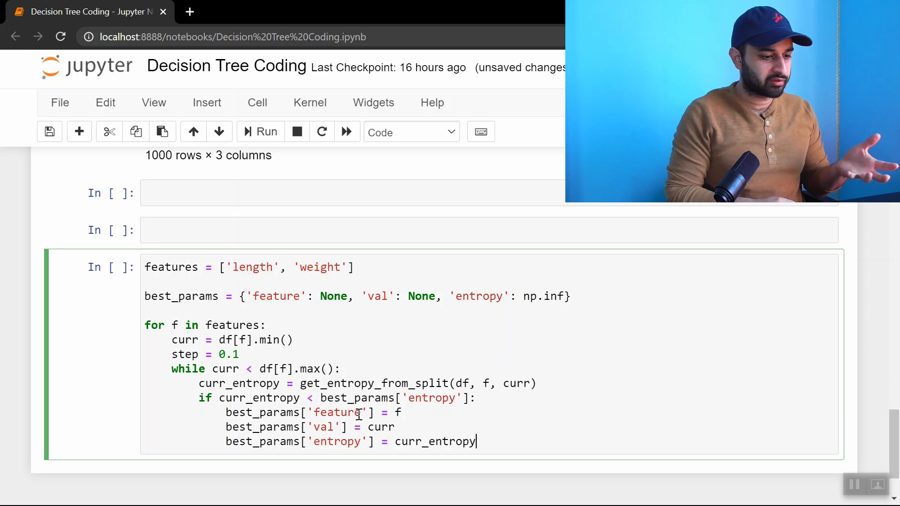
key(Return)
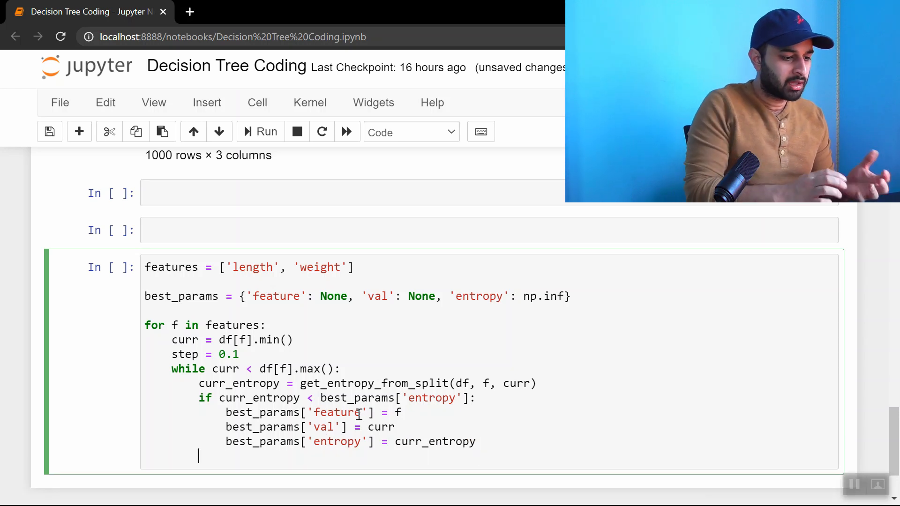
text(curr +=)
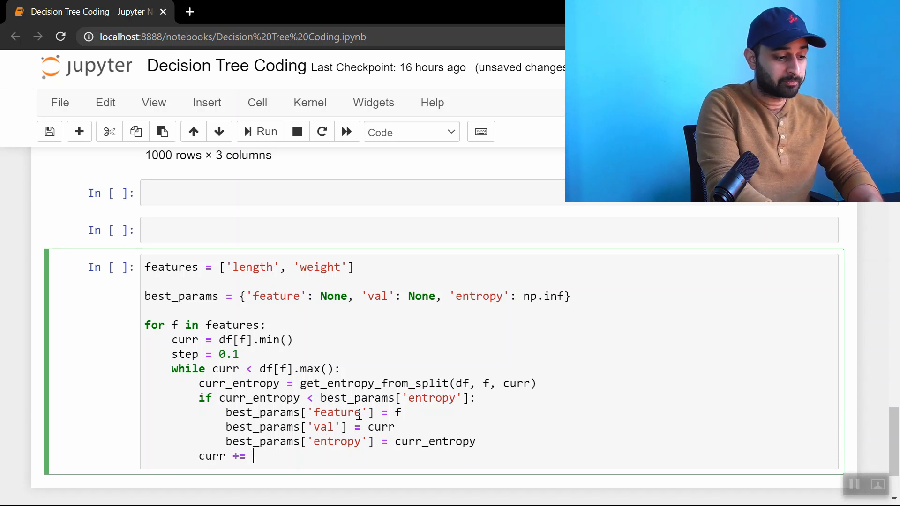
- Complete curr += step, add print(best_params), and run, hitting a NameError
text(step)
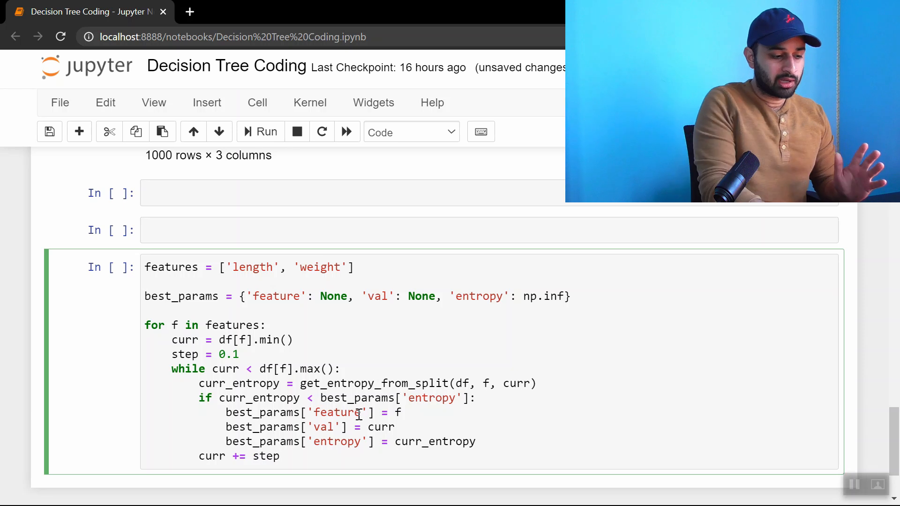
text(print()
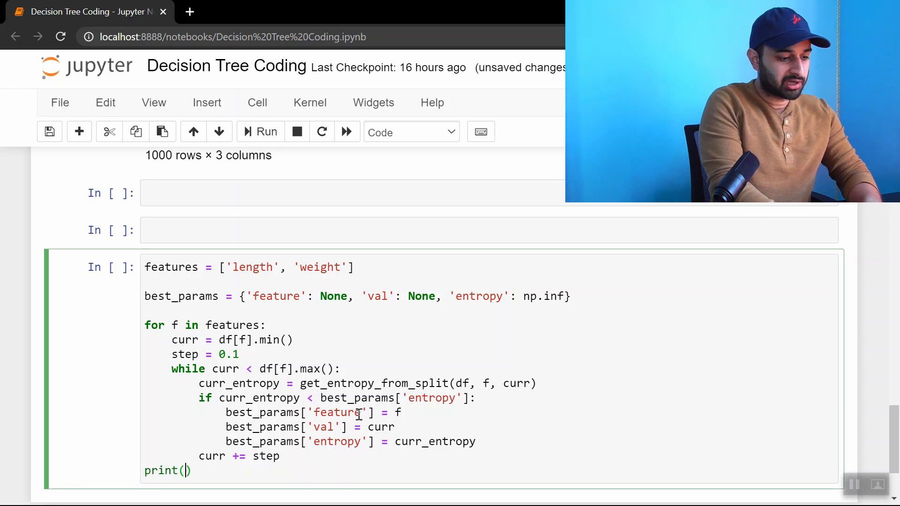
text(best_params)
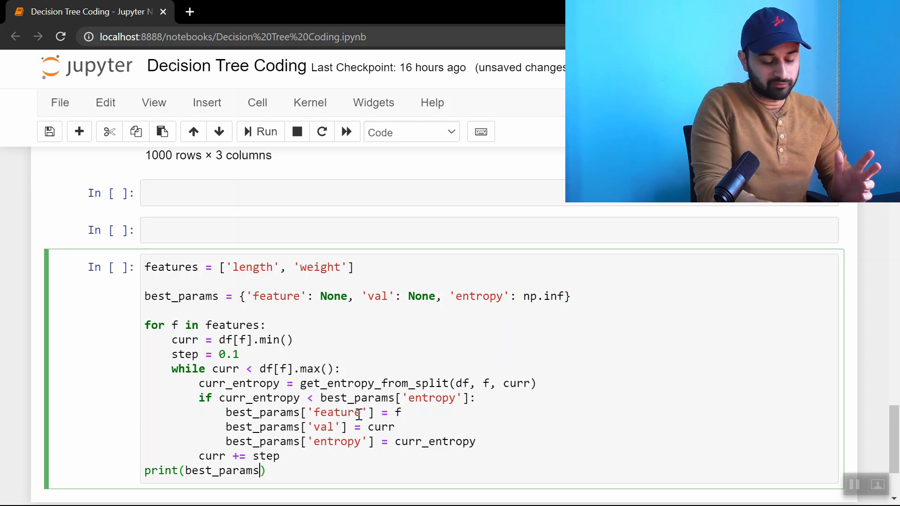
click(259, 132)
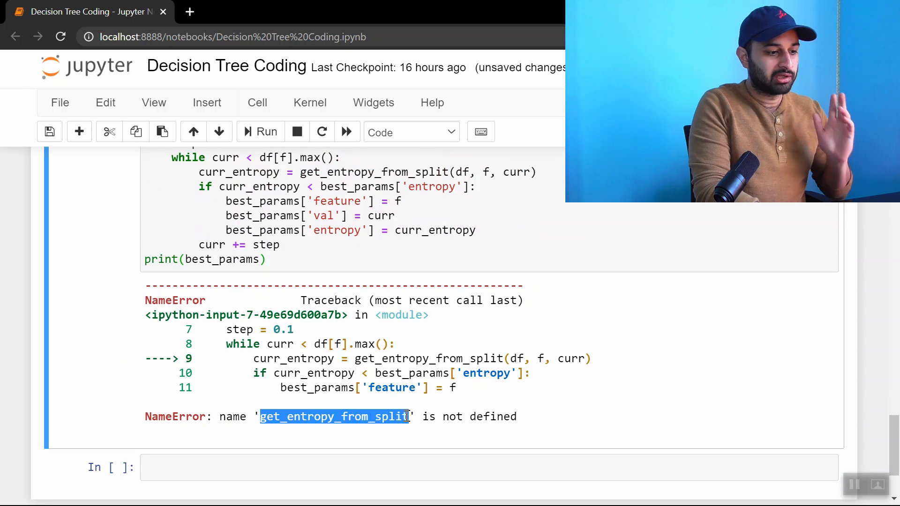
- Type the header def get_entropy_from_split(df, feature, val): in the cell above
text(de)
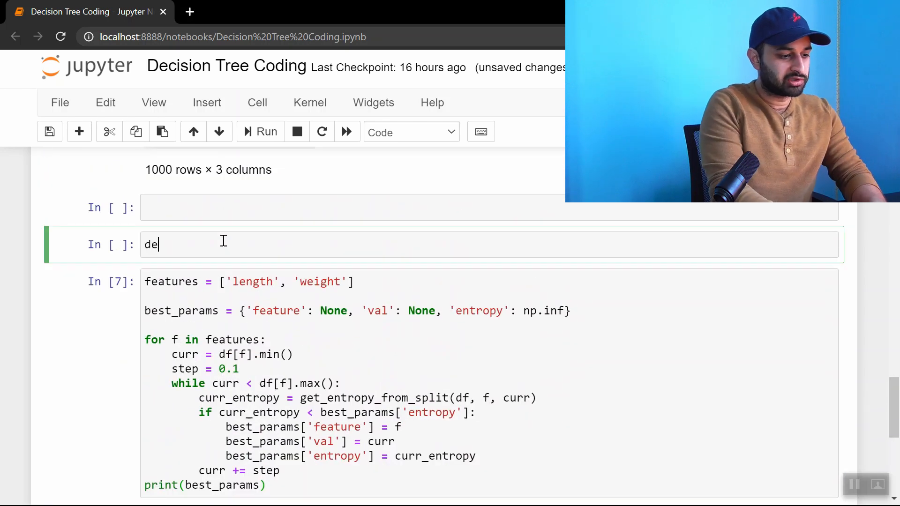
text(f get_entropy_from)
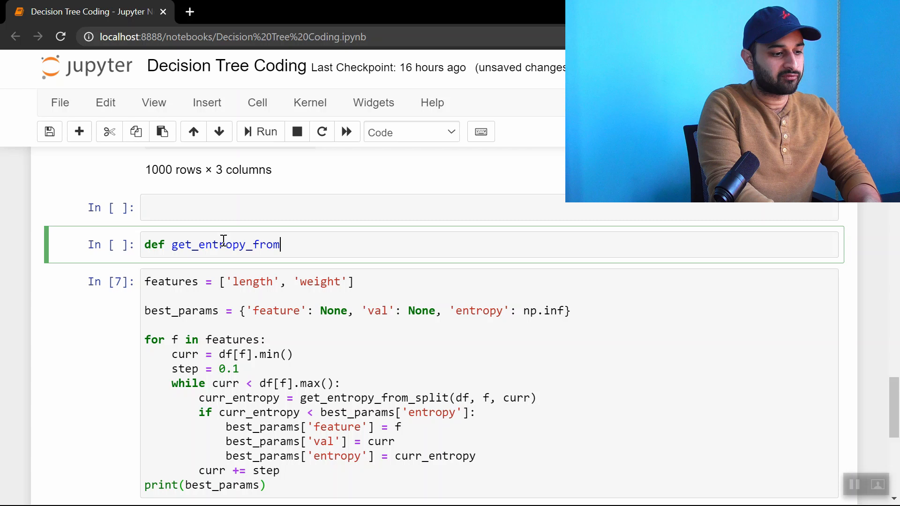
text(_spli)
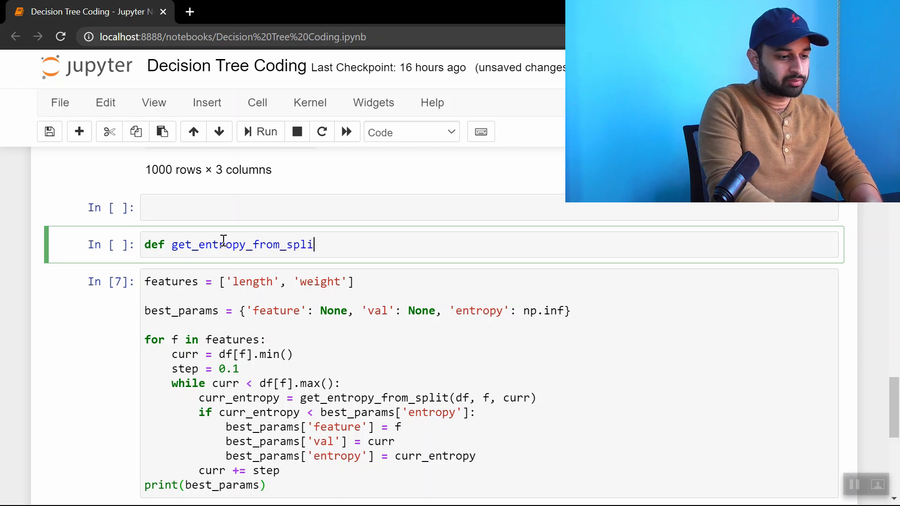
text((df,)
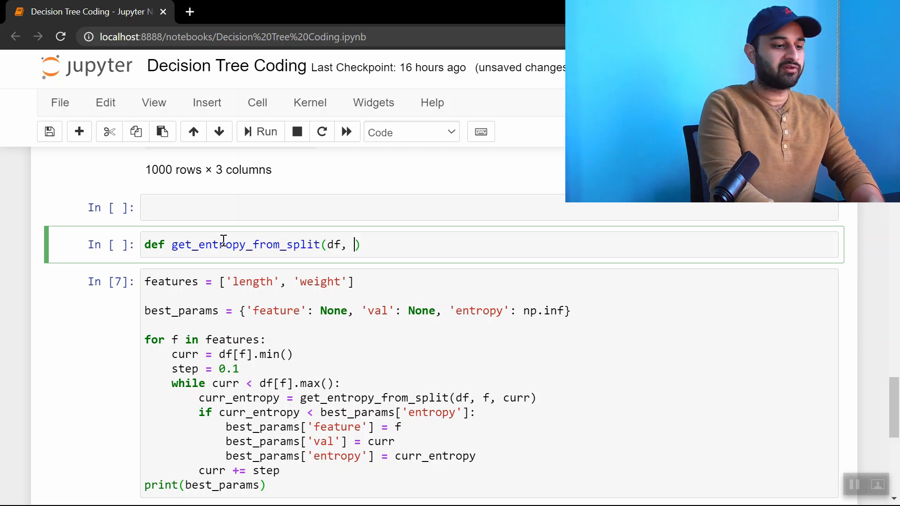
text(feature, val):)
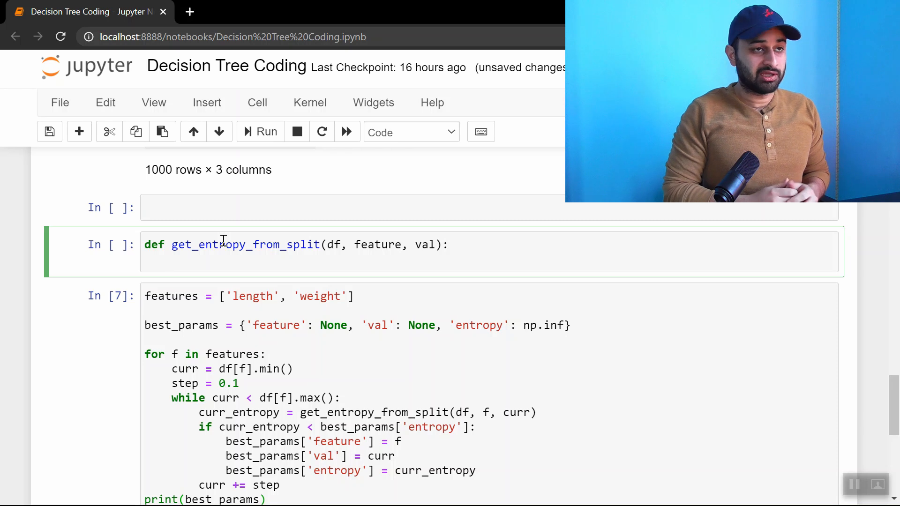
- Collect left_types where df[feature] < val and right_types where >= val
text(left)
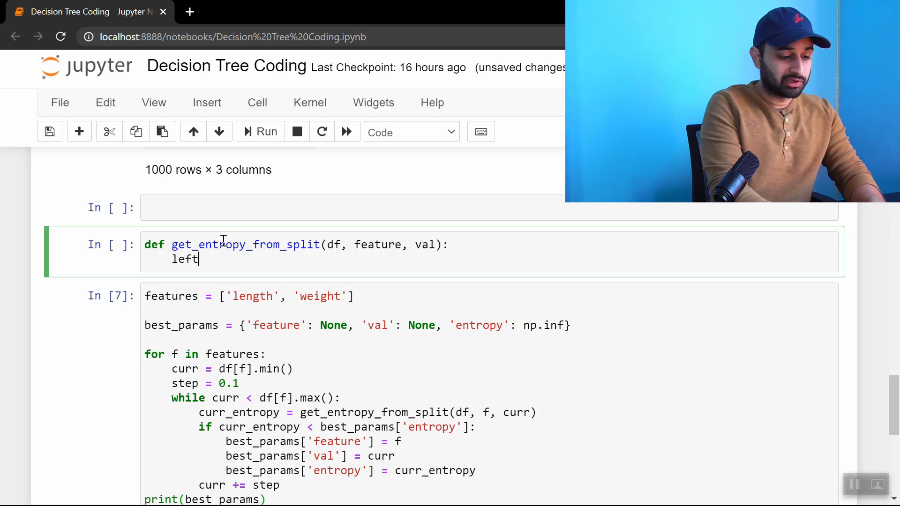
text(_df = df[df[fea)
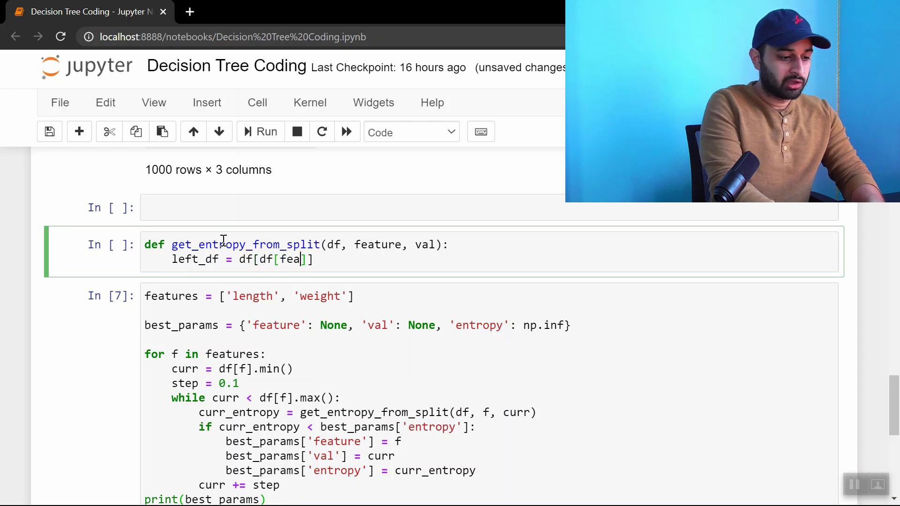
text(ture] < val)
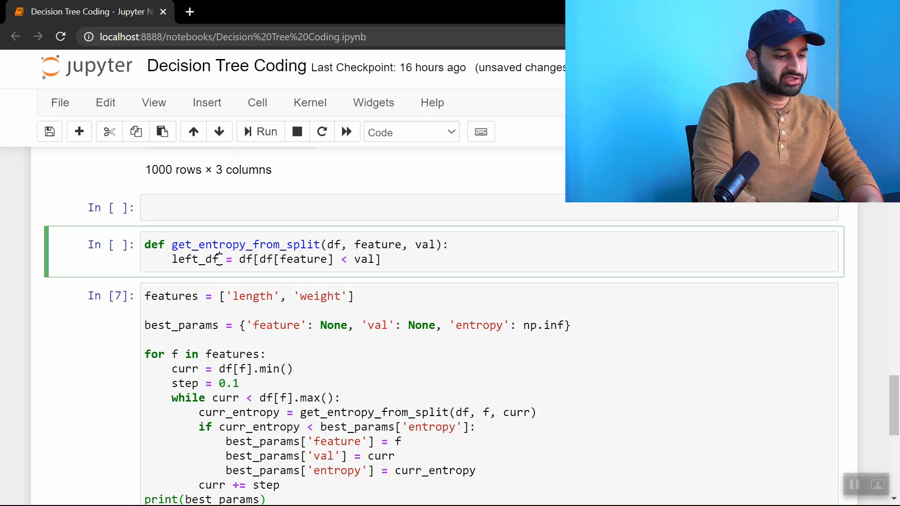
text(left_types)
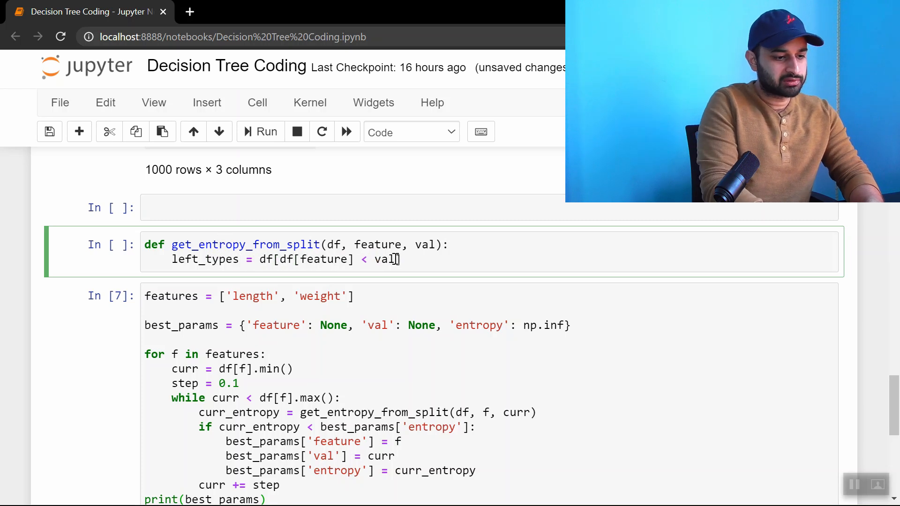
text(]types)
text(right_types =)
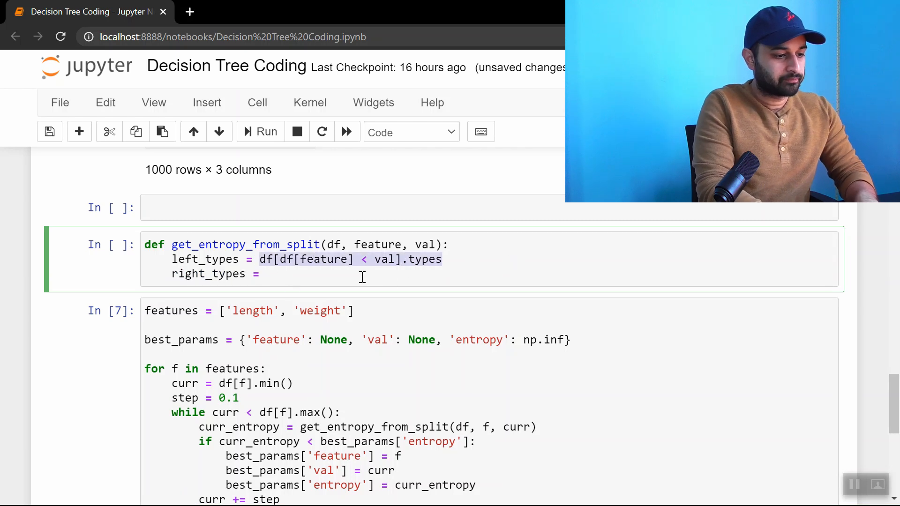
text(df[df[feature] >= val].types)
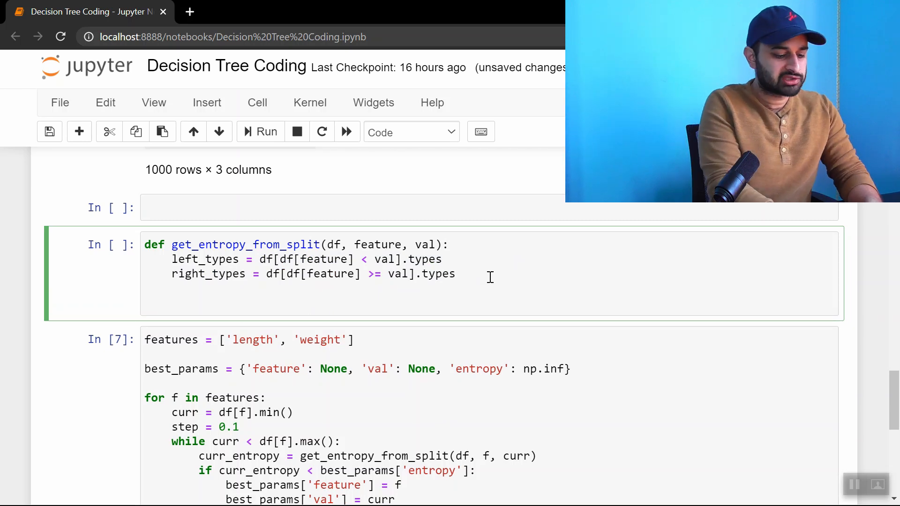
- Compute left_entropy and right_entropy with get_entropy on each side's types
text(left_)
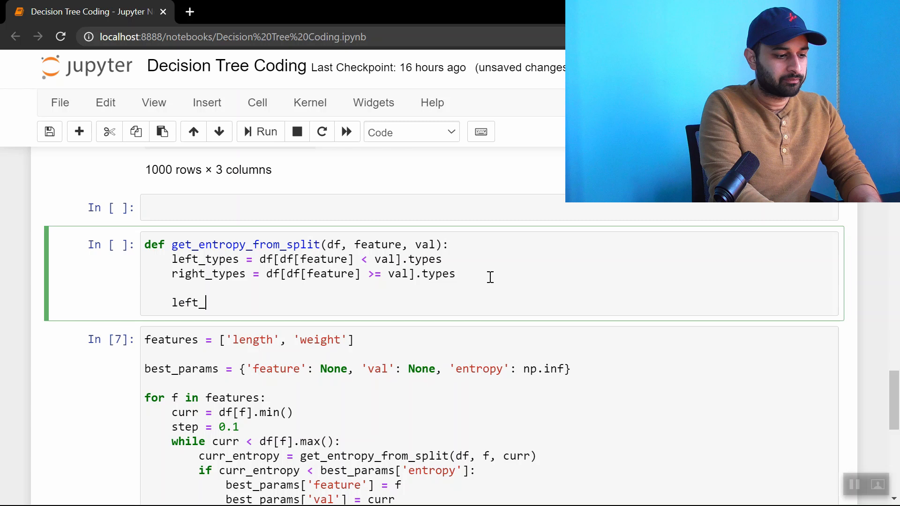
text(entropy = g)
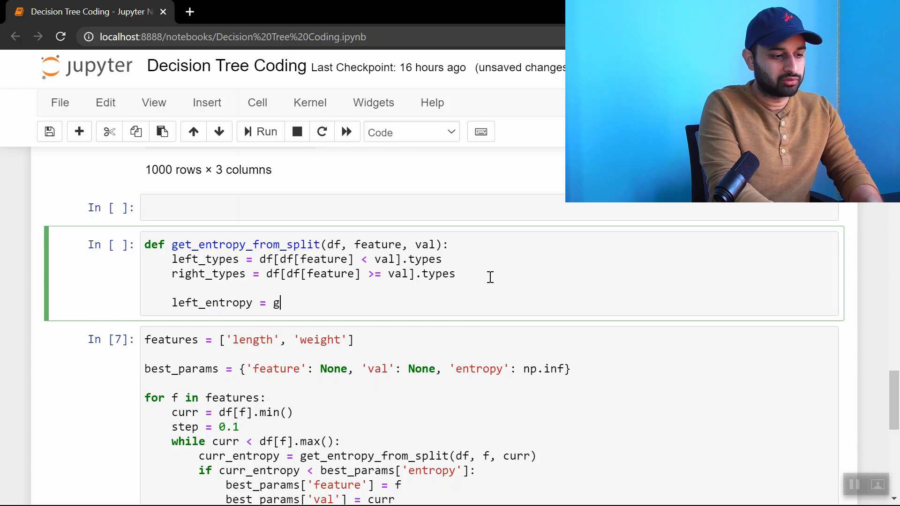
text(et_entropy())
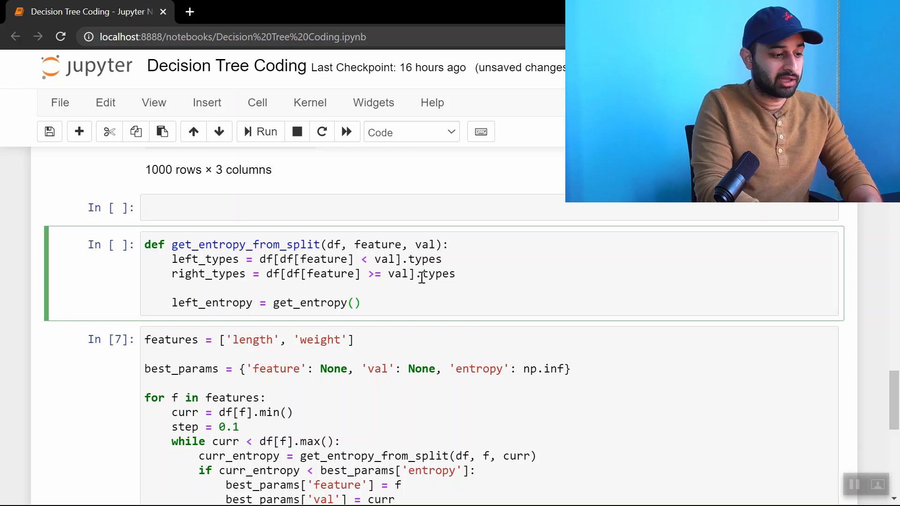
text(left_types)
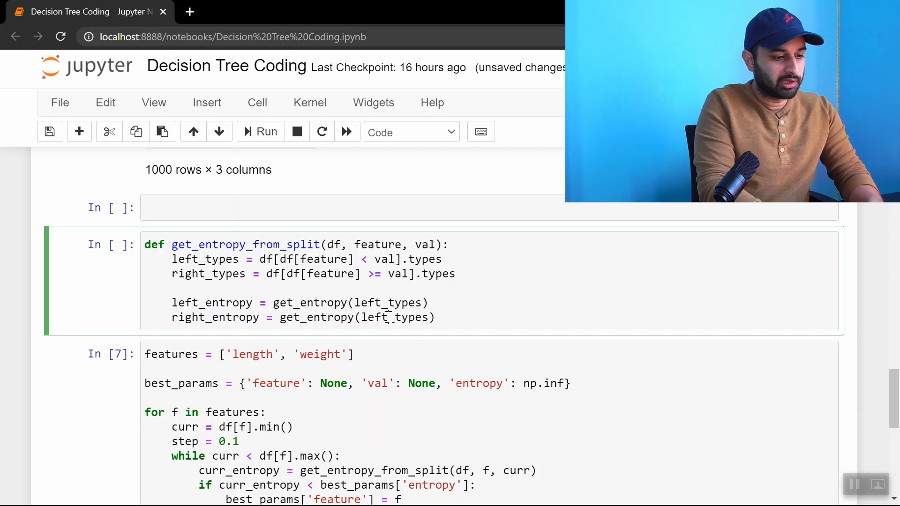
text(right_types)
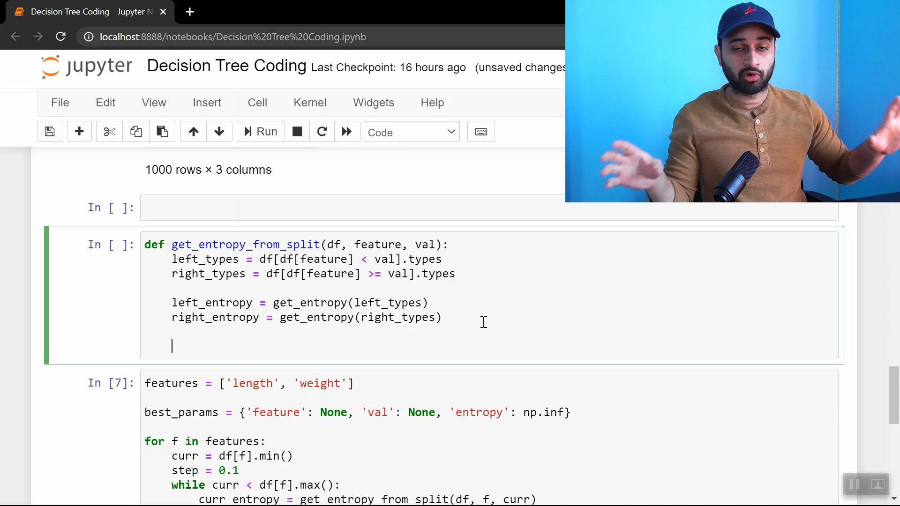
- Compute left_prop as len(left_types) / len(df), with a matching right-side line
text(l)
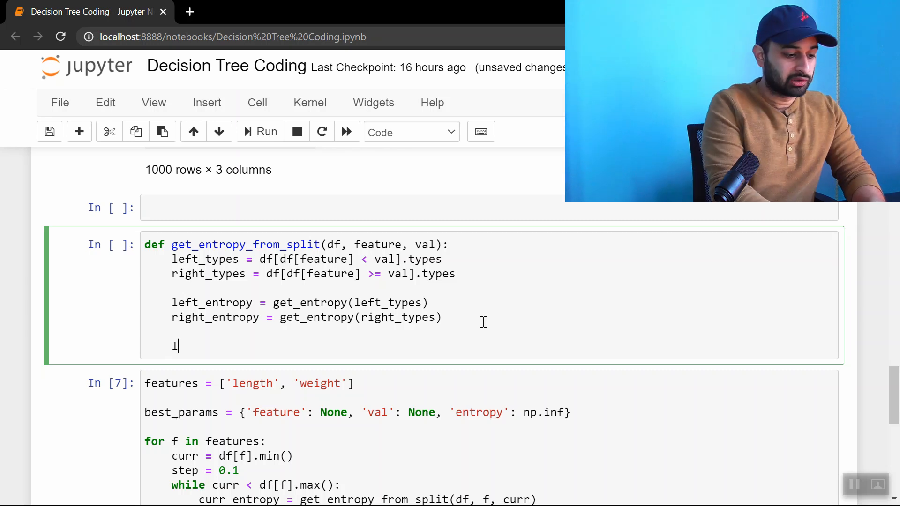
text(eft_prop =)
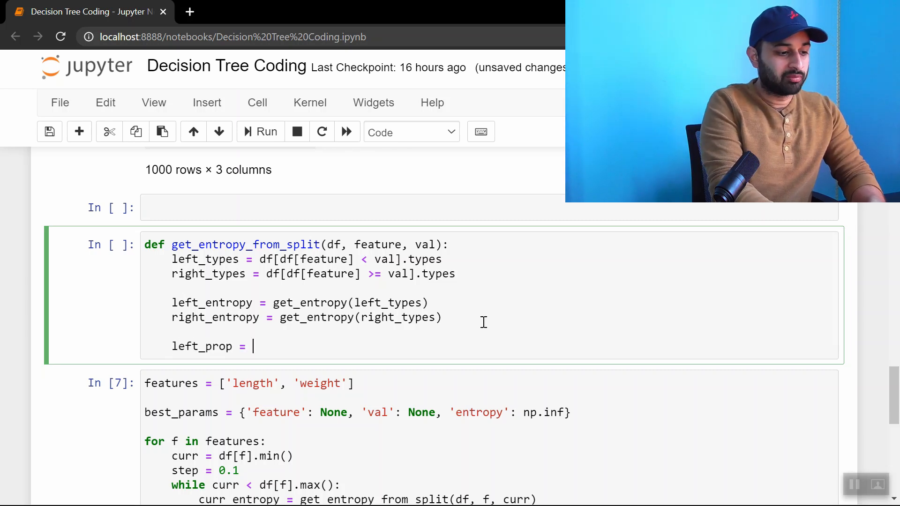
text(len())
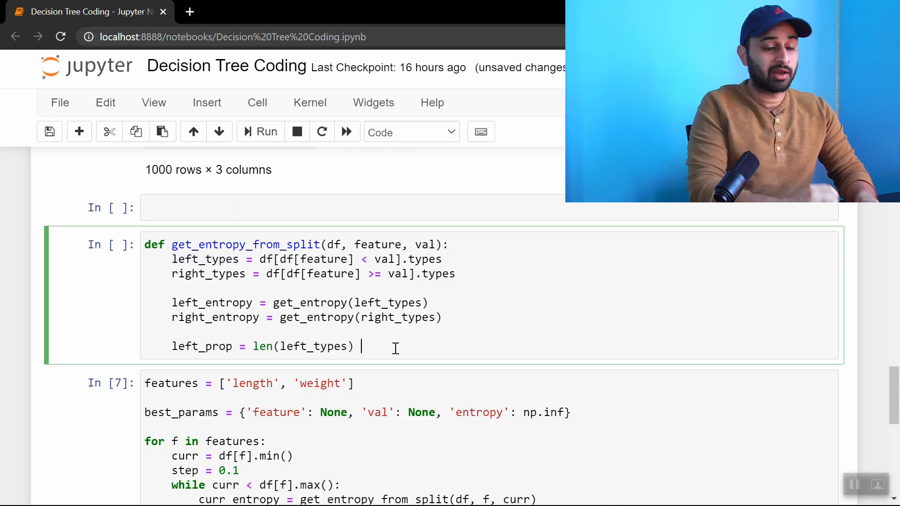
text(/)
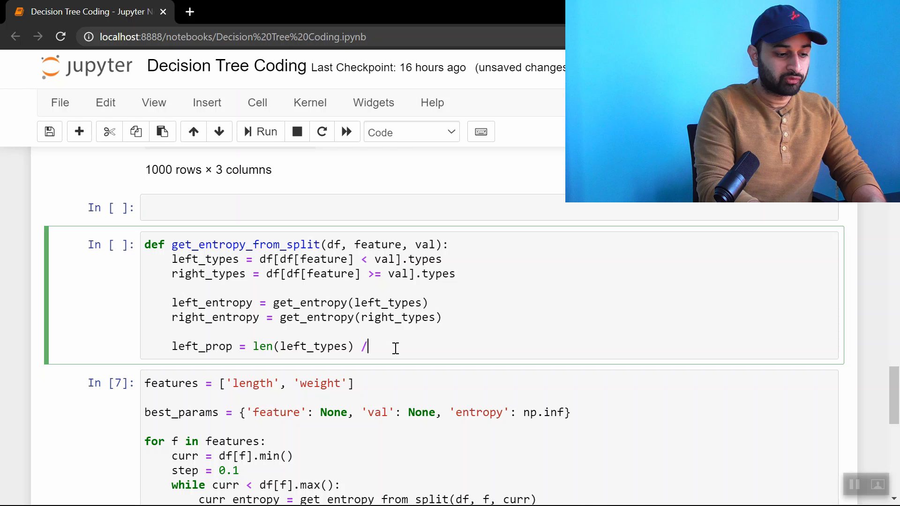
text(len(df))
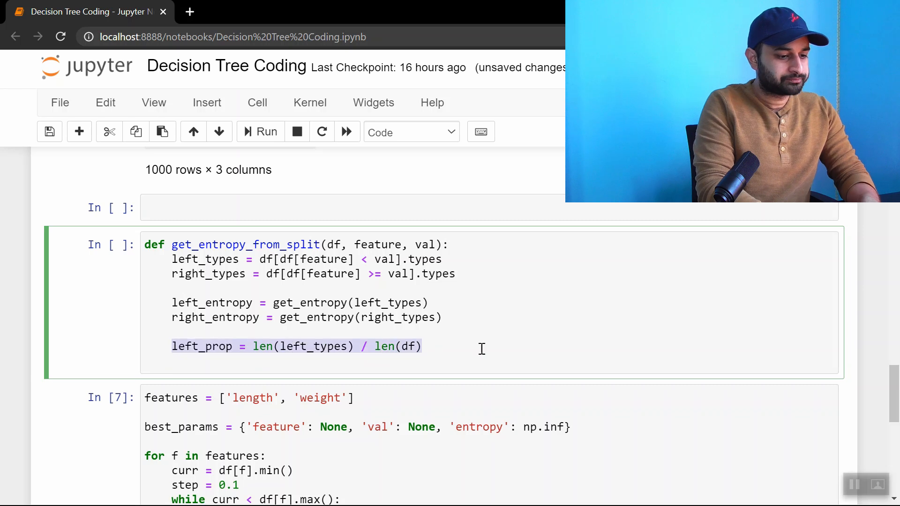
text(v)
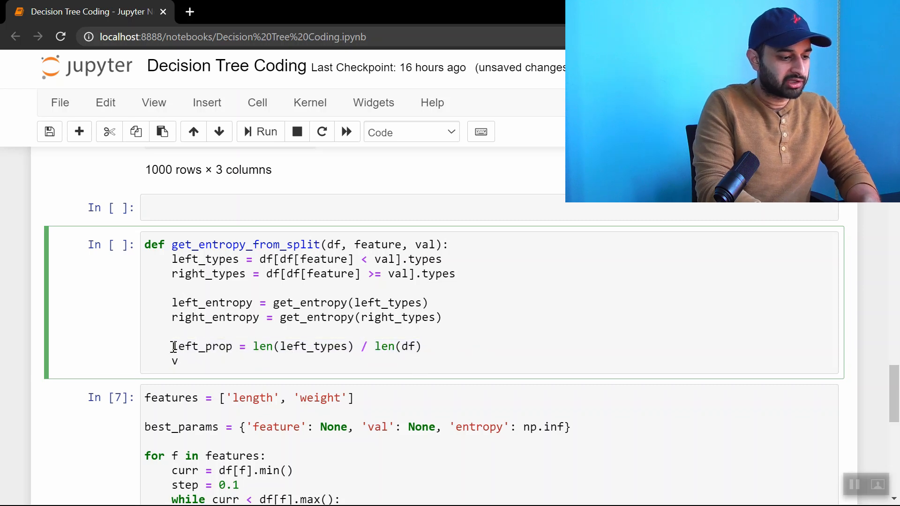
key(backspace)
text(right_prop = len(right_types) / len(df)
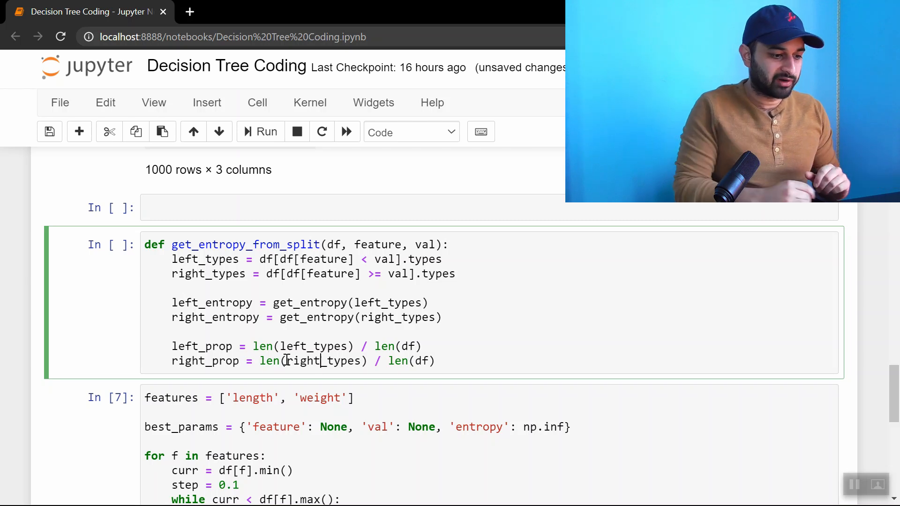
- Return left_prop*left_entropy + right_prop*right_entropy
text(retu)
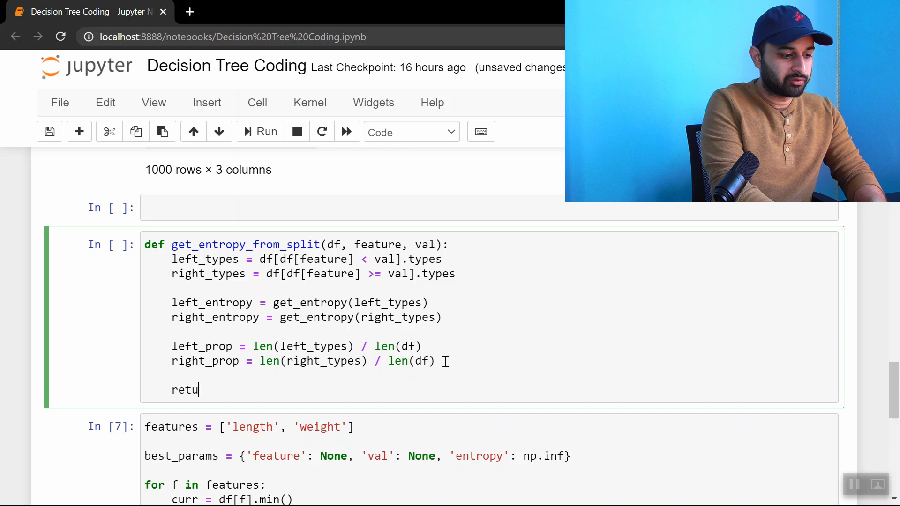
text(rn left_)
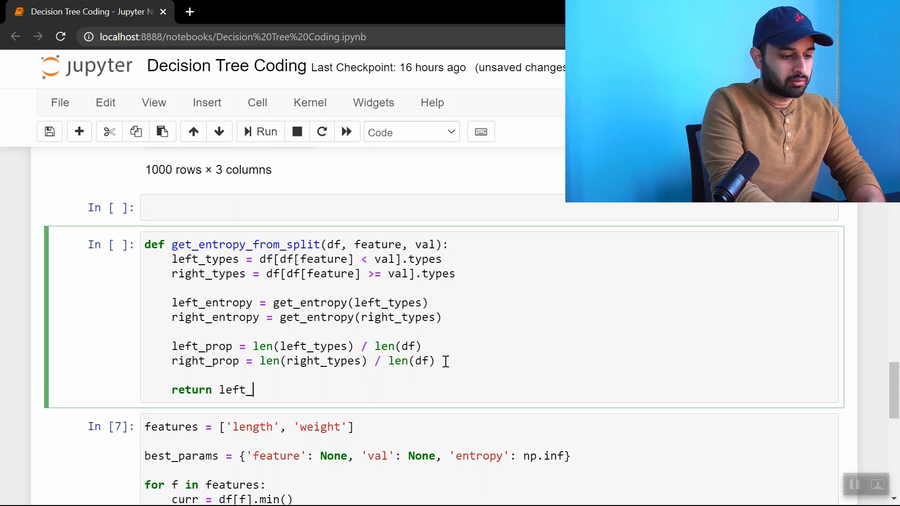
text(prop*left_e)
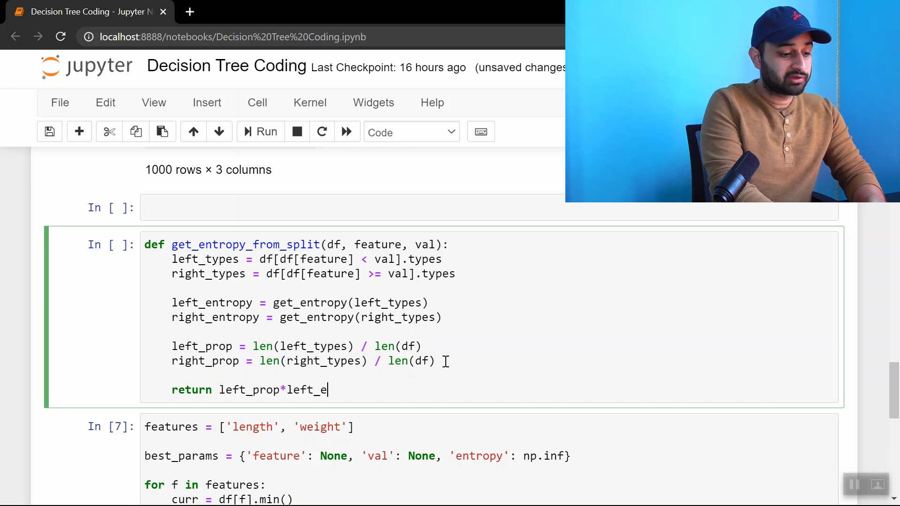
text(ntropy + right_)
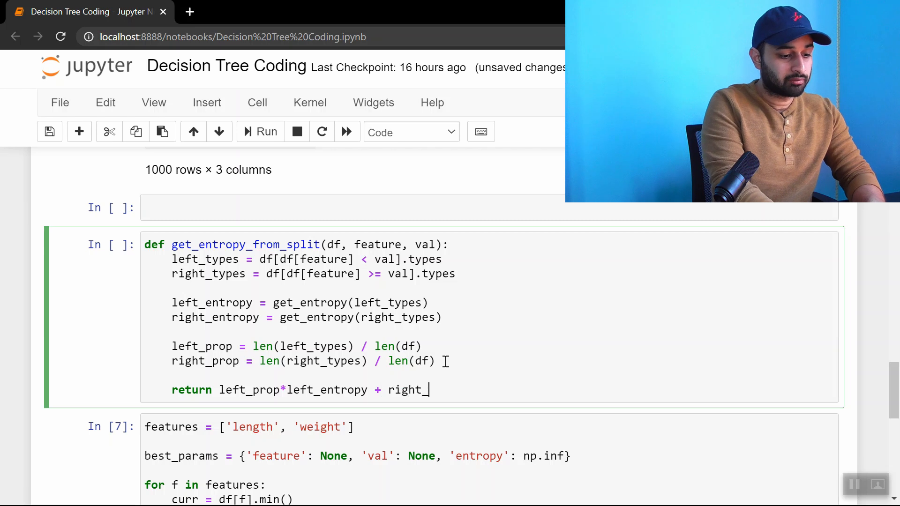
text(prop*right_e)
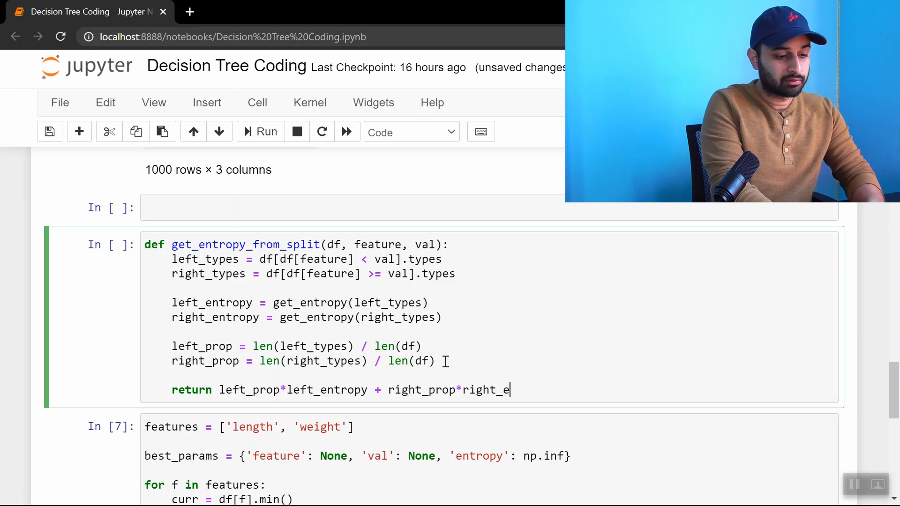
text(ntropy)
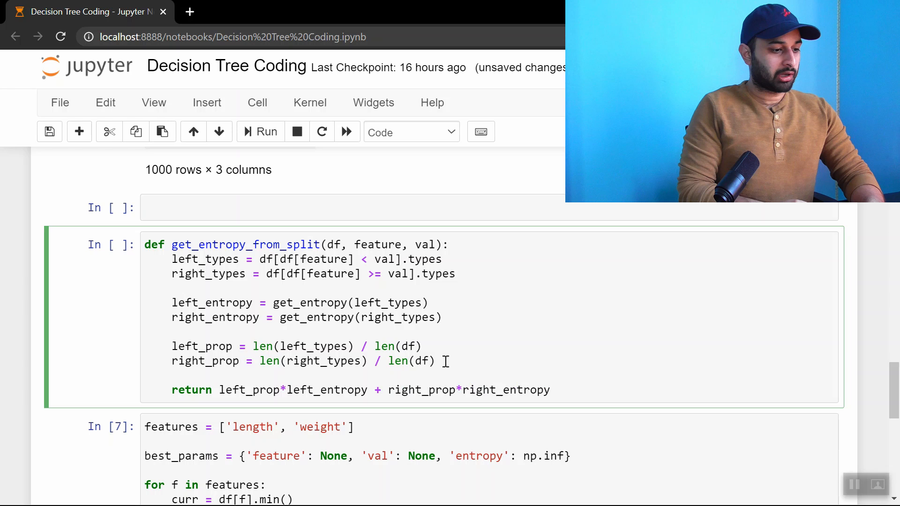
- In the empty cell, define get_entropy(vals) with p = np.mean(vals)
scroll(down, 3)
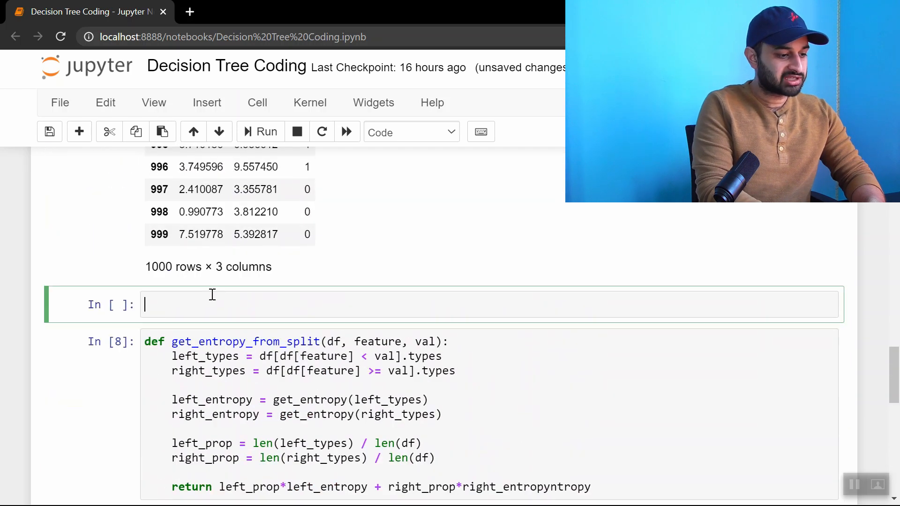
text(def get_entropy)
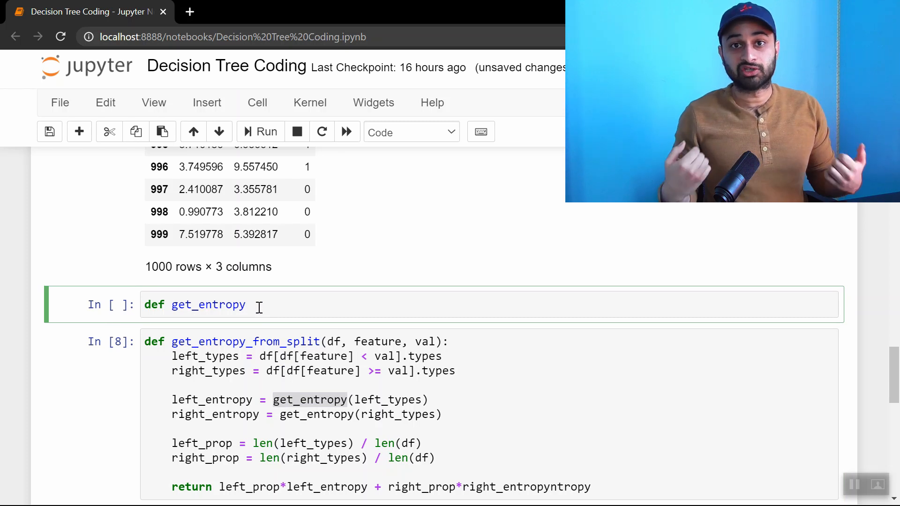
text(())
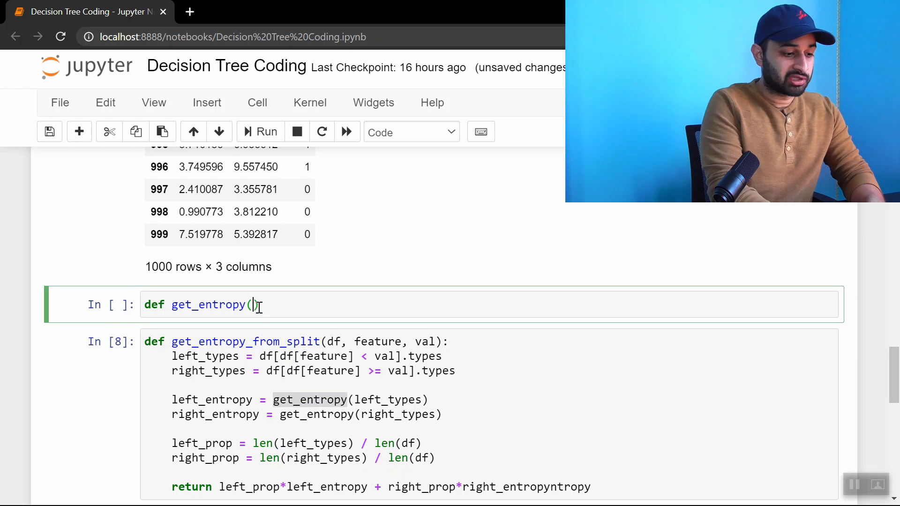
text(vals):)
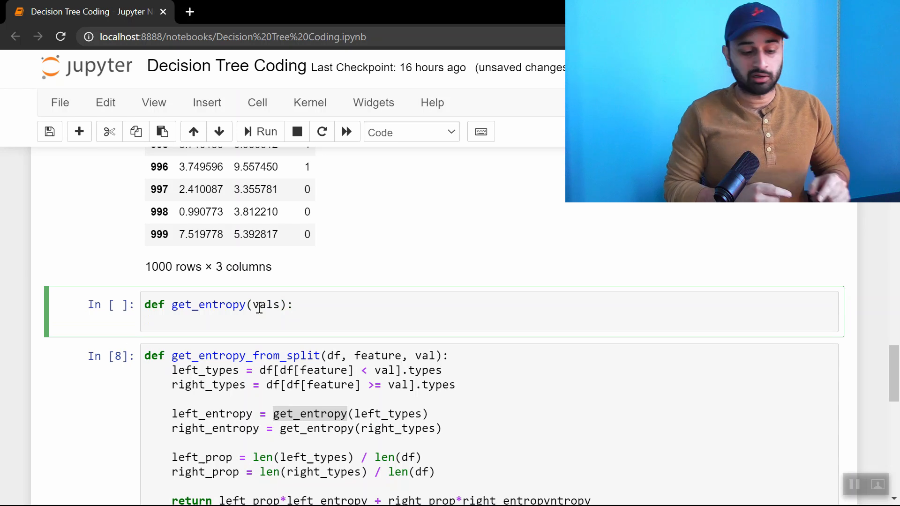
text(p =)
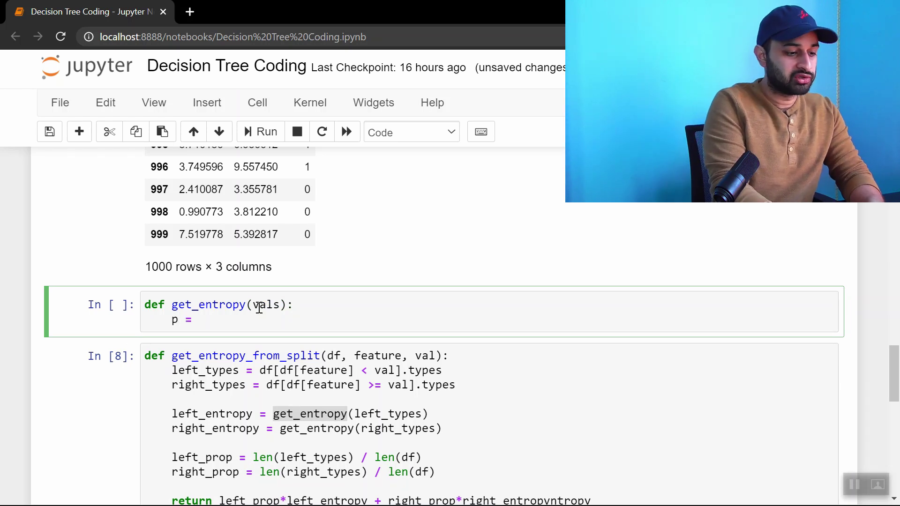
text(np.mean(vals))
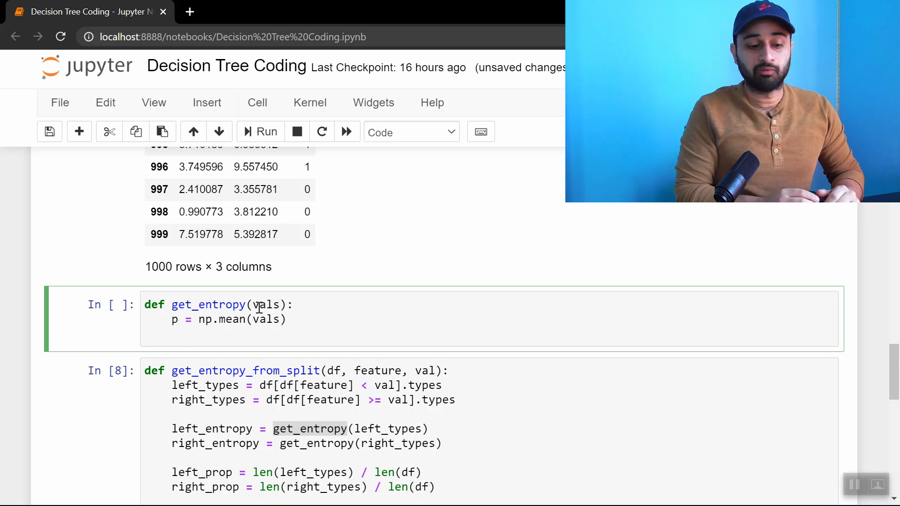
- Return the binary entropy -p*np.log2(p) - (1-p)*np.log2(1-p)
text(return)
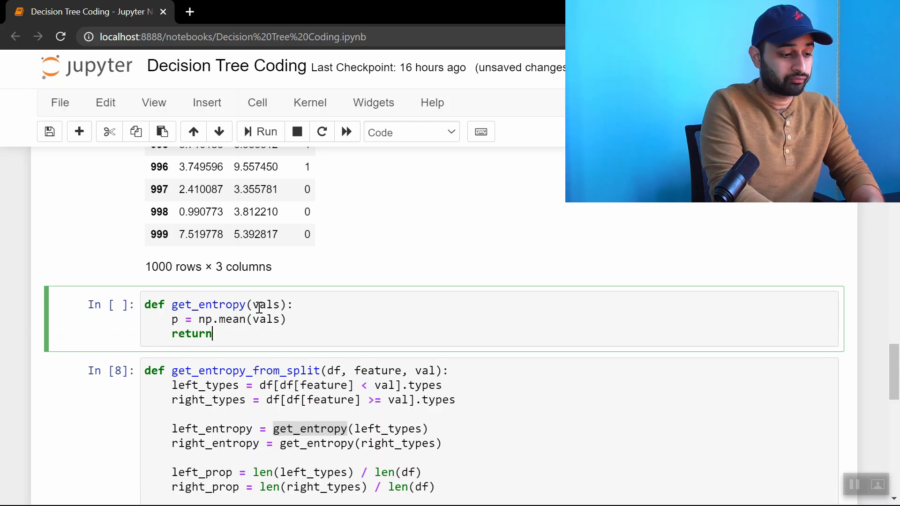
text(-p*np.)
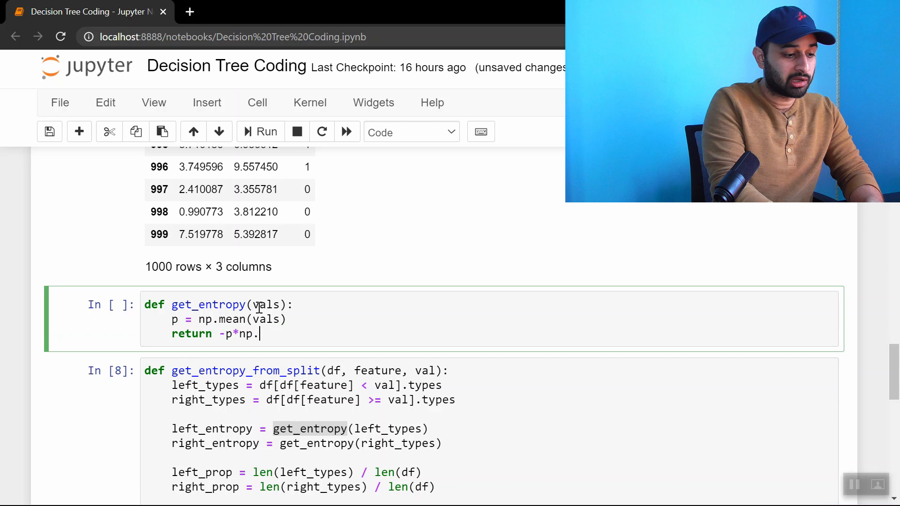
text(lo2(p) -)
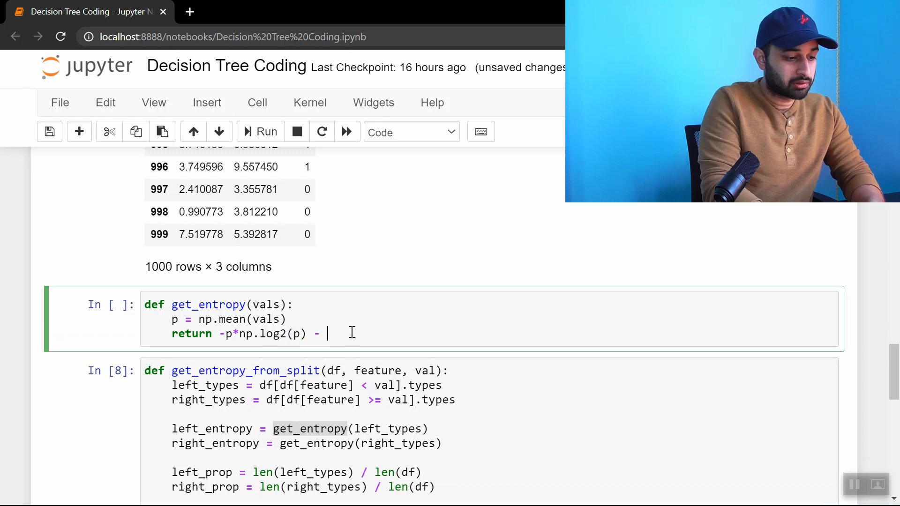
text(())
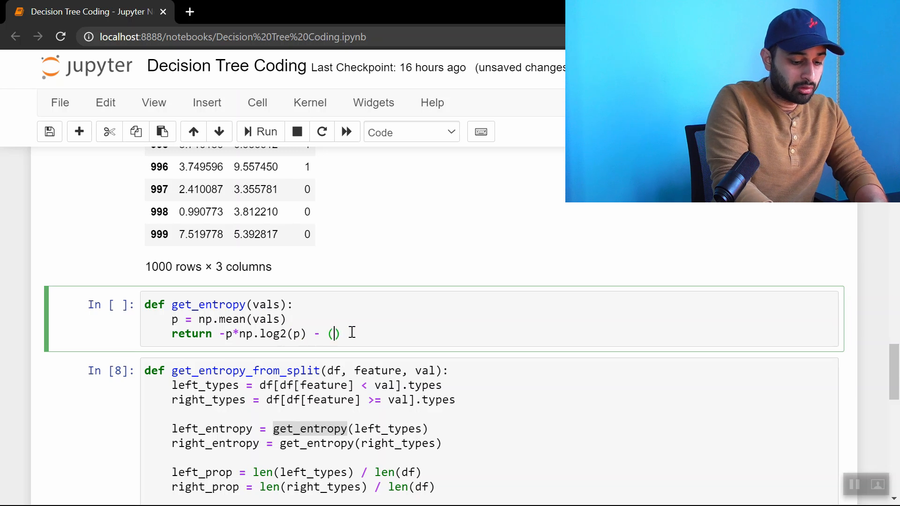
text(1-p)*np)
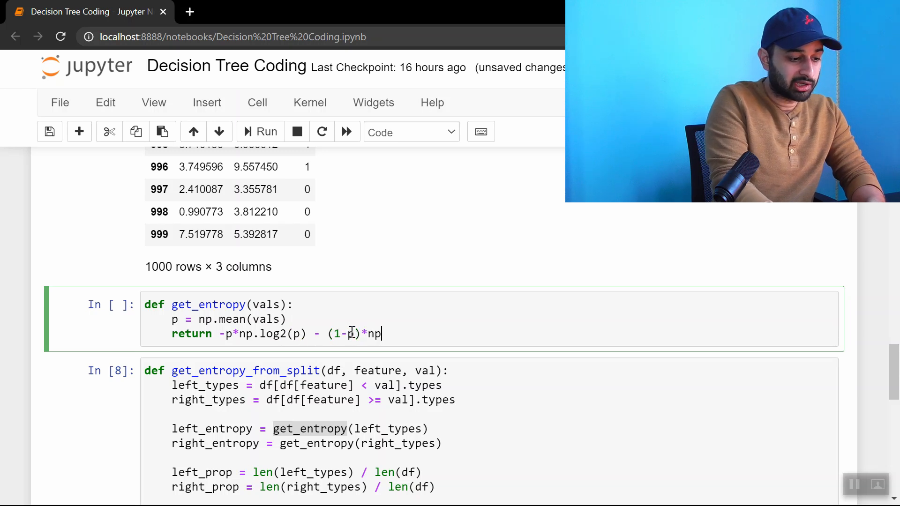
text(.log2)
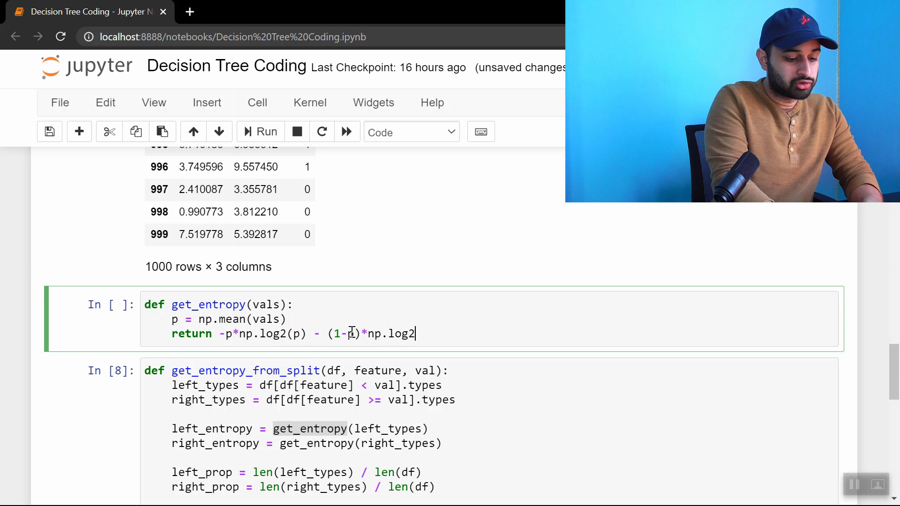
text((-p))
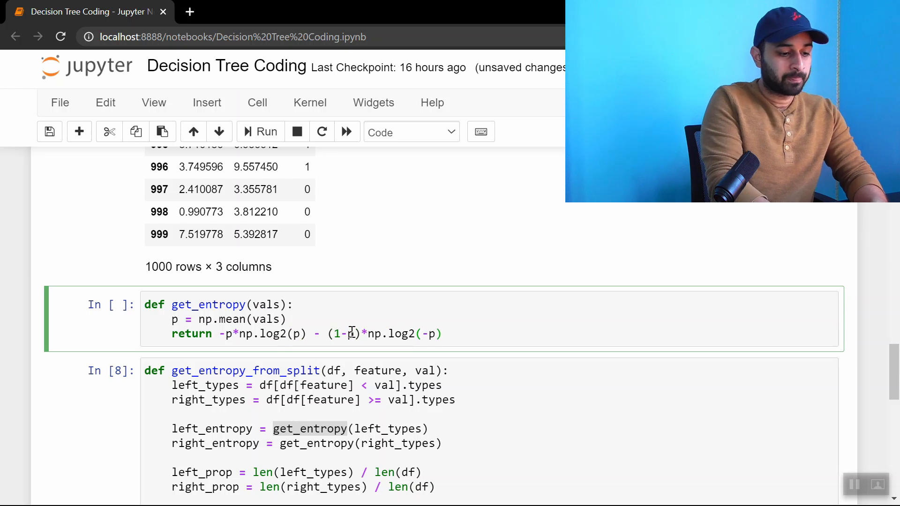
text(1-p)
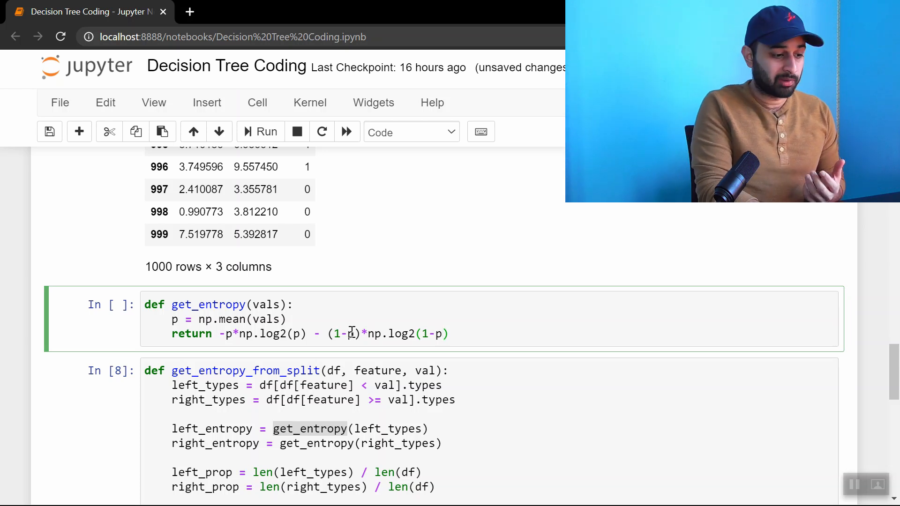
- Make get_entropy return 0 when p==0 or p==1, and re-run the definition
click(266, 131)
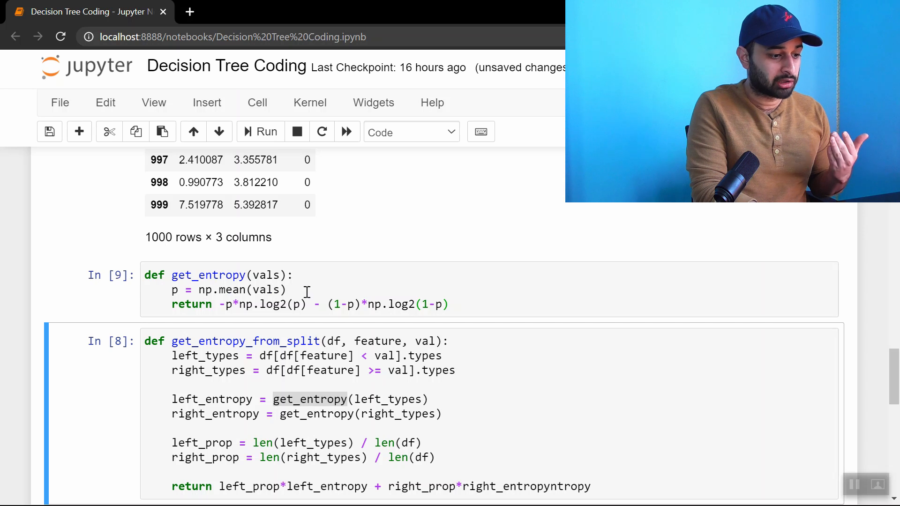
click(290, 290)
text(if p==)
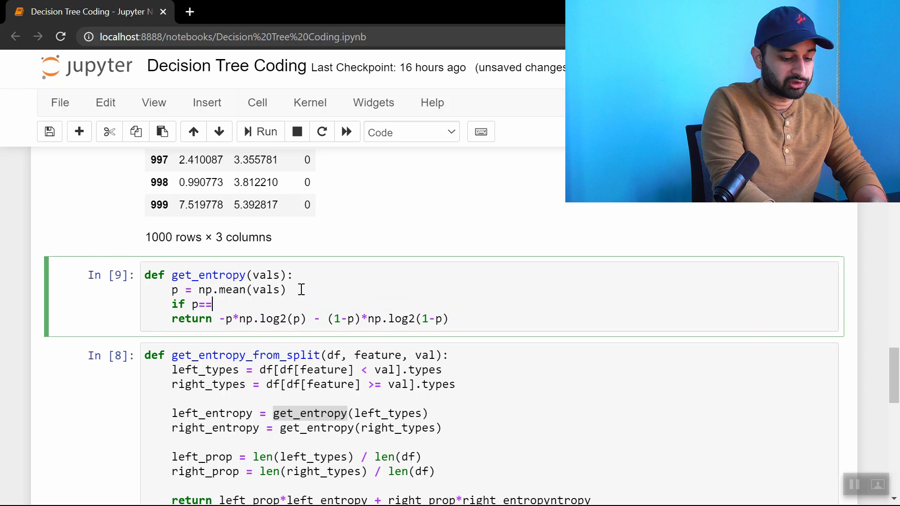
text(0 or p==1:)
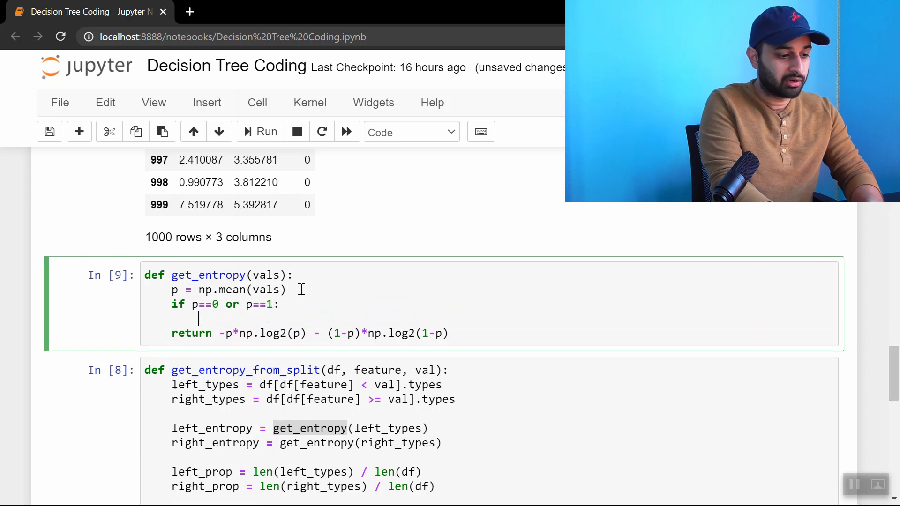
text(return 0)
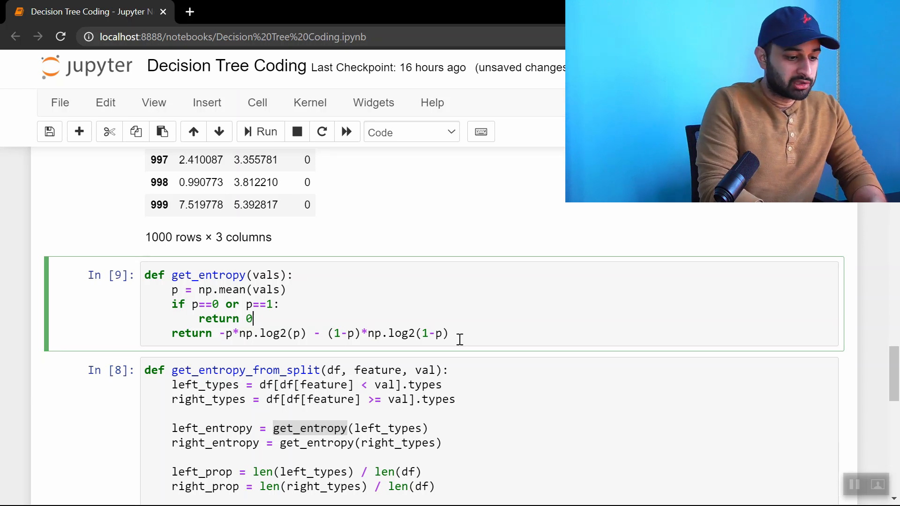
click(265, 131)
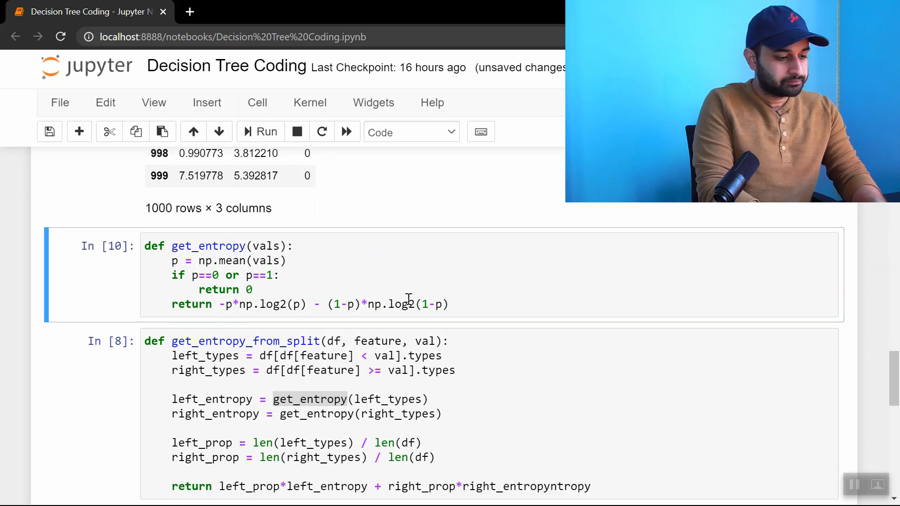
- Write a get_entropy test call and edit its list to check all-ones and mixed values
text(get)
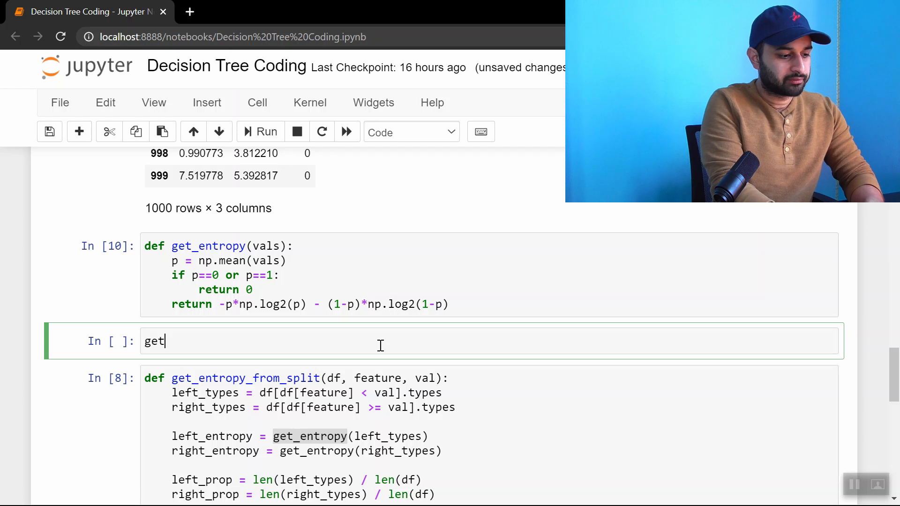
text(_entropy([0]))
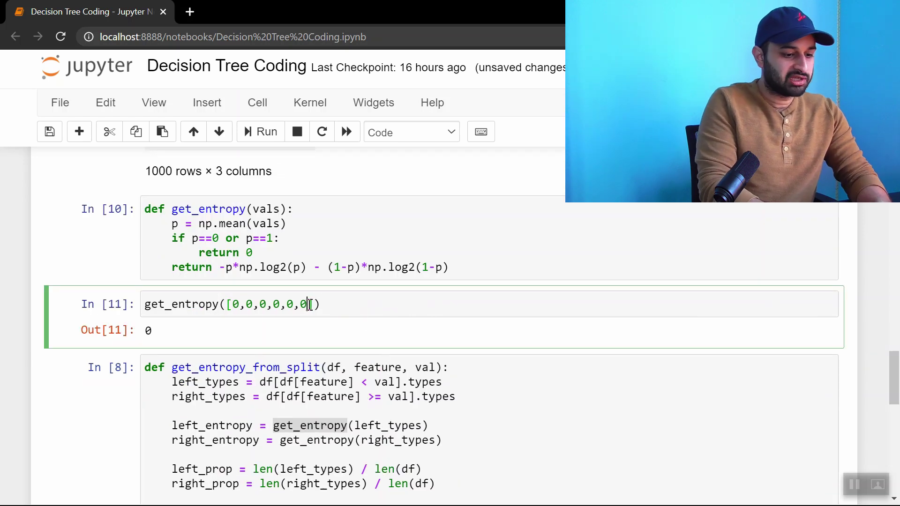
text(1)
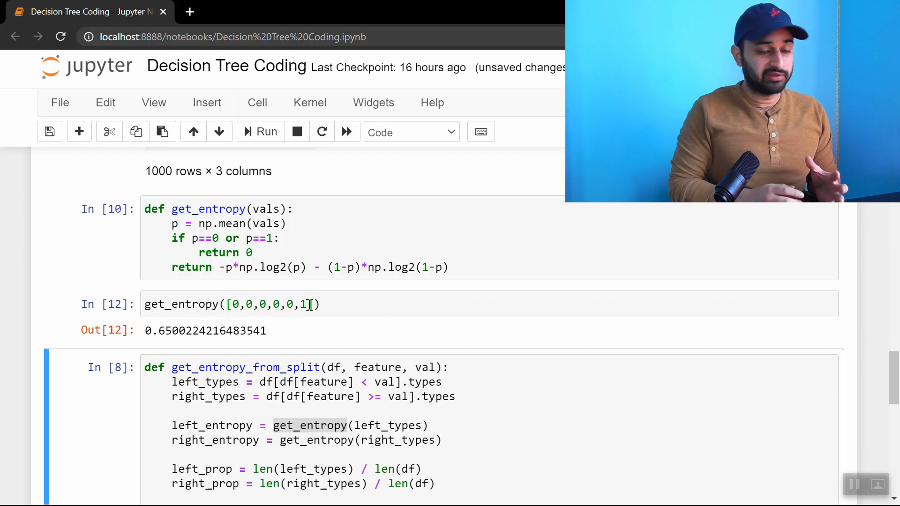
click(293, 304)
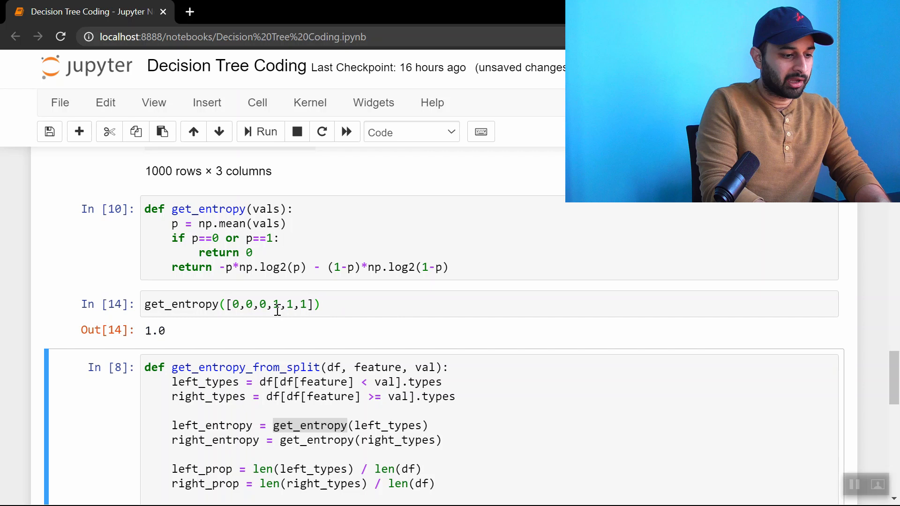
click(270, 304)
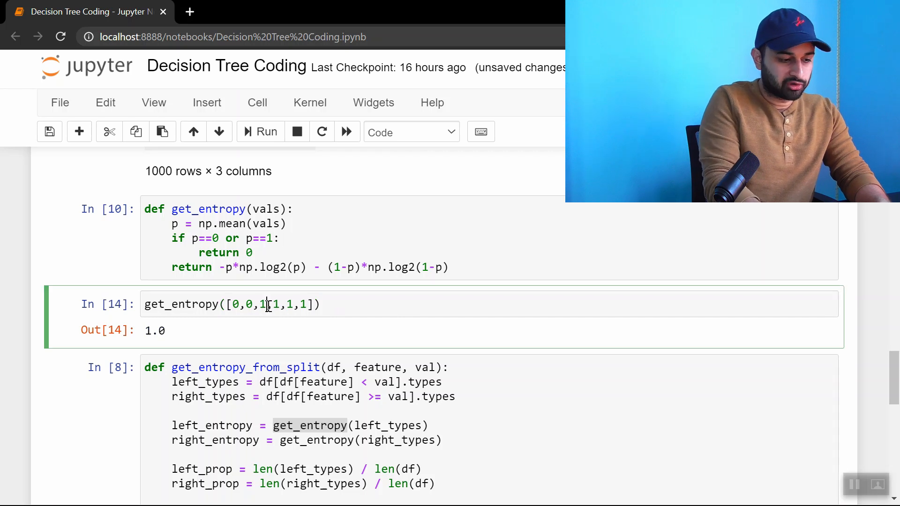
click(264, 132)
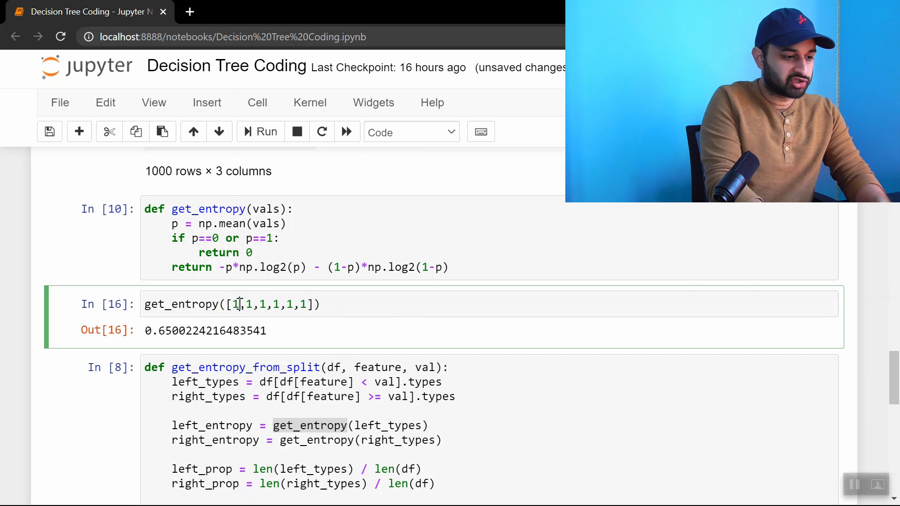
click(259, 132)
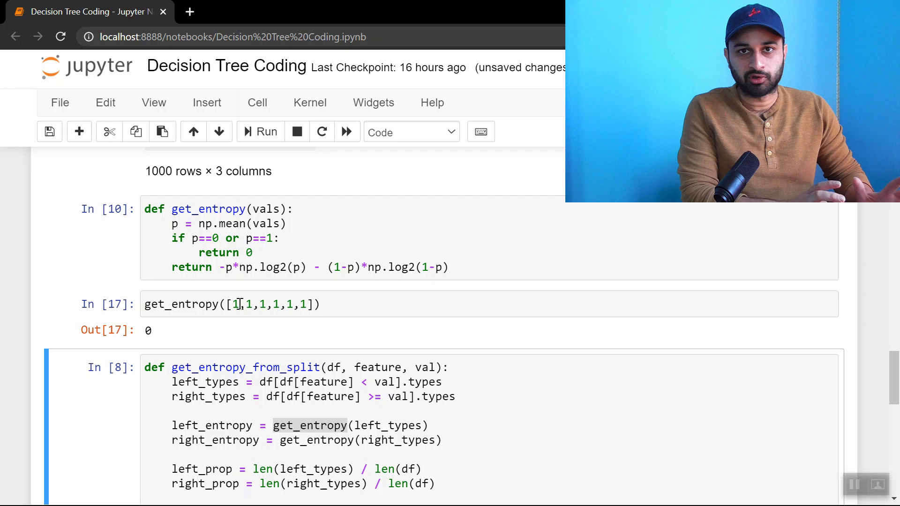
mouse_move(127, 318)
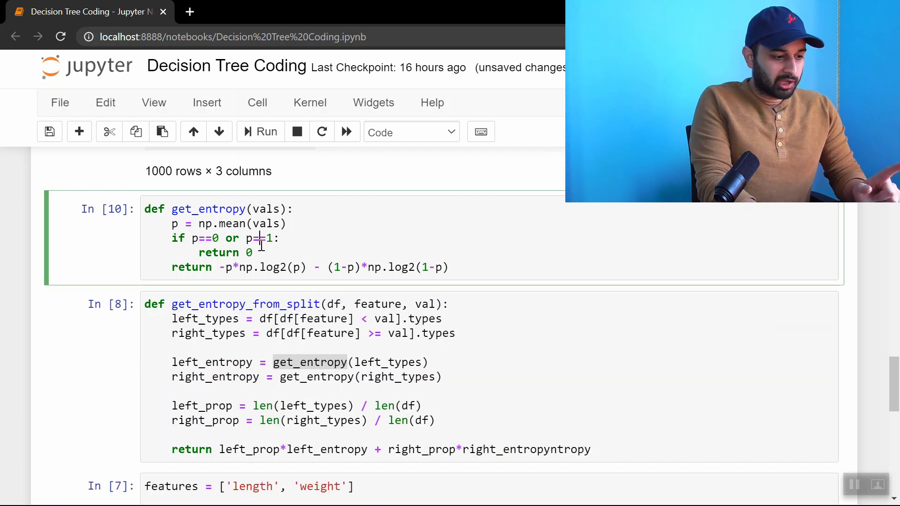
- Use .type in get_entropy_from_split and rerun the split-search cell
scroll(down, 3)
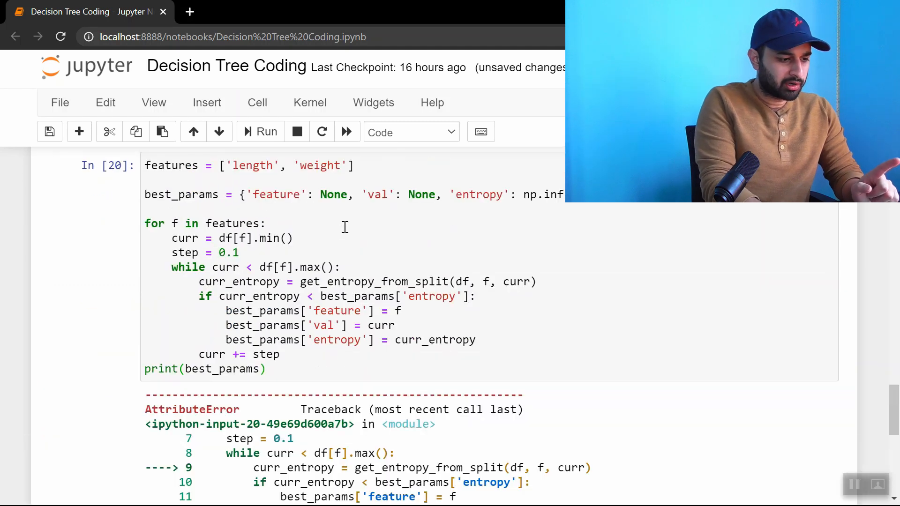
scroll(down, 3)
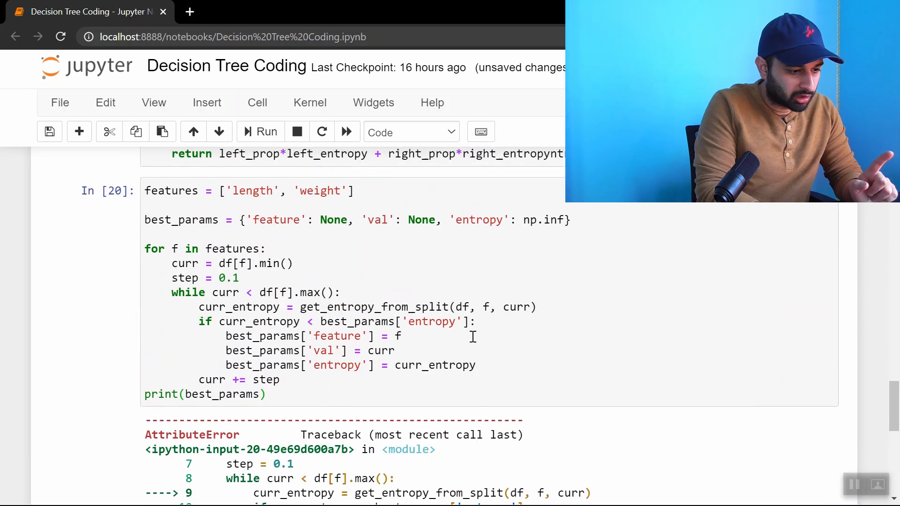
scroll(up, 3)
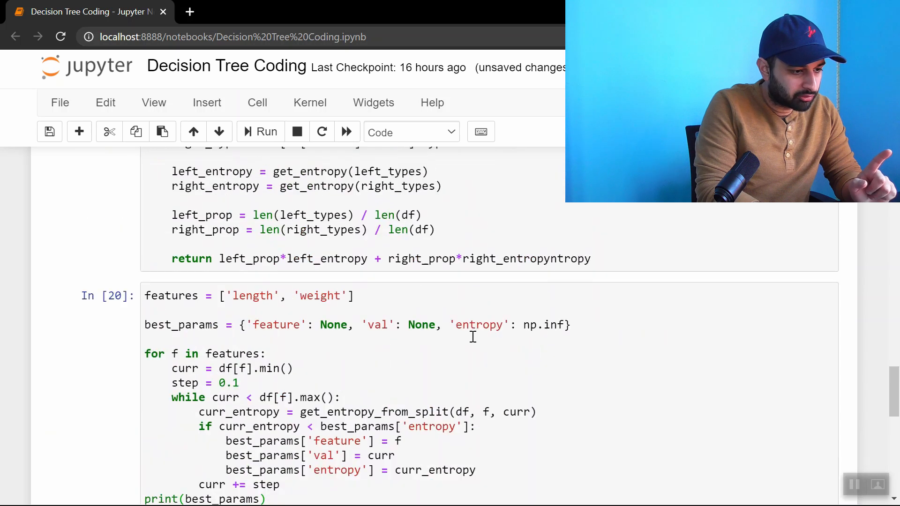
scroll(up, 3)
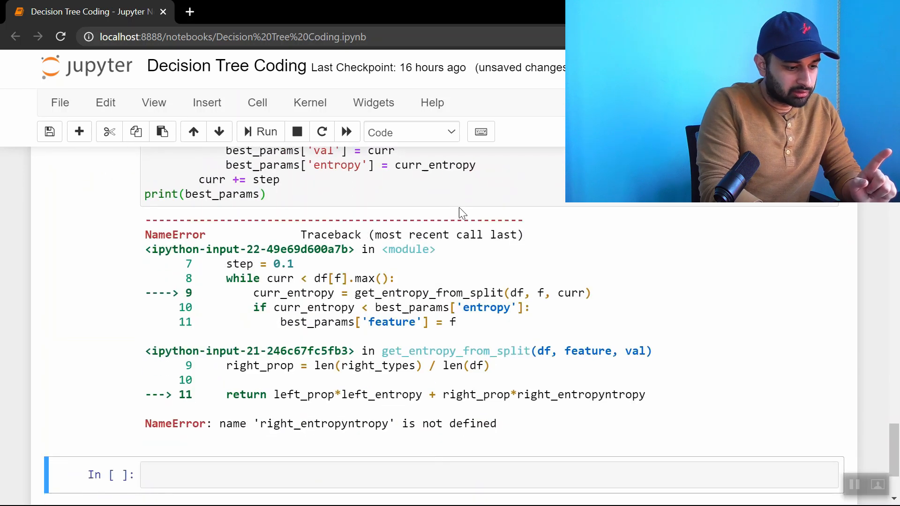
scroll(up, 3)
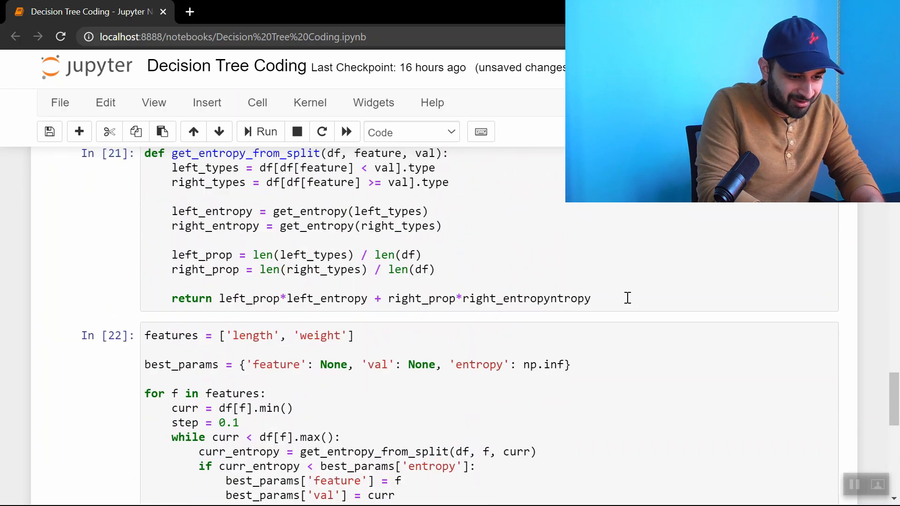
scroll(down, 3)
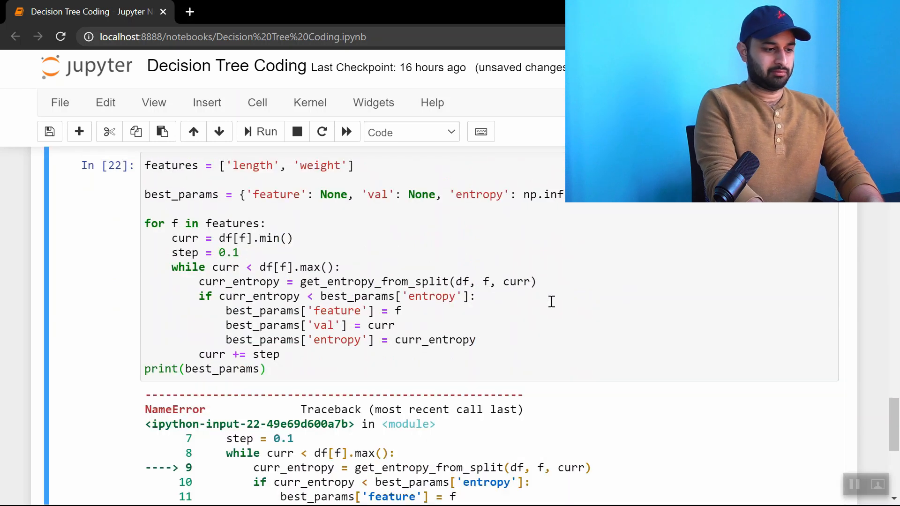
click(266, 132)
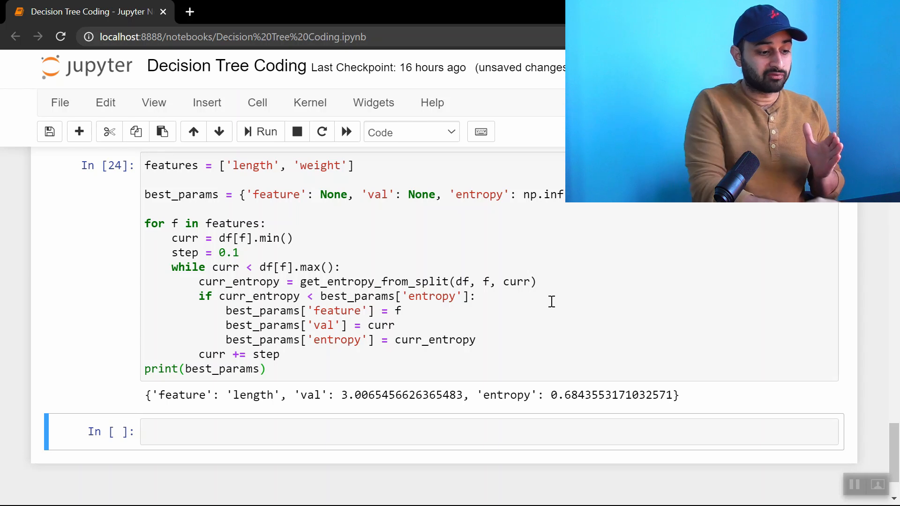
- Highlight the best split value 3.006 and compare it with the scatter plot above
double_click(357, 395)
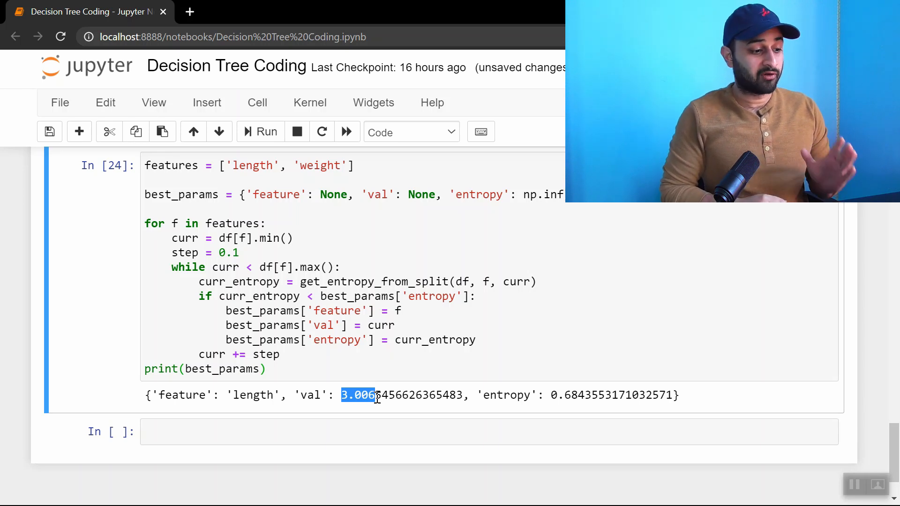
scroll(up, 3)
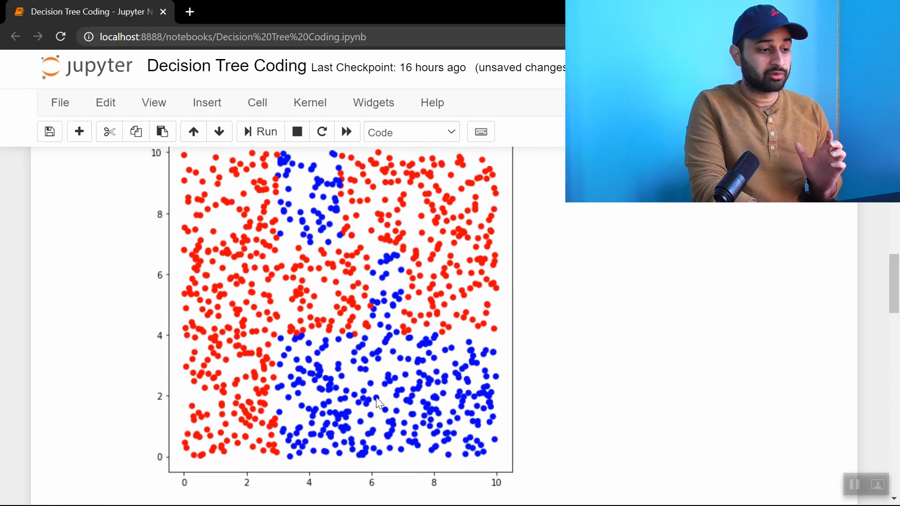
mouse_move(290, 198)
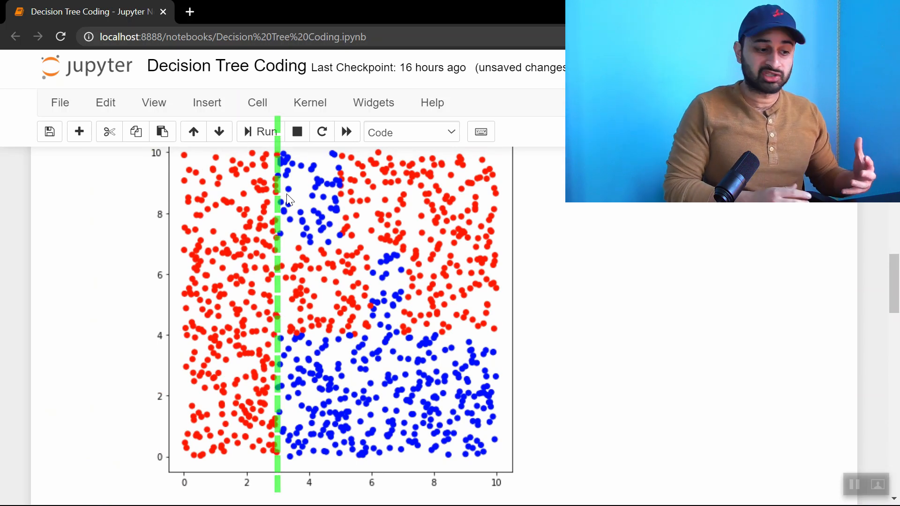
scroll(up, 3)
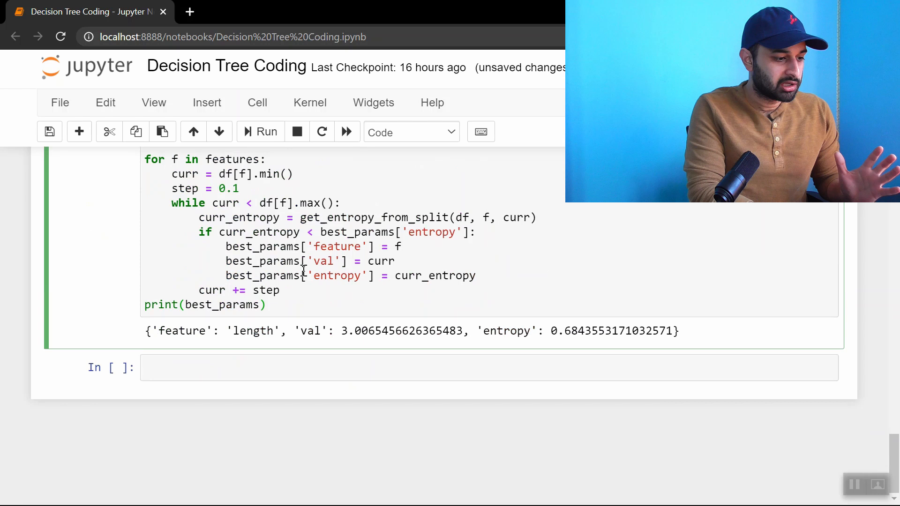
- Add a cell setting curr_df = df.copy() filtered to curr_df.length > 3
scroll(up, 3)
text(cu)
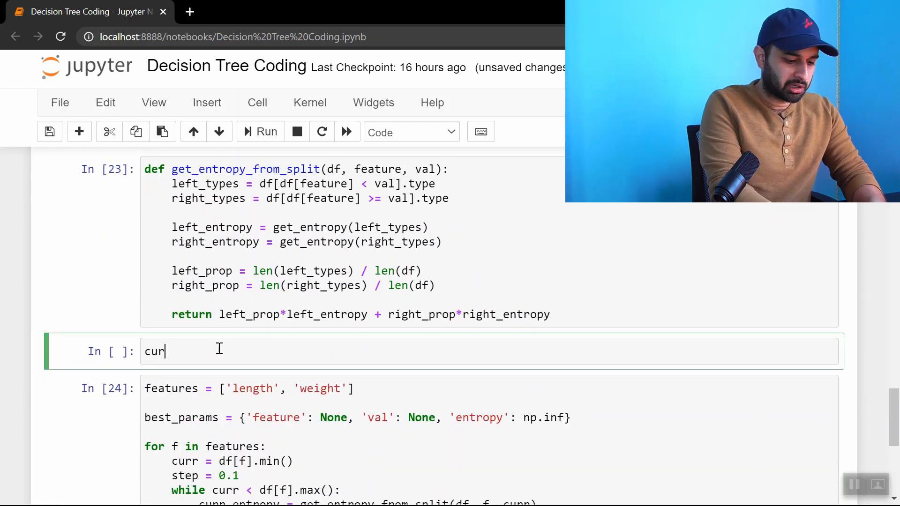
text(r_df = df.copy()
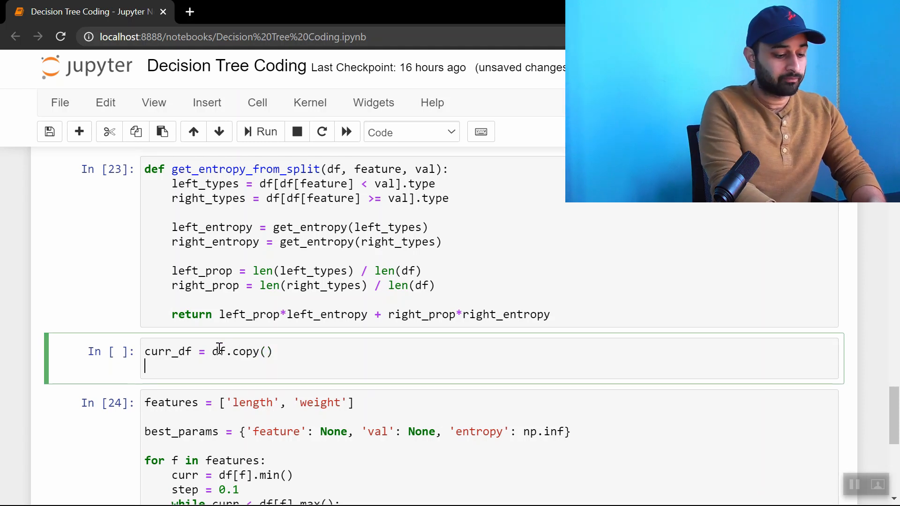
text(curr_df)
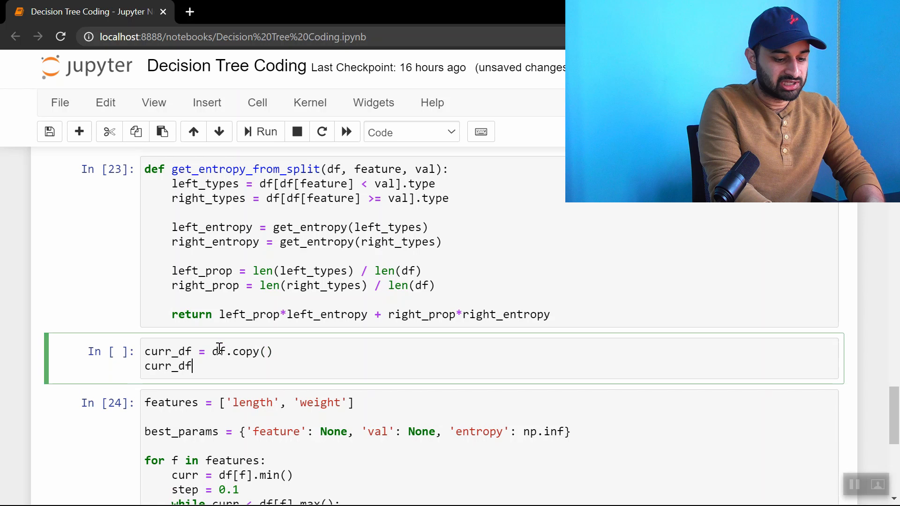
text(= curr_df)
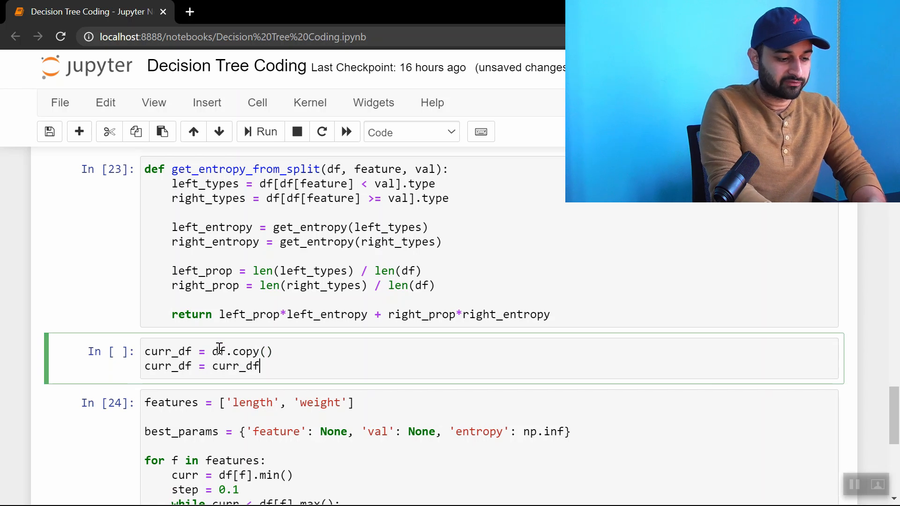
text([curr_df.])
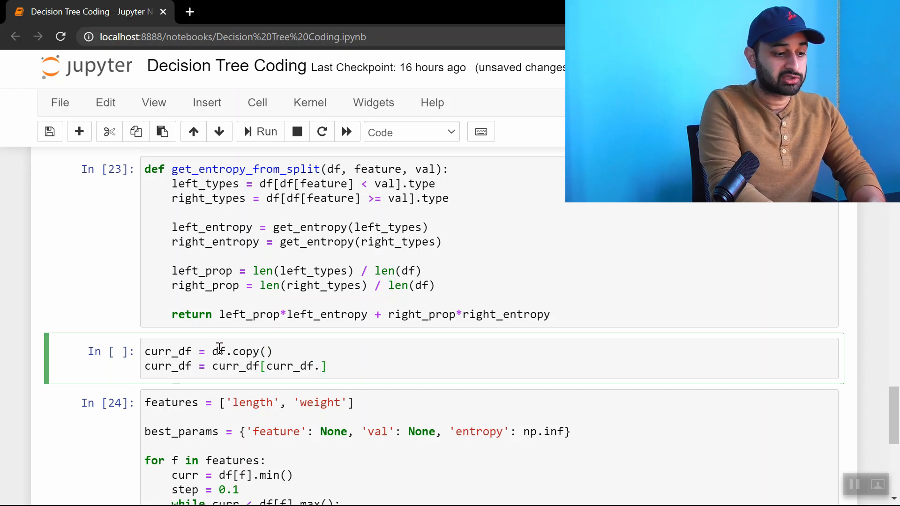
text(length >)
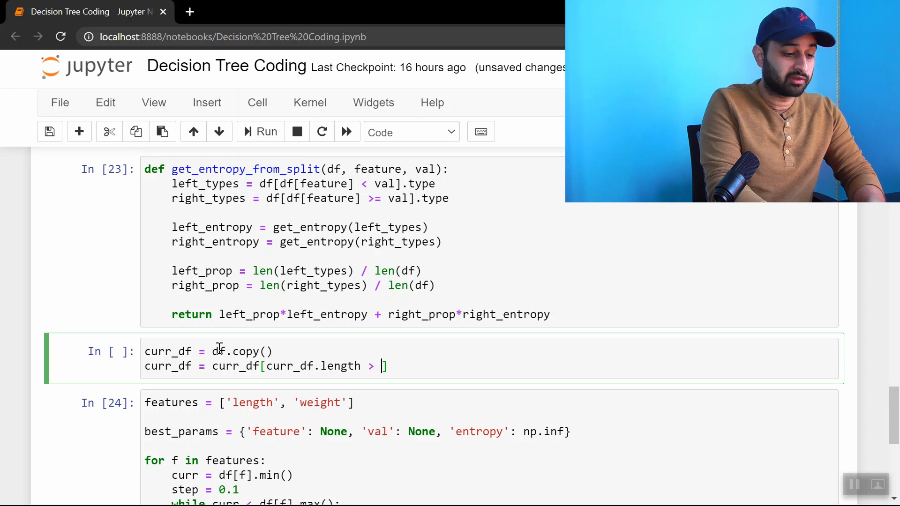
text(3)
click(220, 475)
text(curr_)
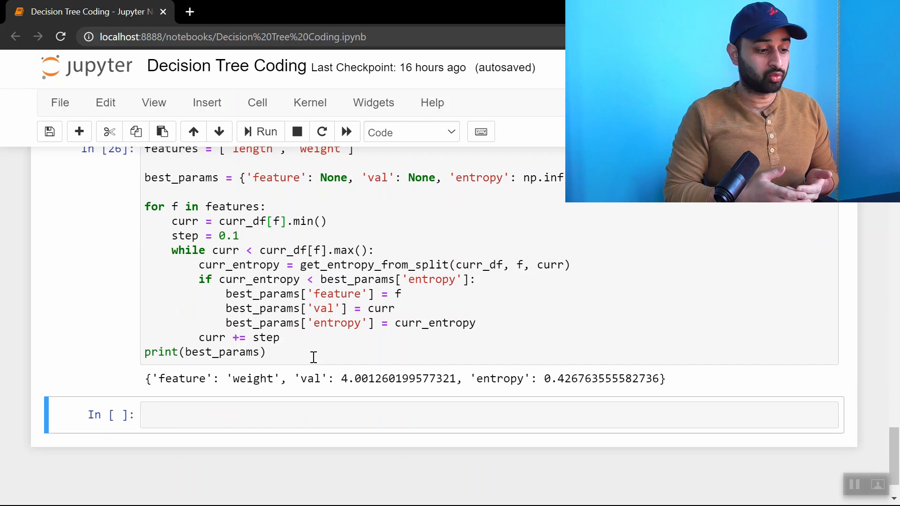
scroll(up, 3)
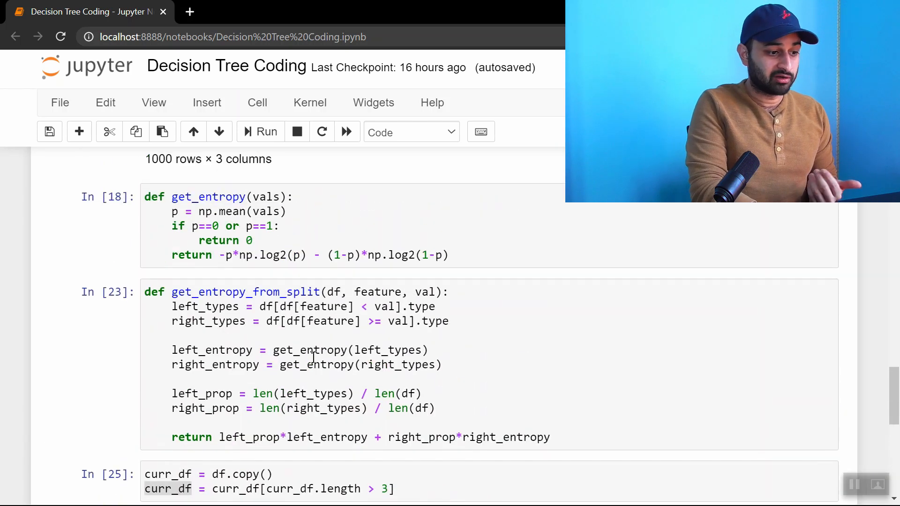
scroll(up, 3)
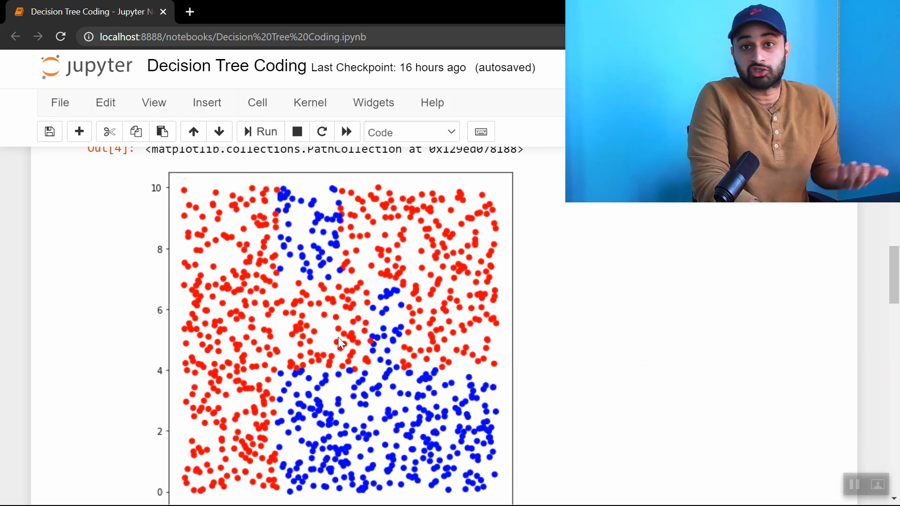
scroll(down, 3)
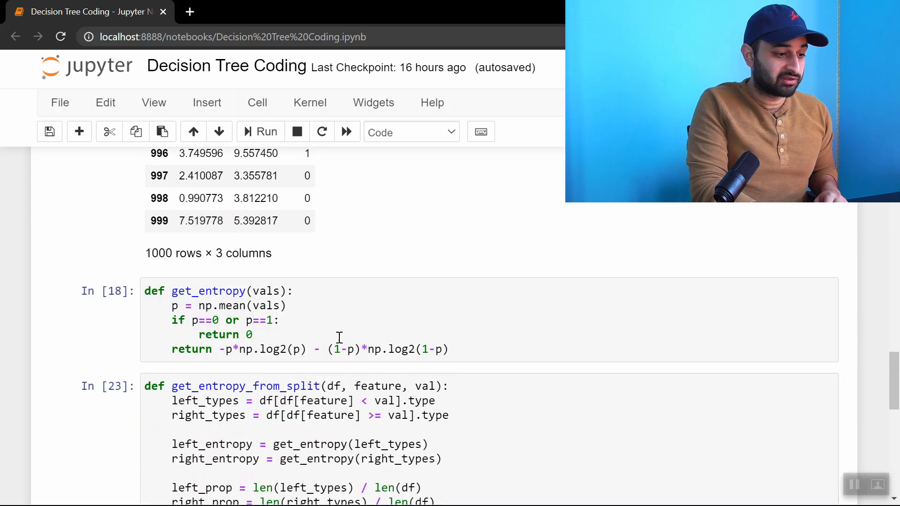
scroll(down, 3)
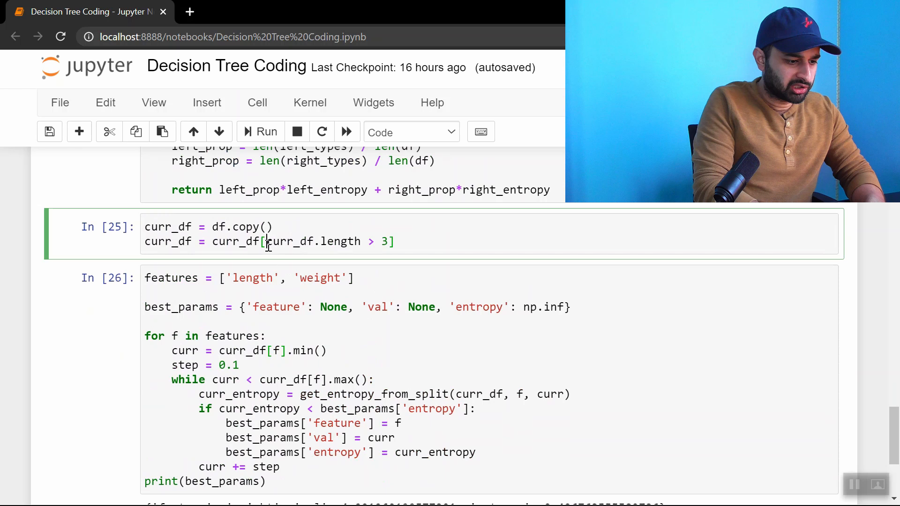
- Change the curr_df filter to length > 3 and weight > 4, then rerun the search
text(()
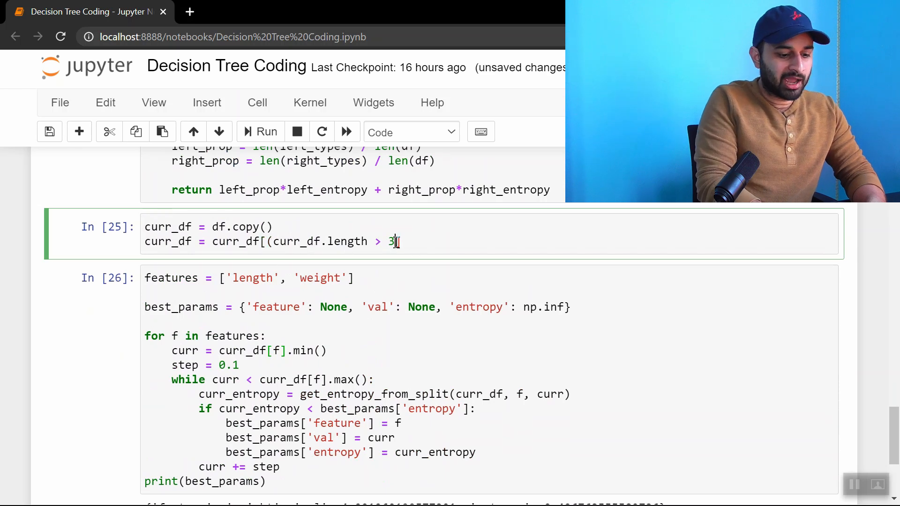
text() & ])
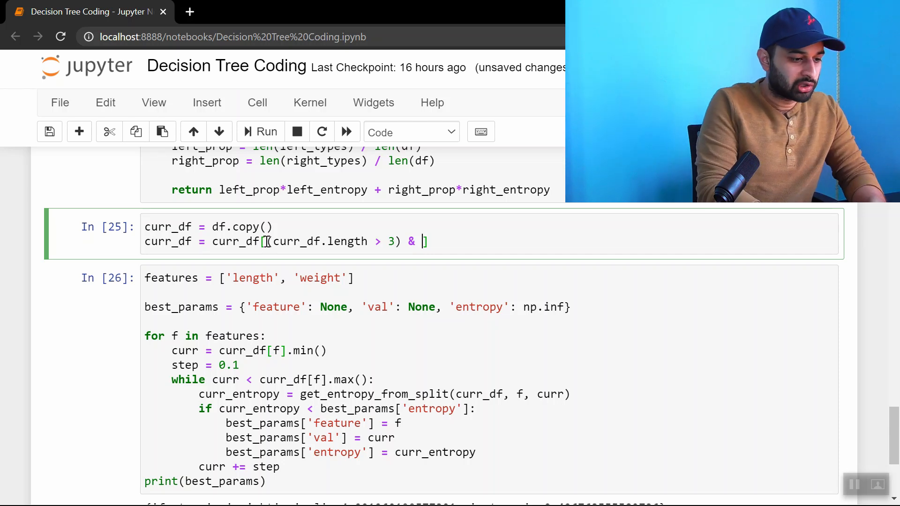
text((curr_df.length > 3)])
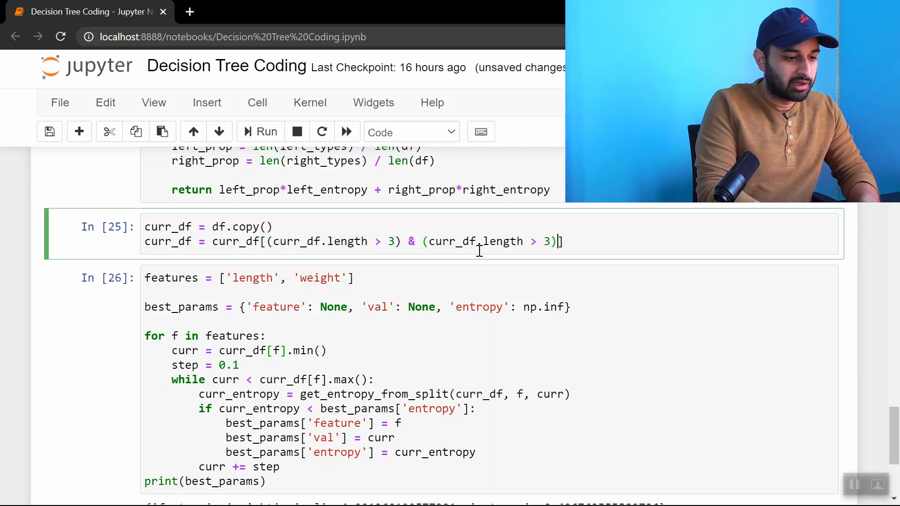
text(weig)
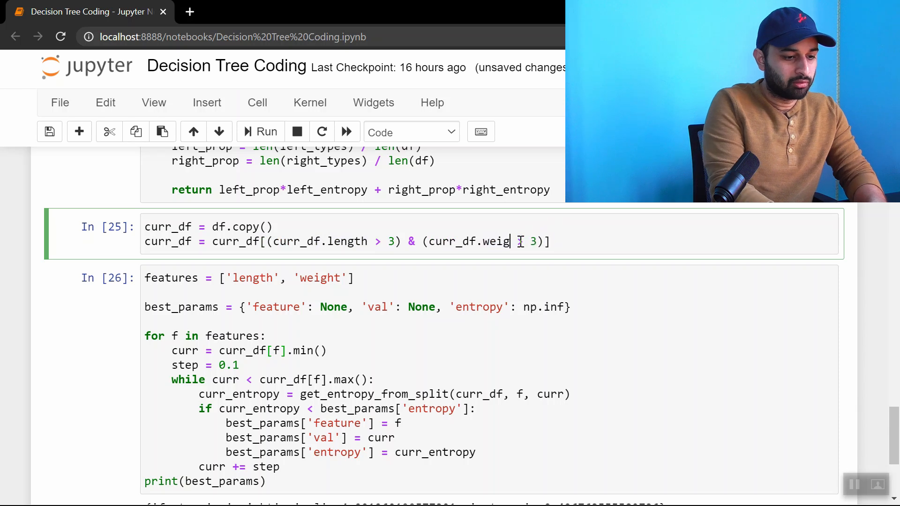
scroll(up, 3)
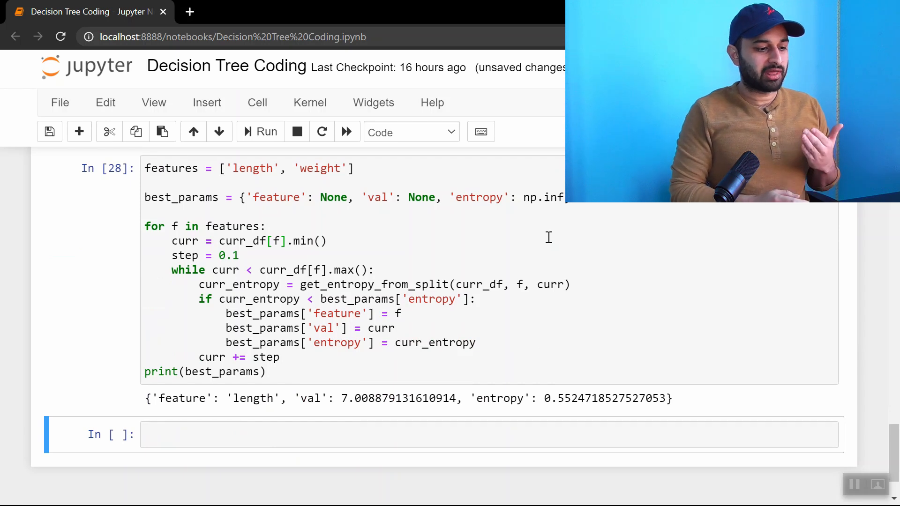
scroll(up, 3)
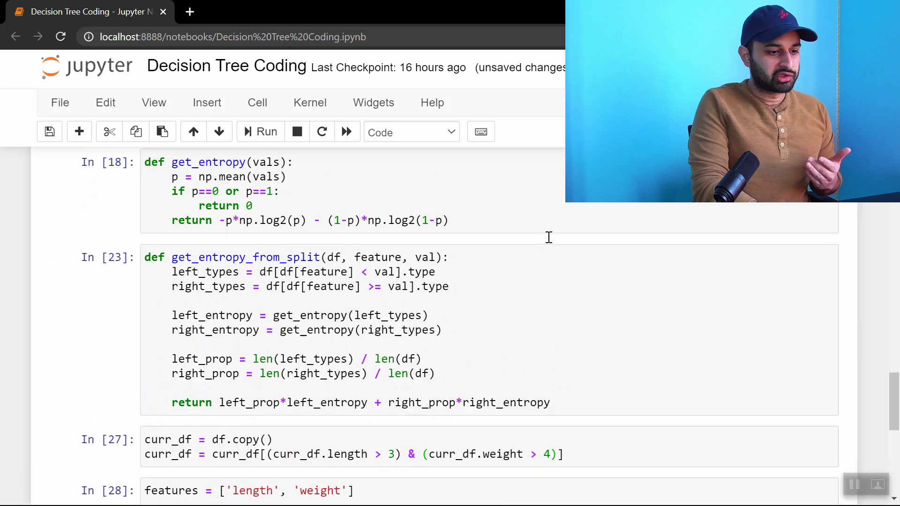